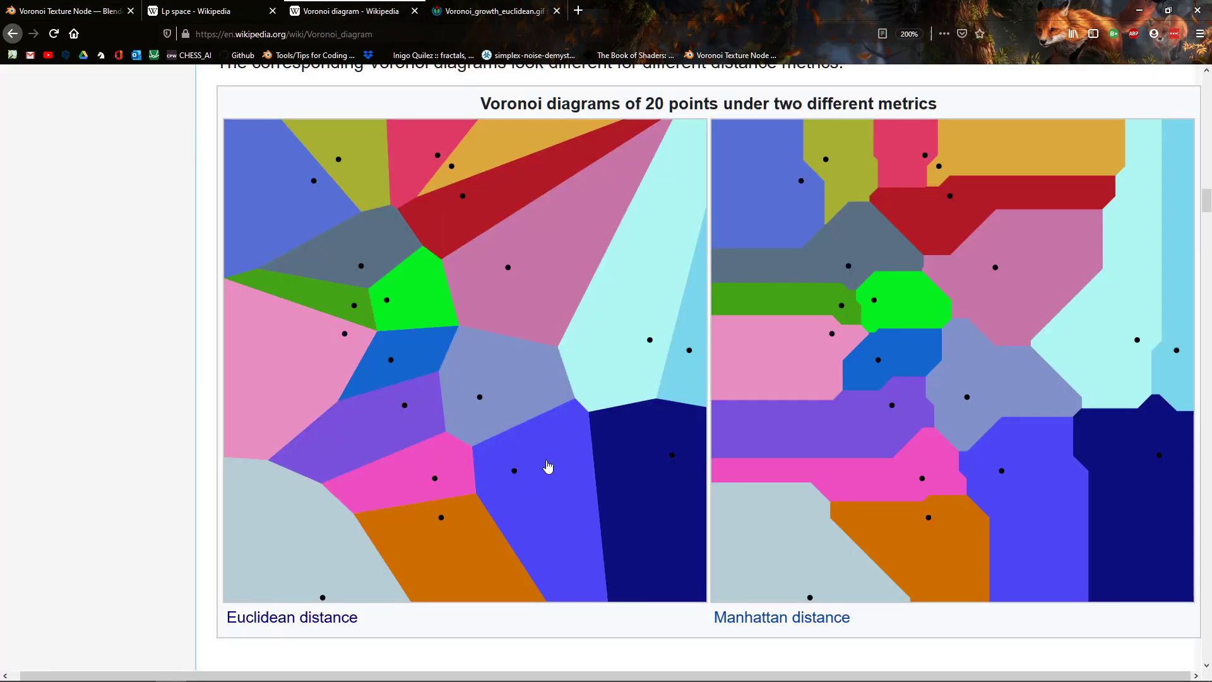
# Step: Zoom the node editor in and back out while previewing the Voronoi Texture outputs
pyautogui.scroll(3)
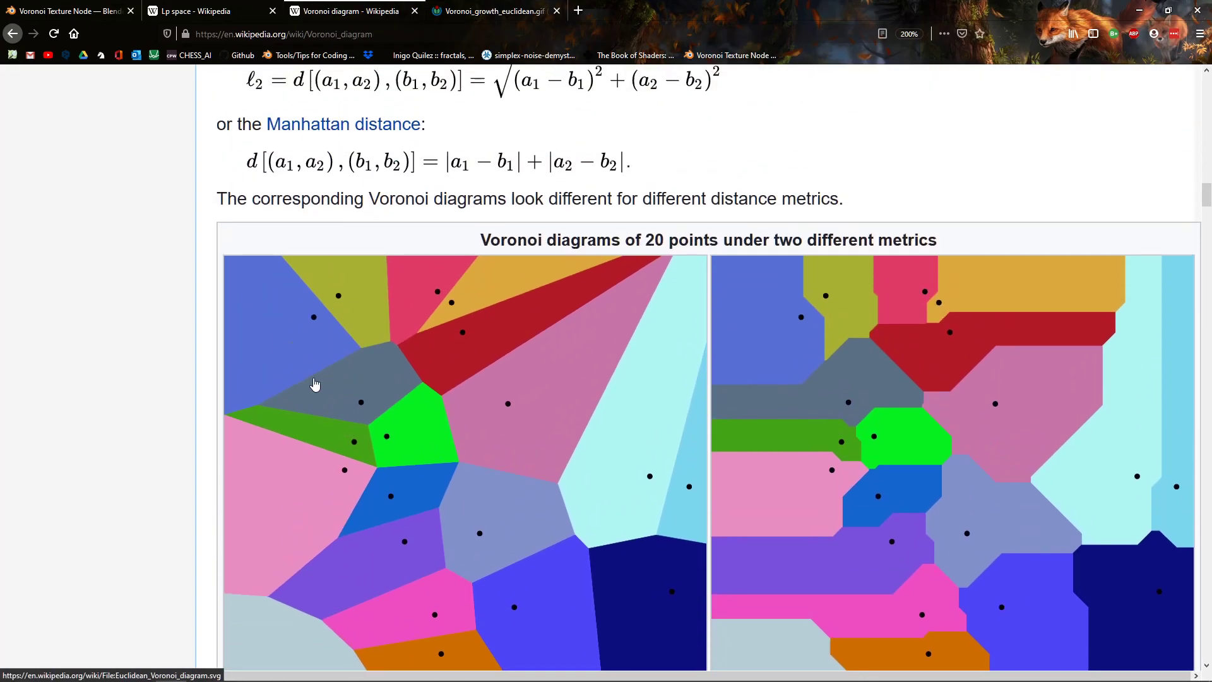
pyautogui.scroll(-3)
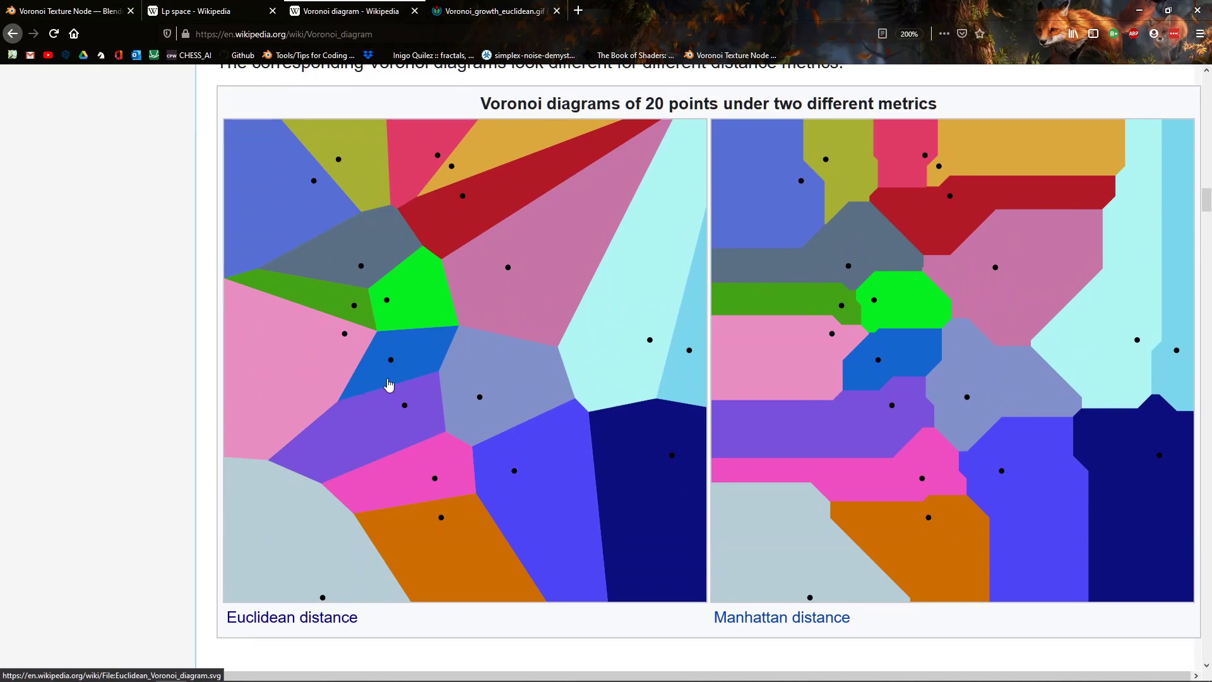
pyautogui.moveTo(394, 395)
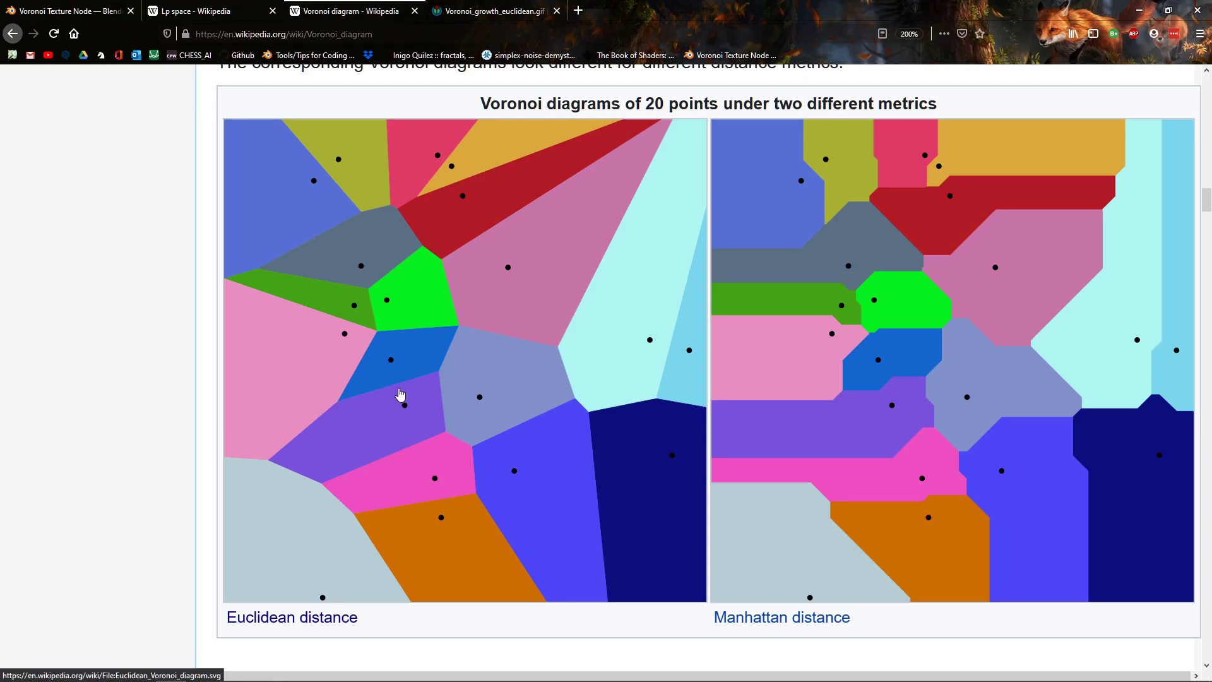
pyautogui.moveTo(937, 430)
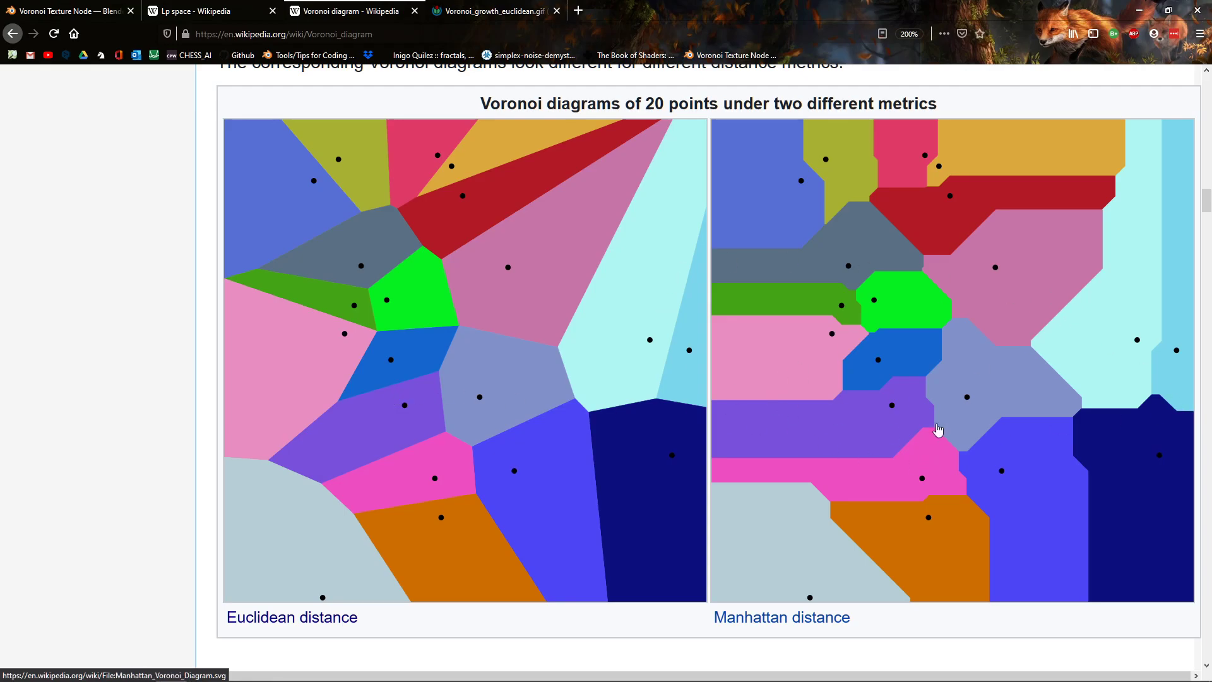
pyautogui.moveTo(324, 357)
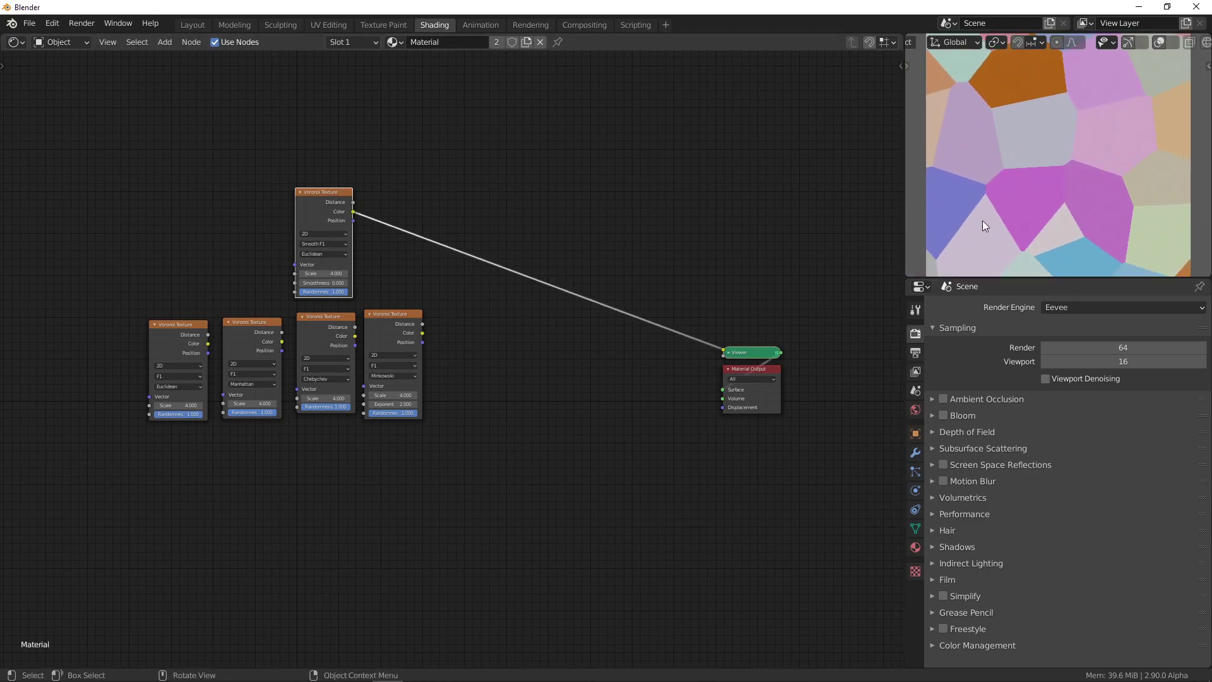
pyautogui.moveTo(1087, 164)
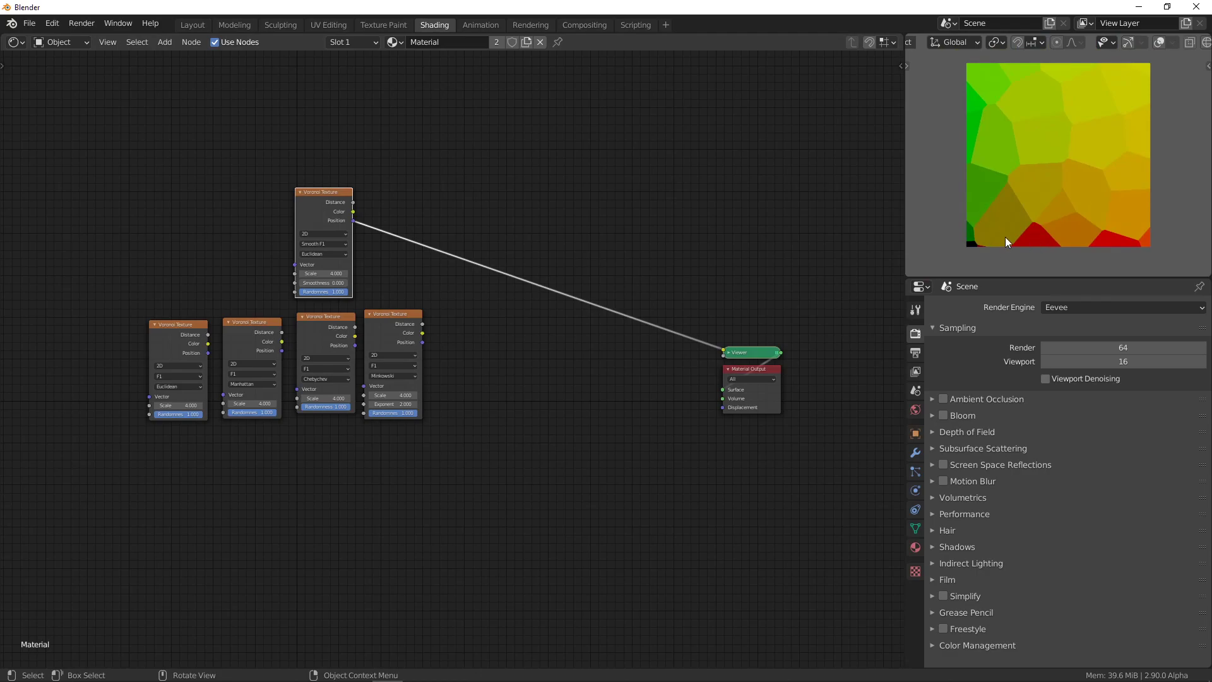
pyautogui.moveTo(1004, 230)
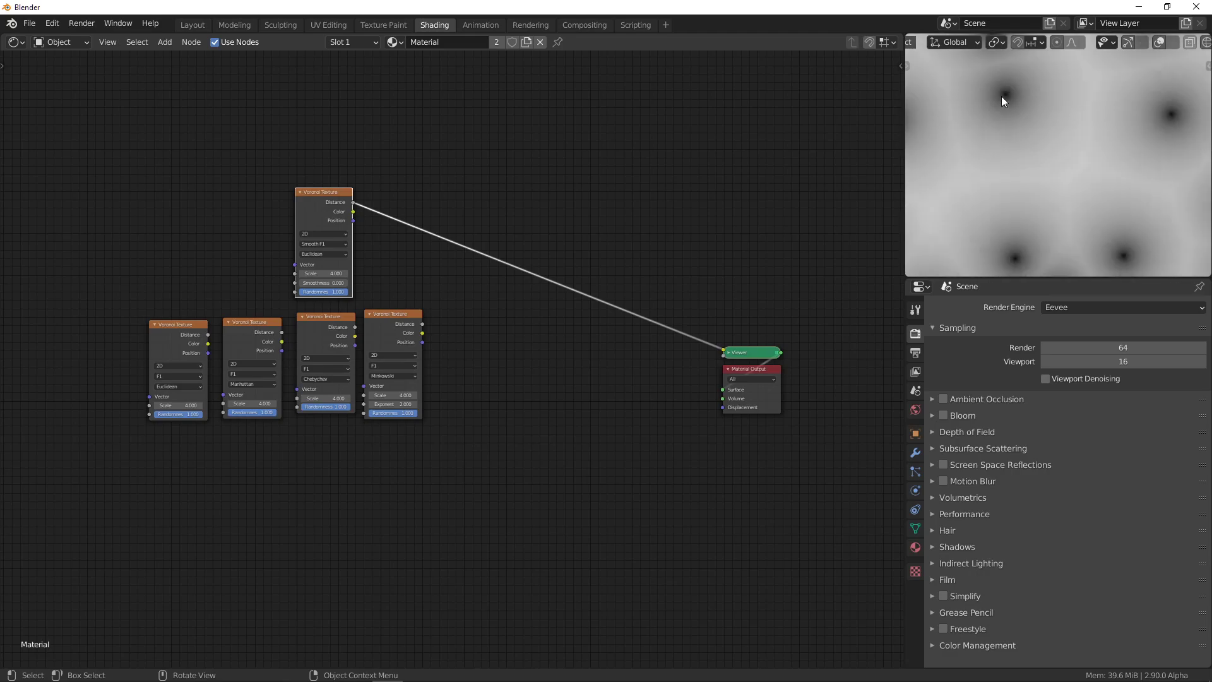
pyautogui.moveTo(1002, 116)
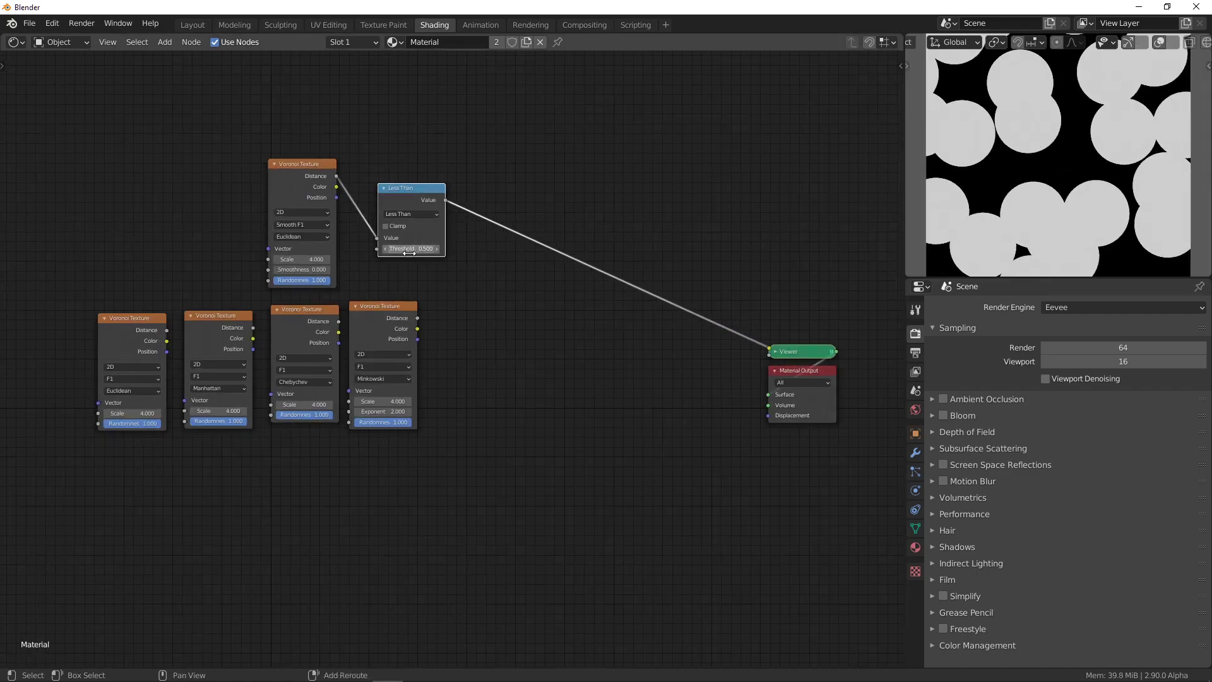
# Step: Lower the Less Than threshold to 0.270 for separate dots, then reposition a node upward
pyautogui.moveTo(417, 248); pyautogui.dragTo(410, 248)
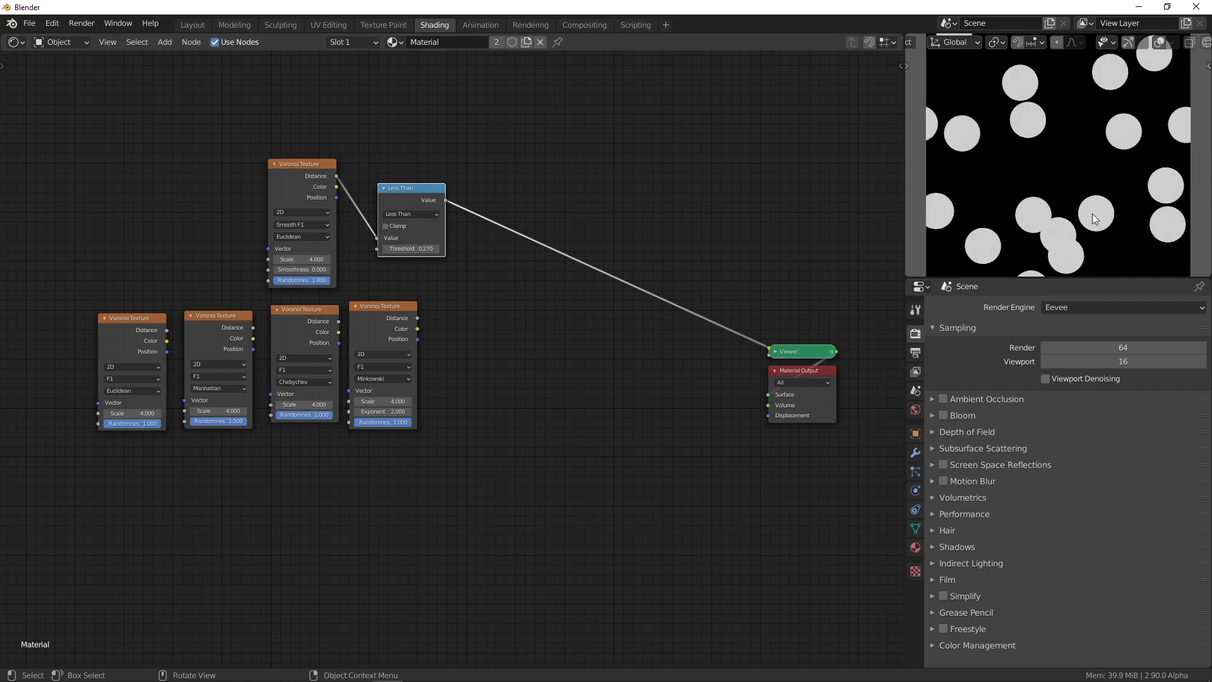
pyautogui.moveTo(300, 163); pyautogui.dragTo(298, 101)
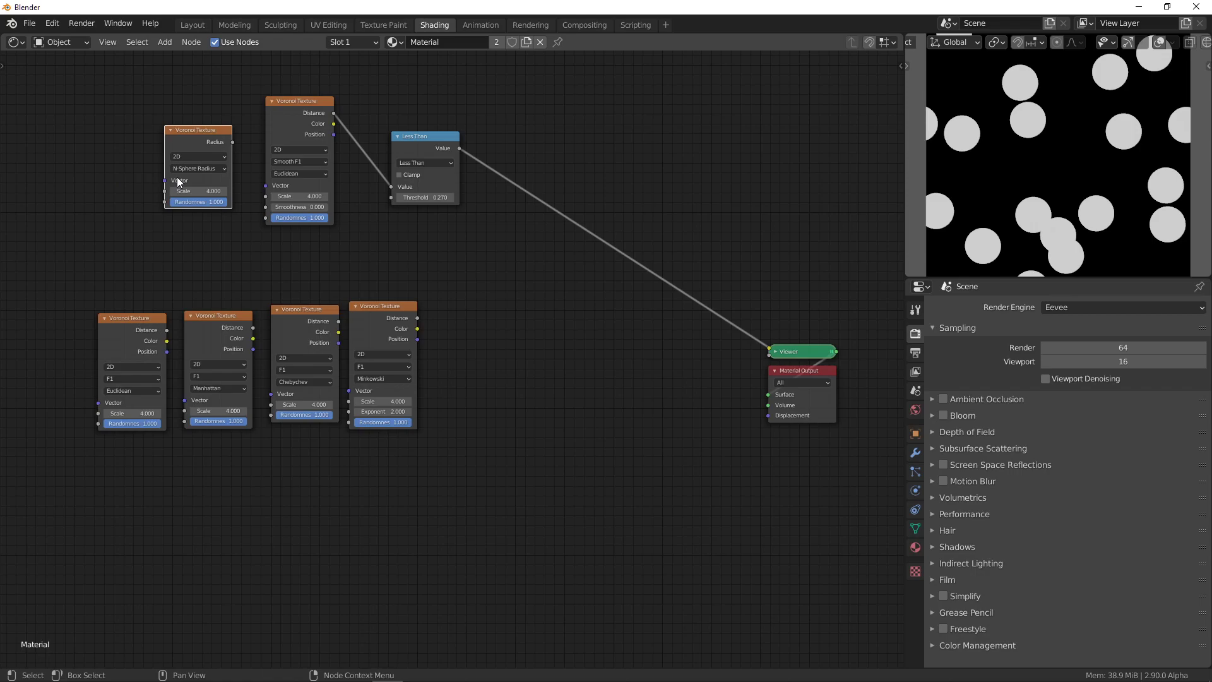
pyautogui.moveTo(188, 170)
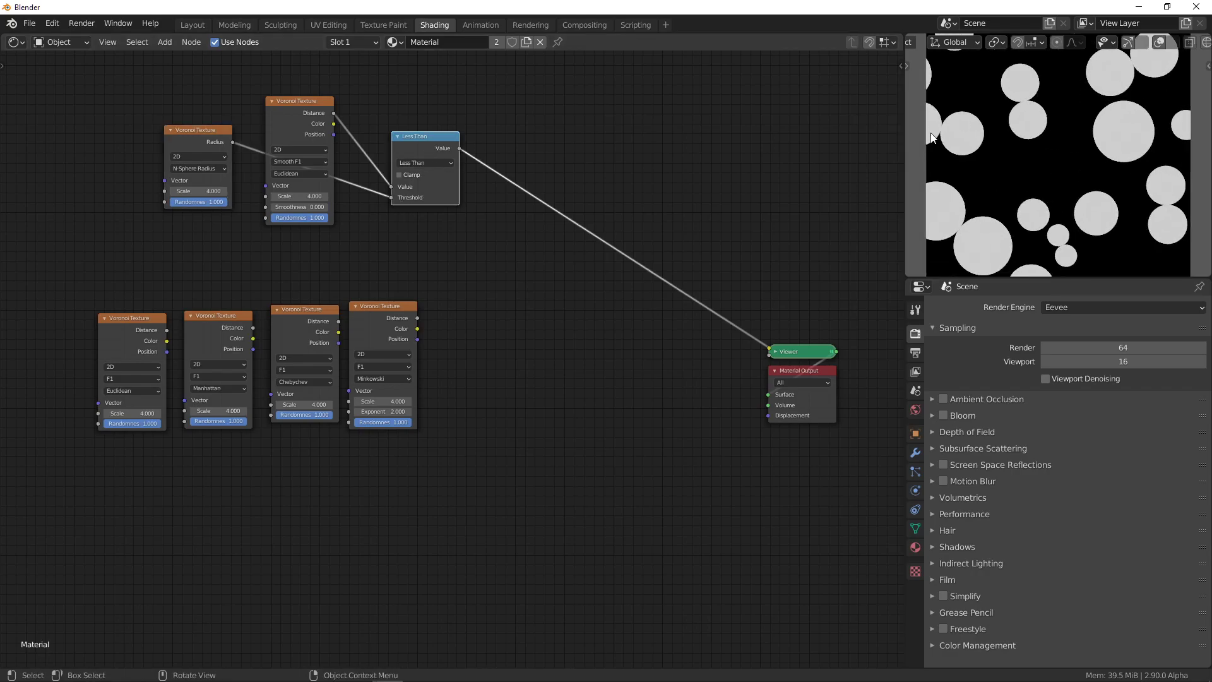
# Step: Set Scale to 10 on both the N-Sphere Radius and Smooth F1 Voronoi textures
pyautogui.click(197, 201)
pyautogui.write('10.000')
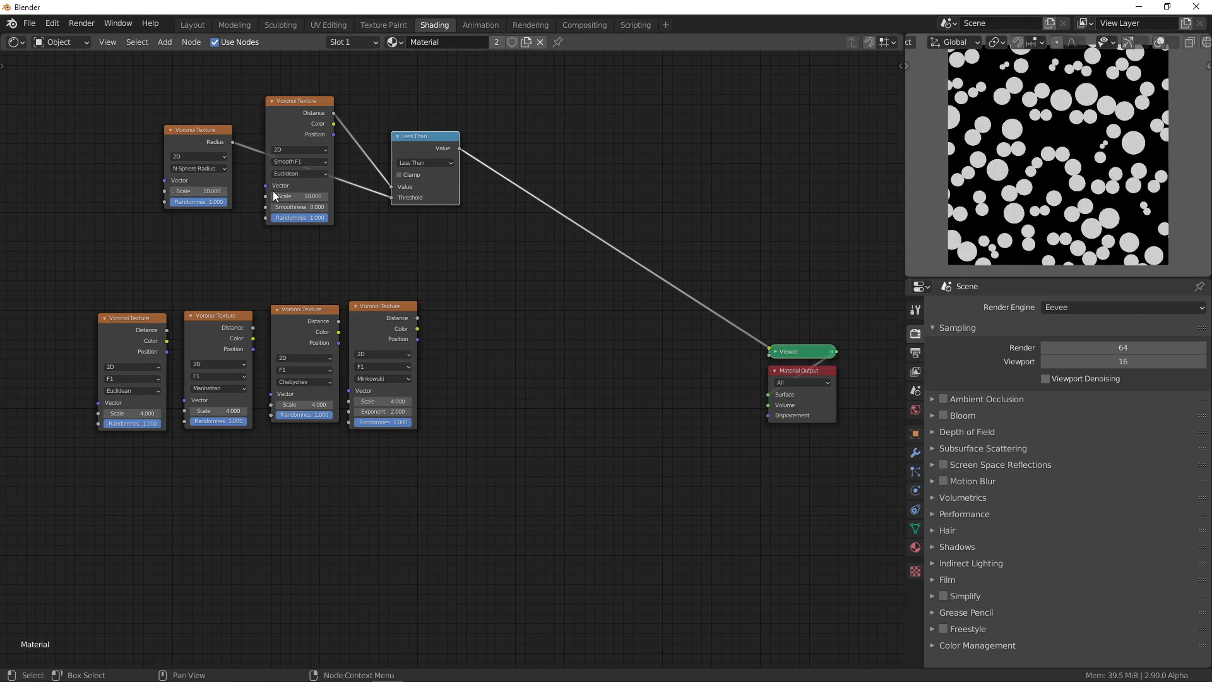
pyautogui.click(298, 196)
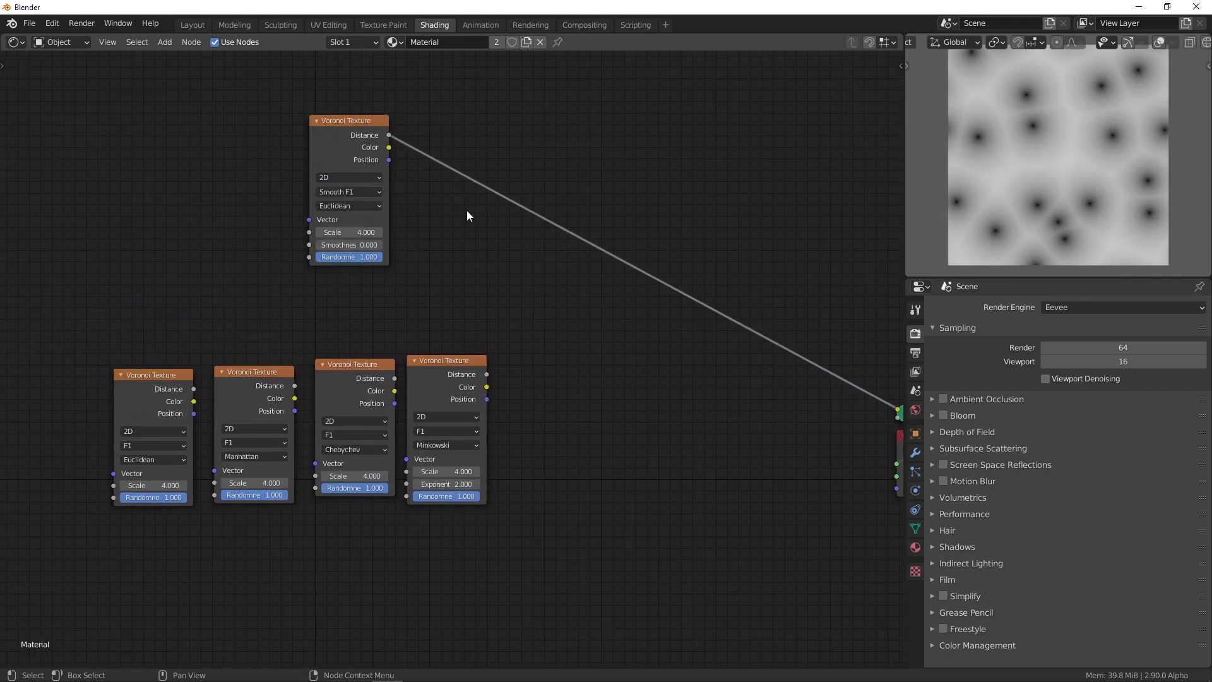
# Step: Change the Voronoi Texture feature from Smooth F1 to F2
pyautogui.click(348, 192)
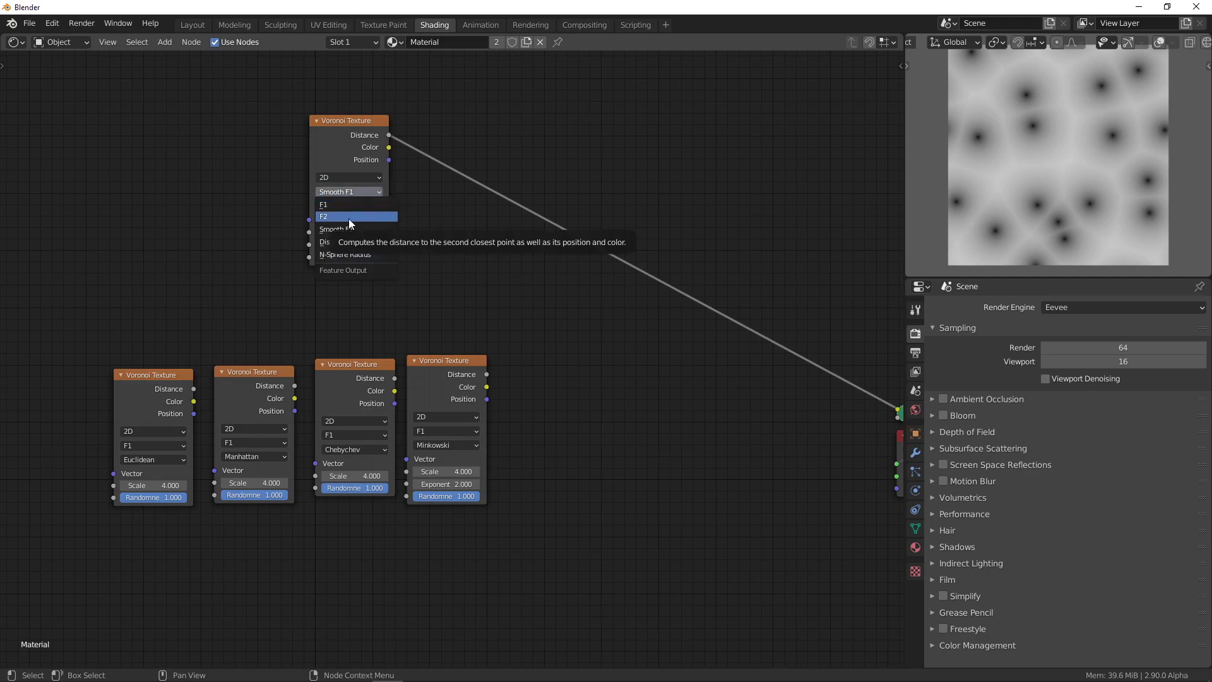
pyautogui.click(324, 217)
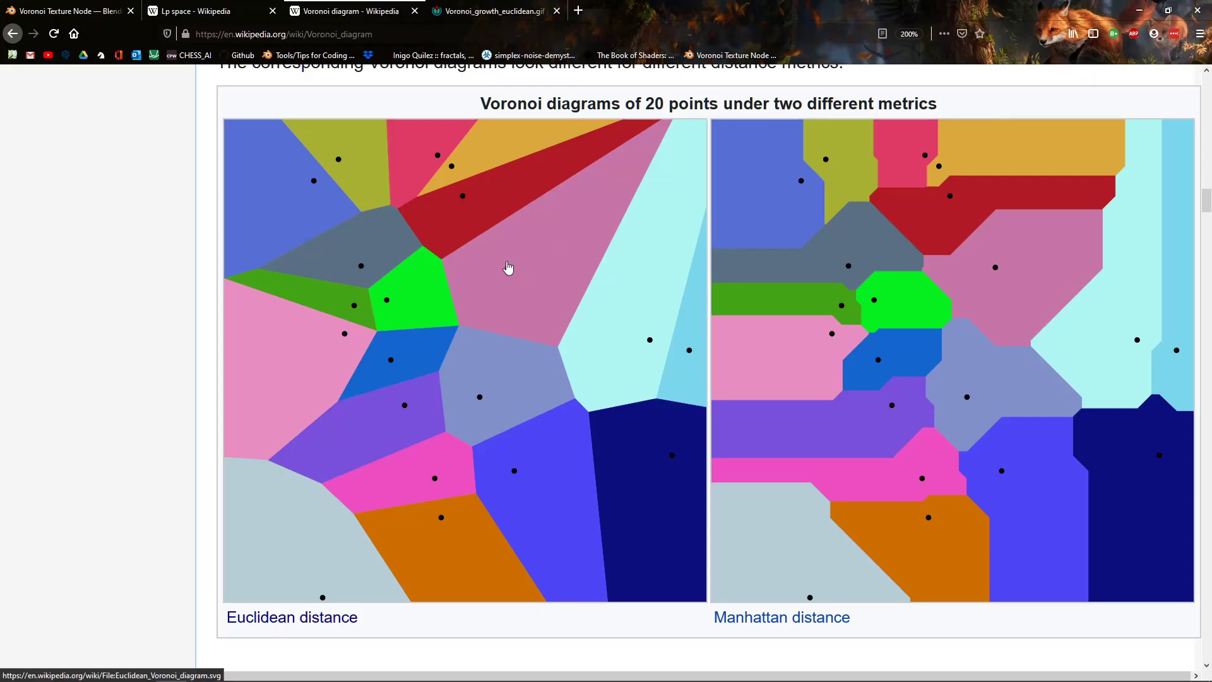
pyautogui.moveTo(478, 276)
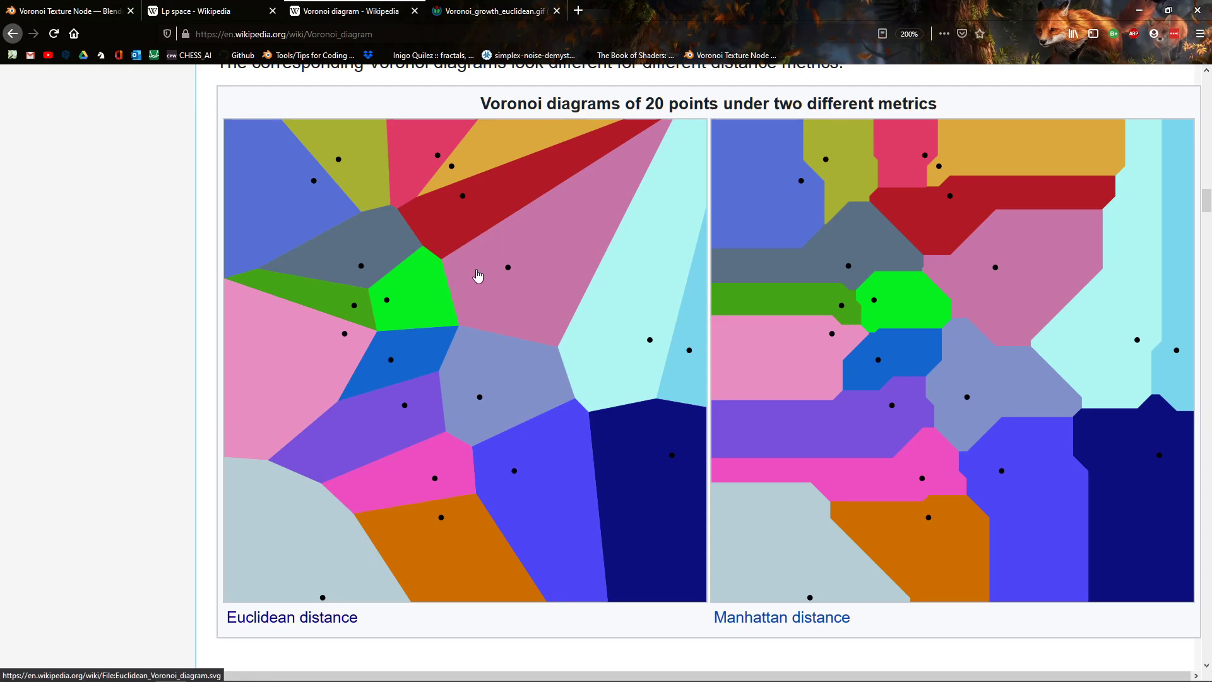
pyautogui.moveTo(465, 276)
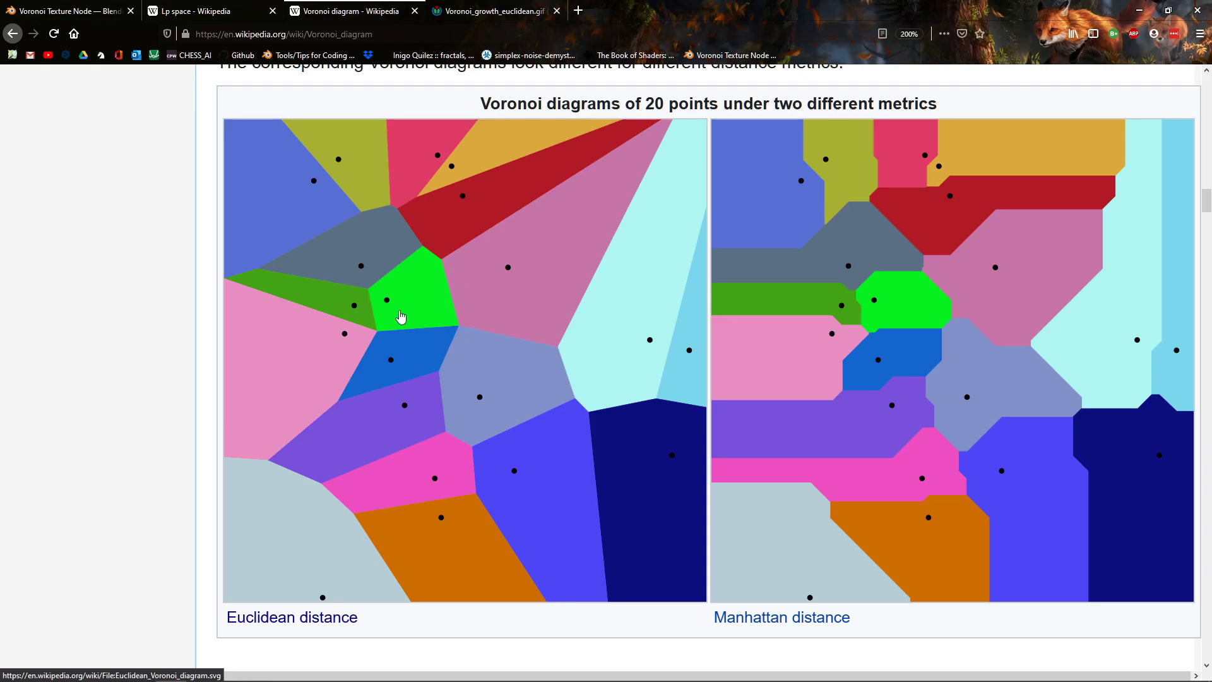
pyautogui.moveTo(264, 251)
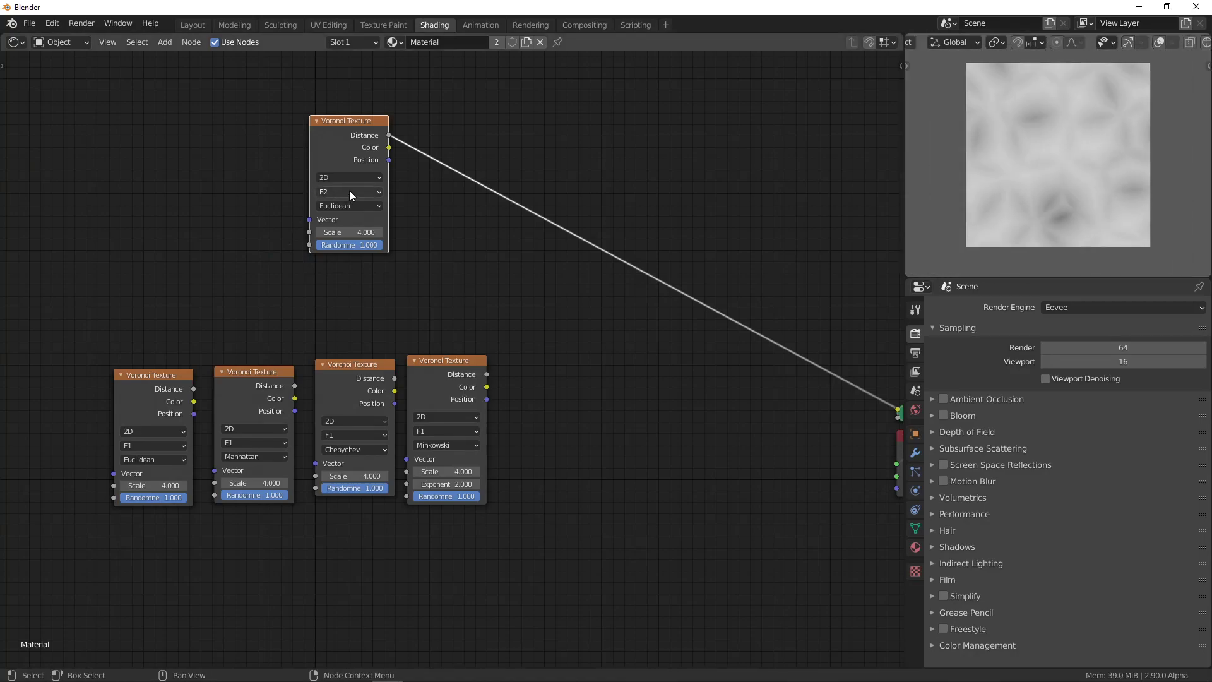
# Step: Set the Voronoi feature back to Smooth F1 with Smoothness at 1, then 0.290
pyautogui.click(349, 190)
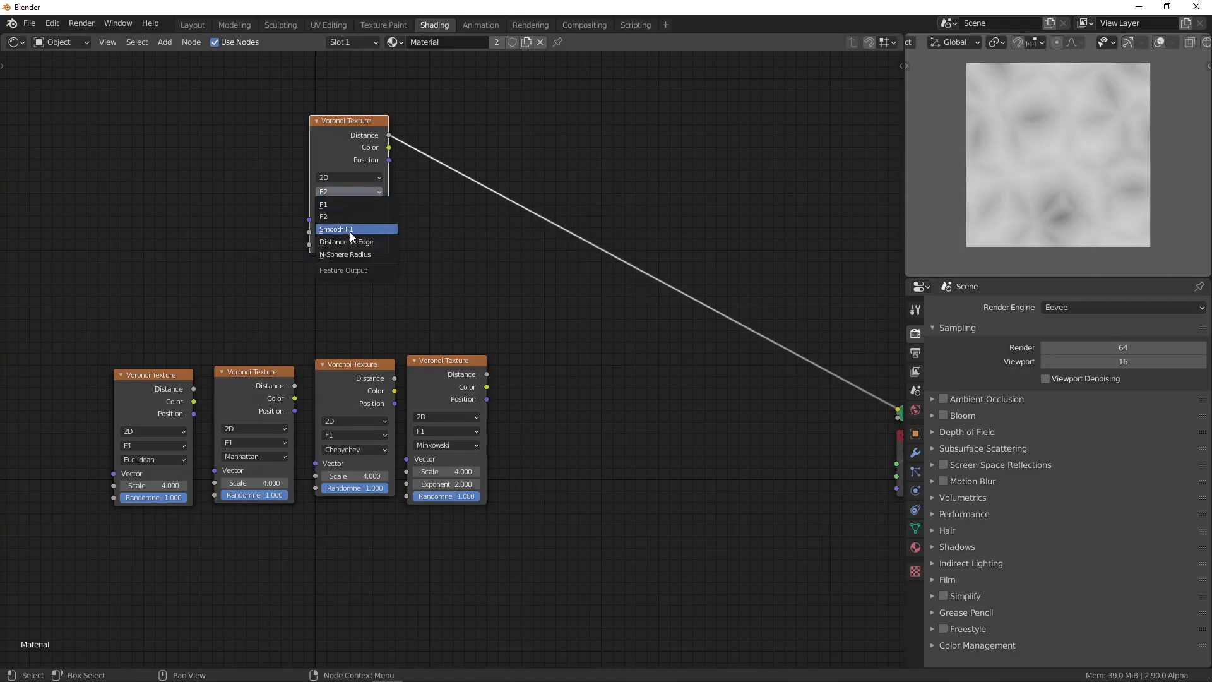
pyautogui.click(335, 229)
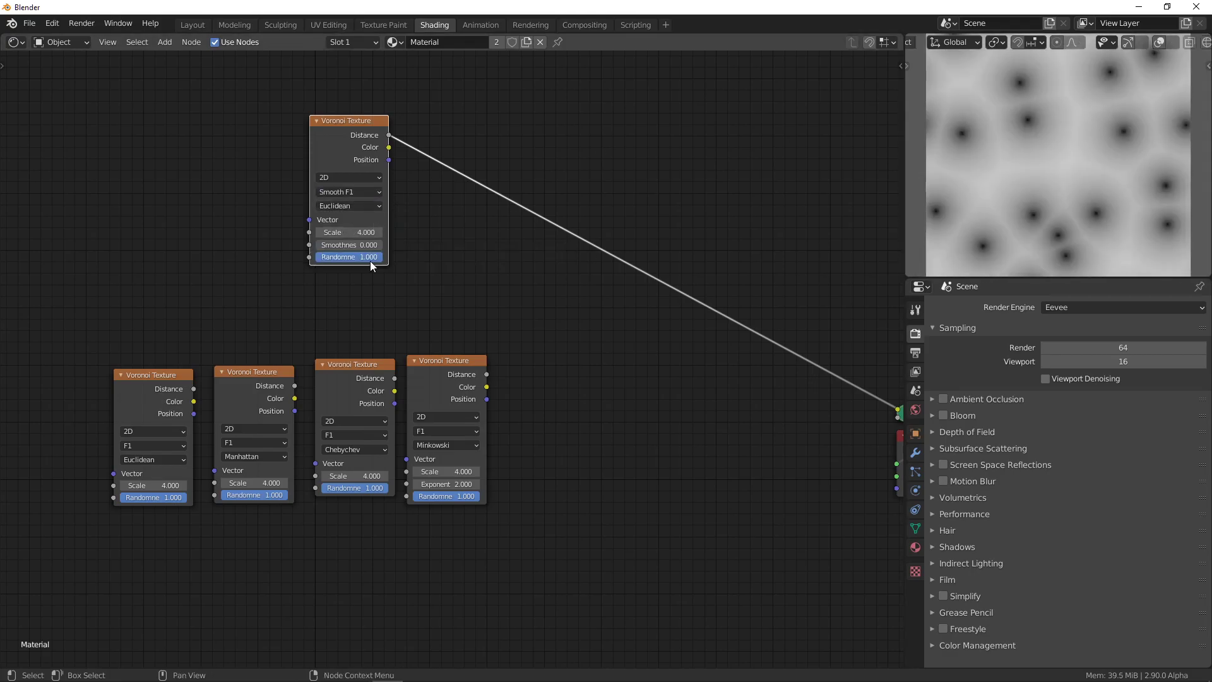
pyautogui.click(348, 244)
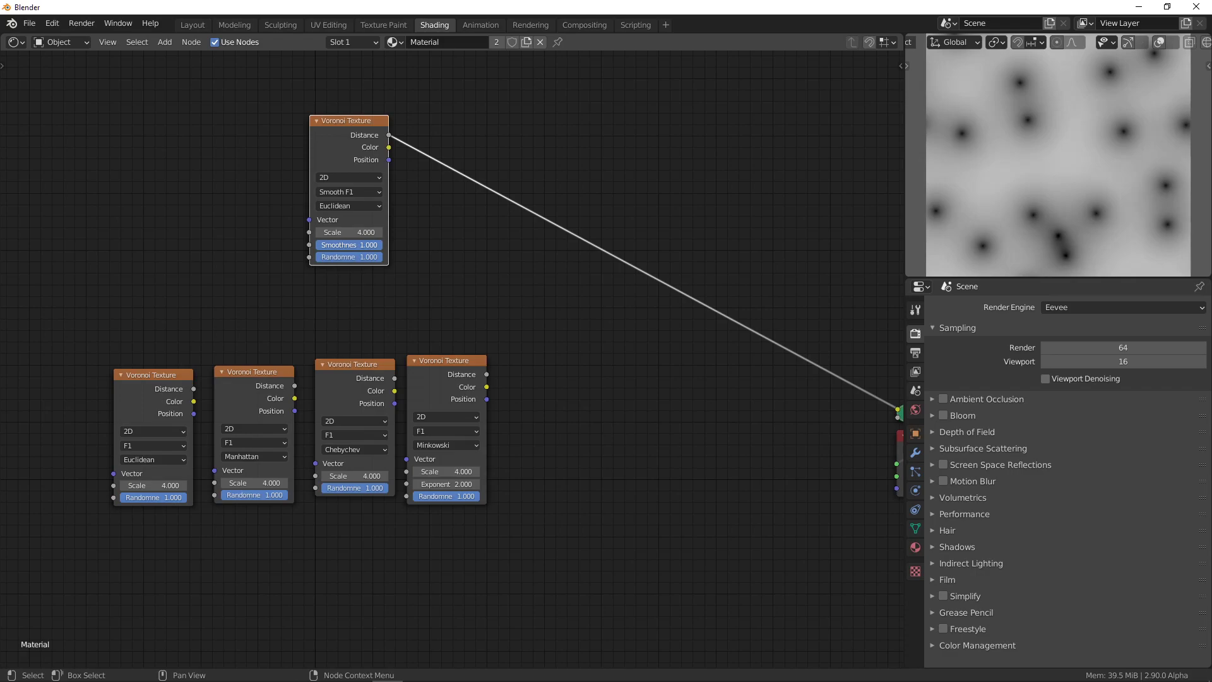
pyautogui.click(347, 245)
pyautogui.write('0.290')
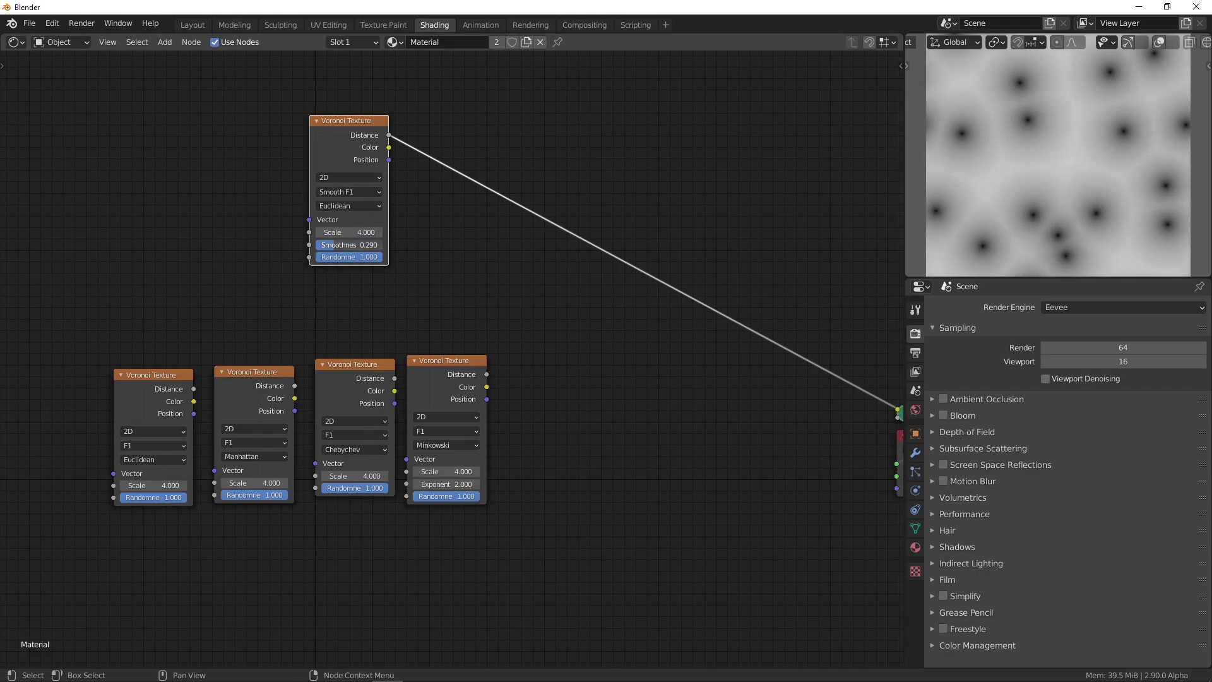
pyautogui.click(348, 245)
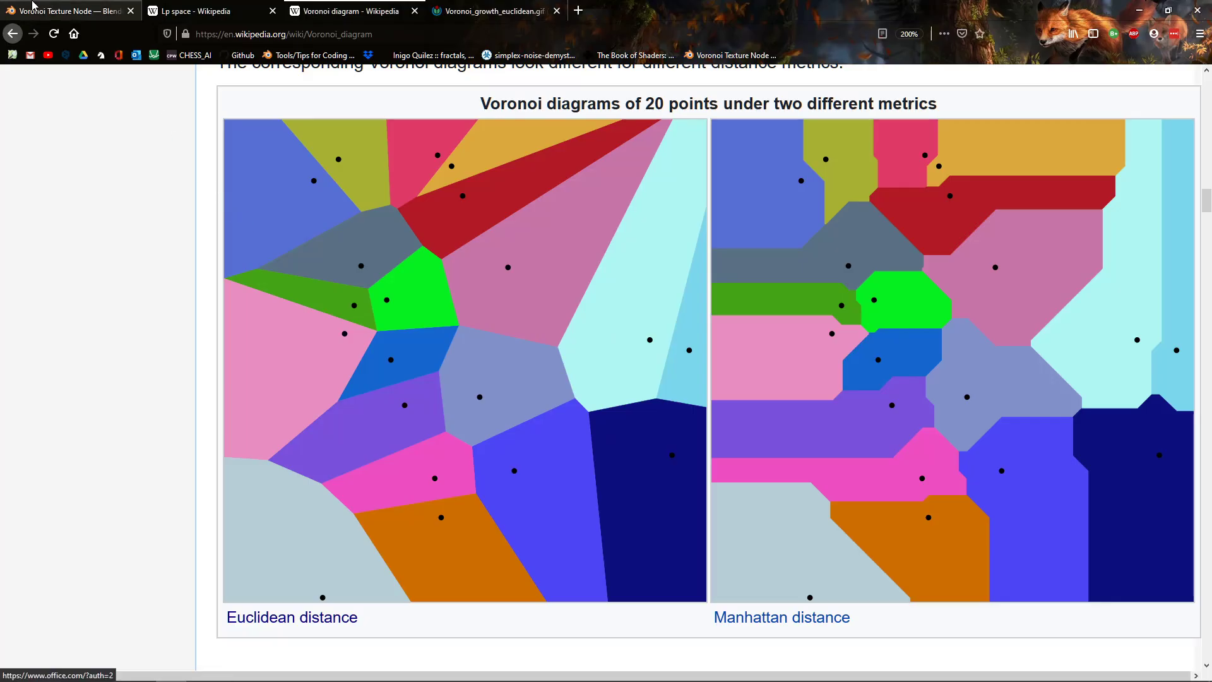
# Step: Open the Voronoi Texture Node manual page and scroll down to its Examples section
pyautogui.click(66, 11)
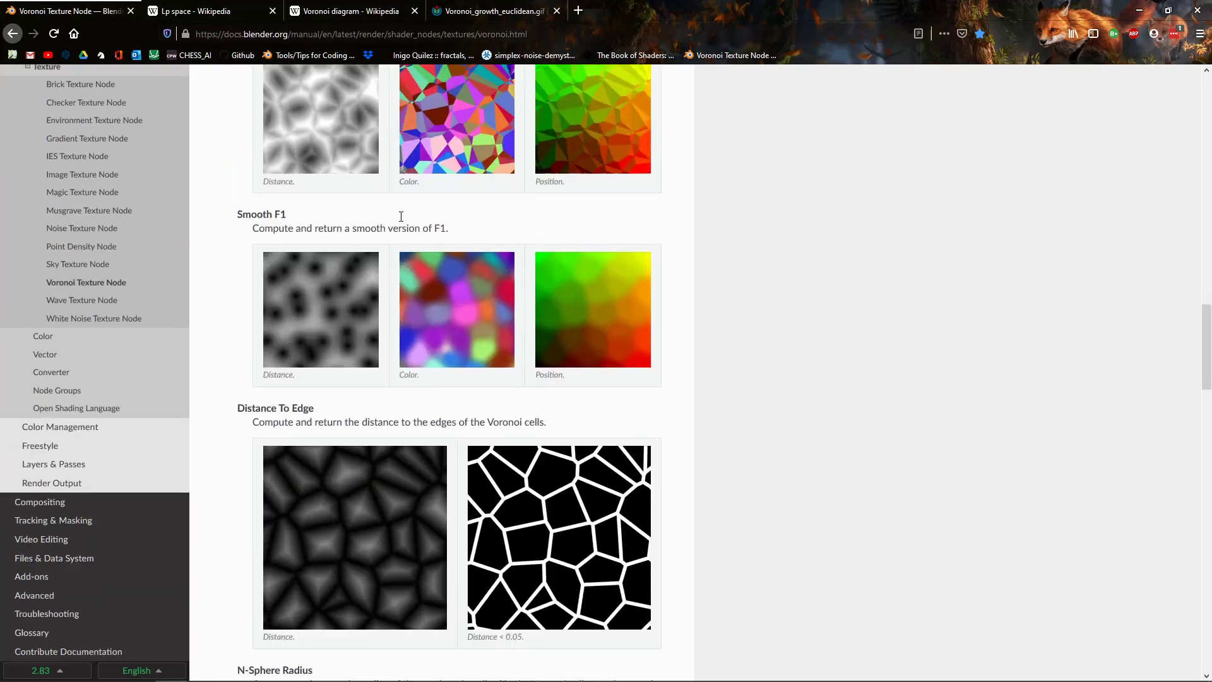
pyautogui.scroll(-3)
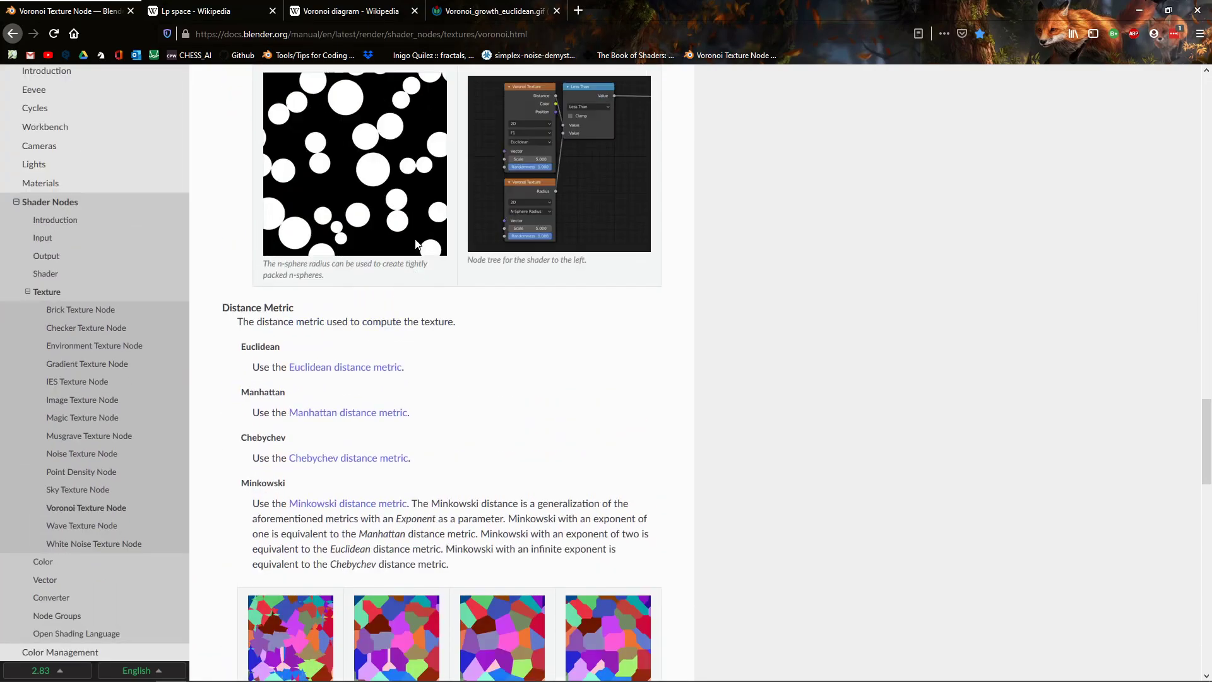
pyautogui.scroll(-3)
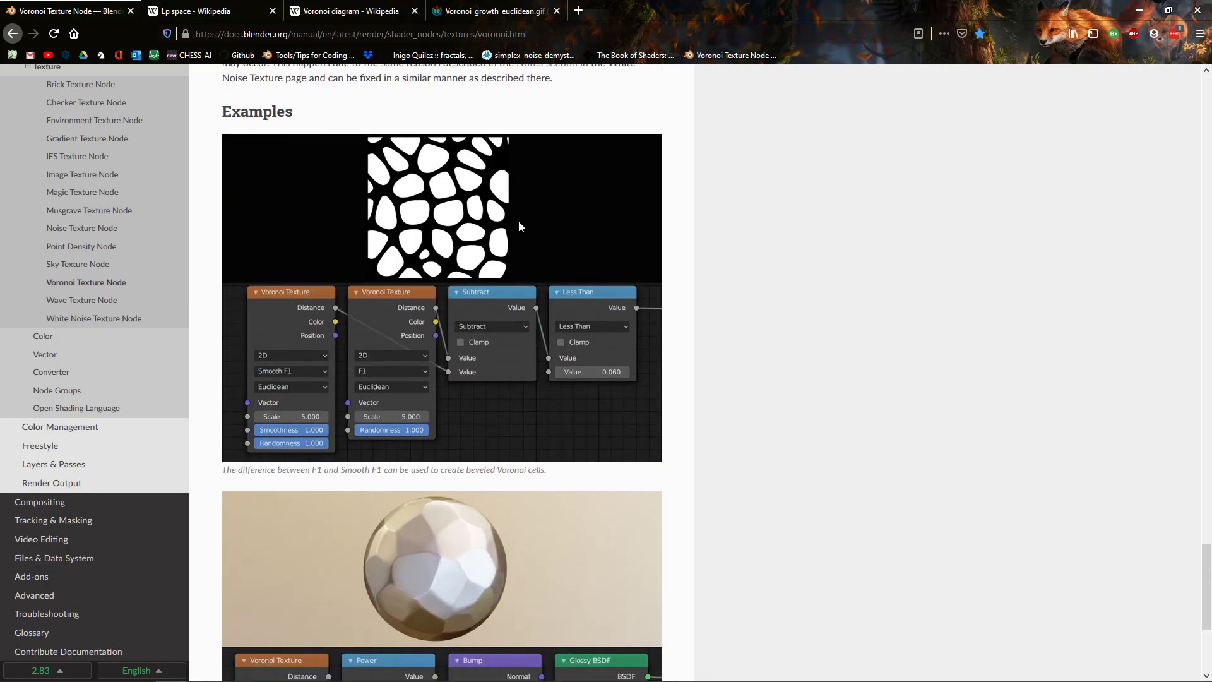
pyautogui.moveTo(693, 221)
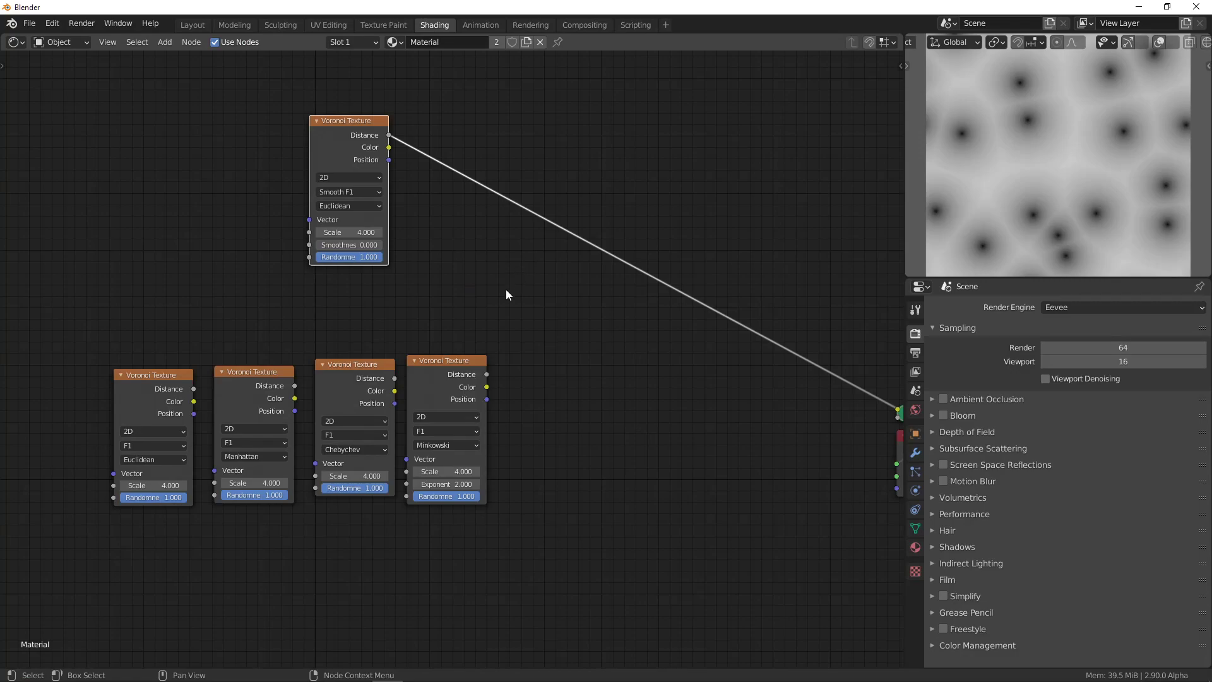
pyautogui.moveTo(495, 278)
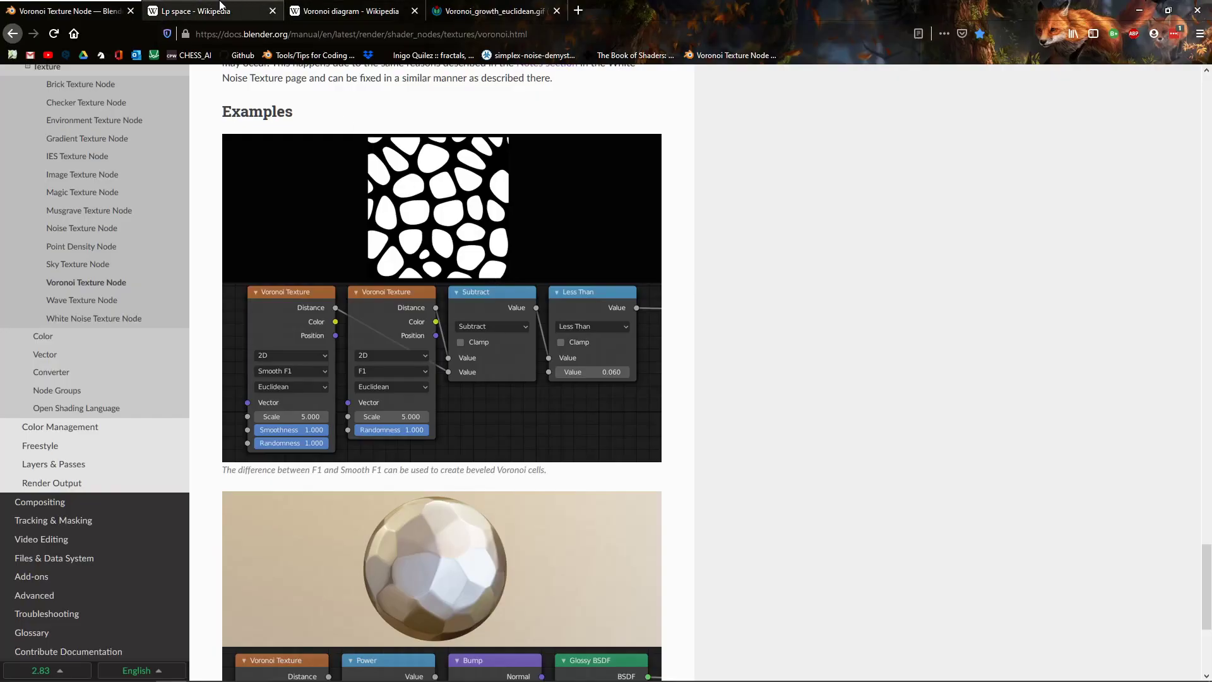
# Step: Switch to the 'Lp space - Wikipedia' tab showing the p-norm definition
pyautogui.click(209, 11)
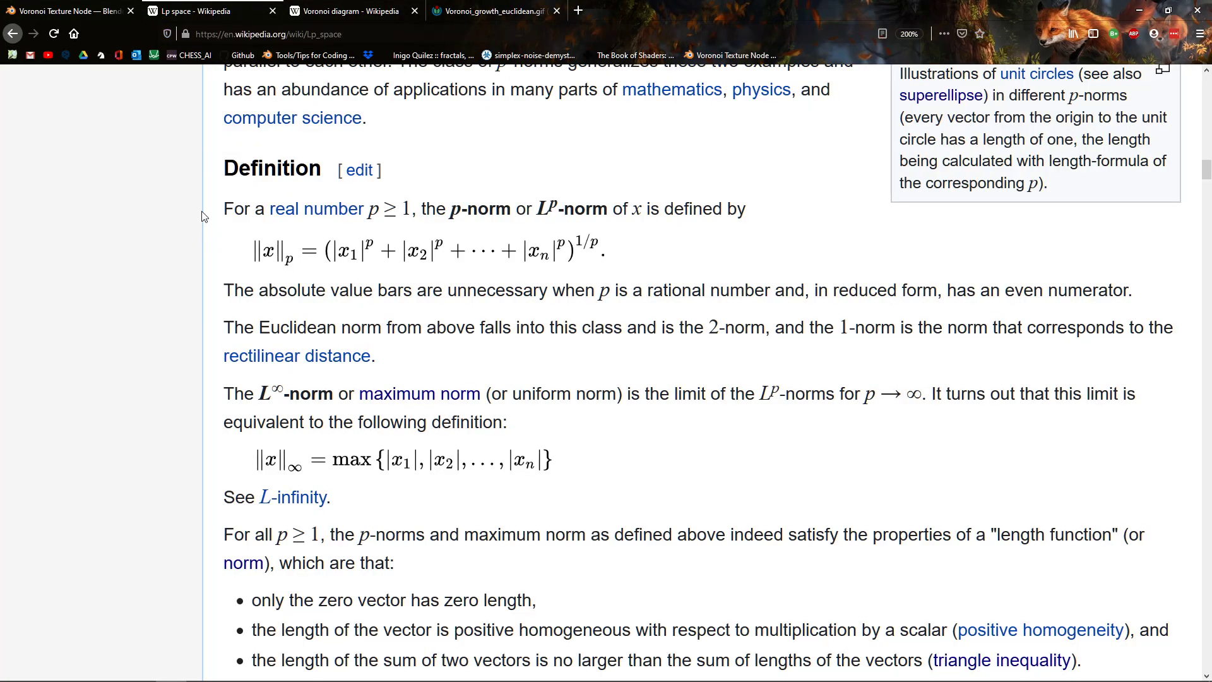
pyautogui.moveTo(494, 215)
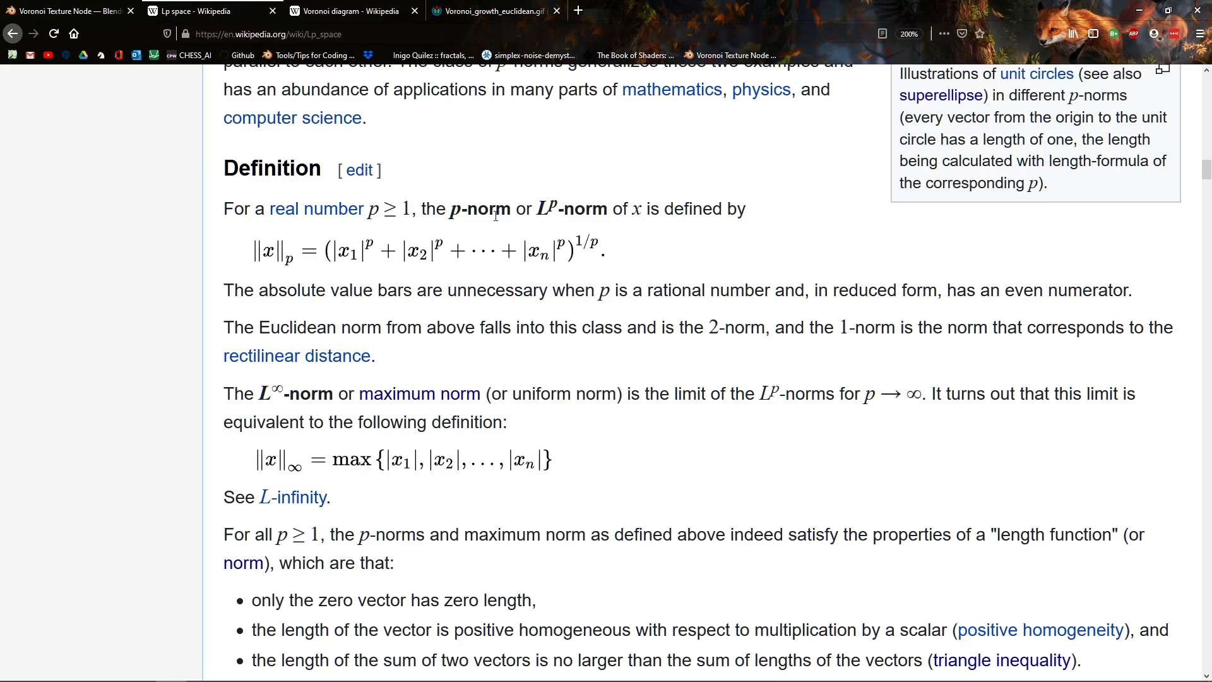
pyautogui.moveTo(196, 260)
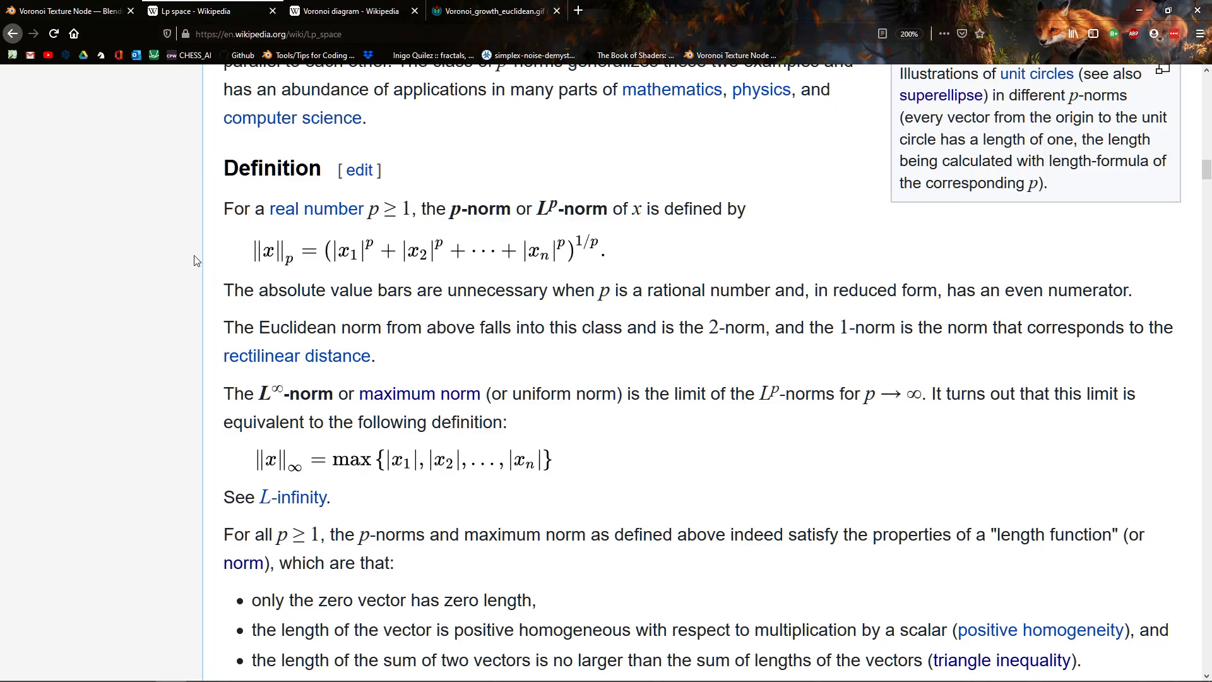
pyautogui.moveTo(246, 273)
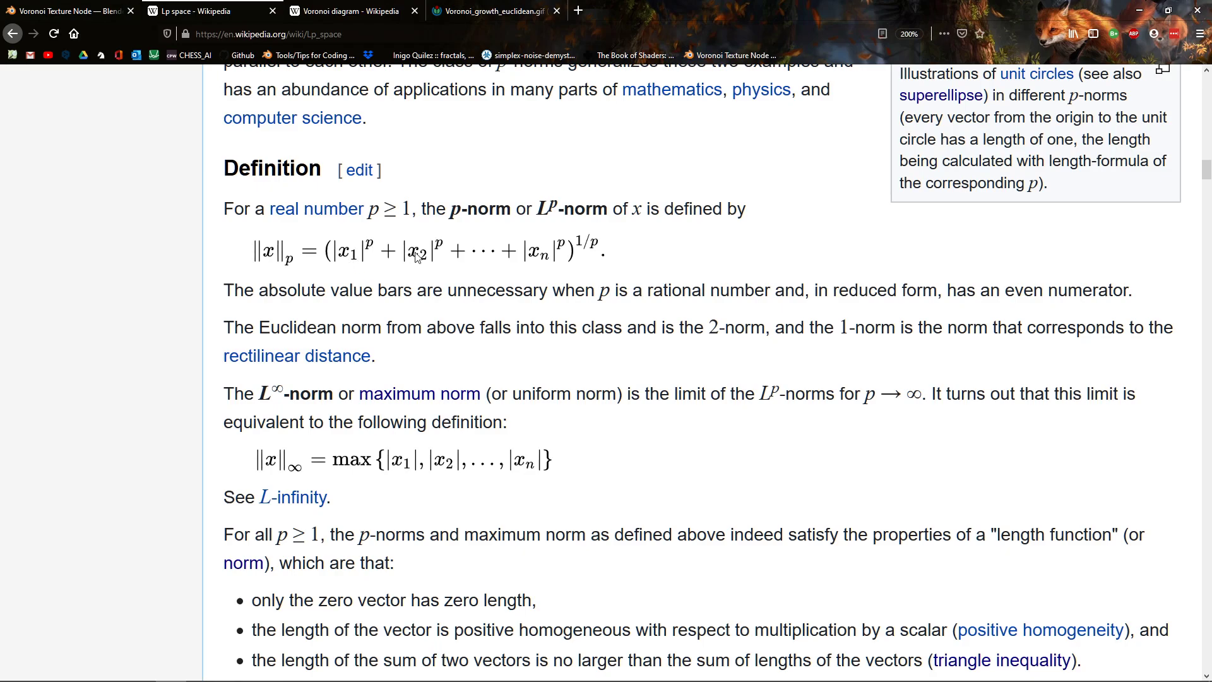
pyautogui.moveTo(198, 302)
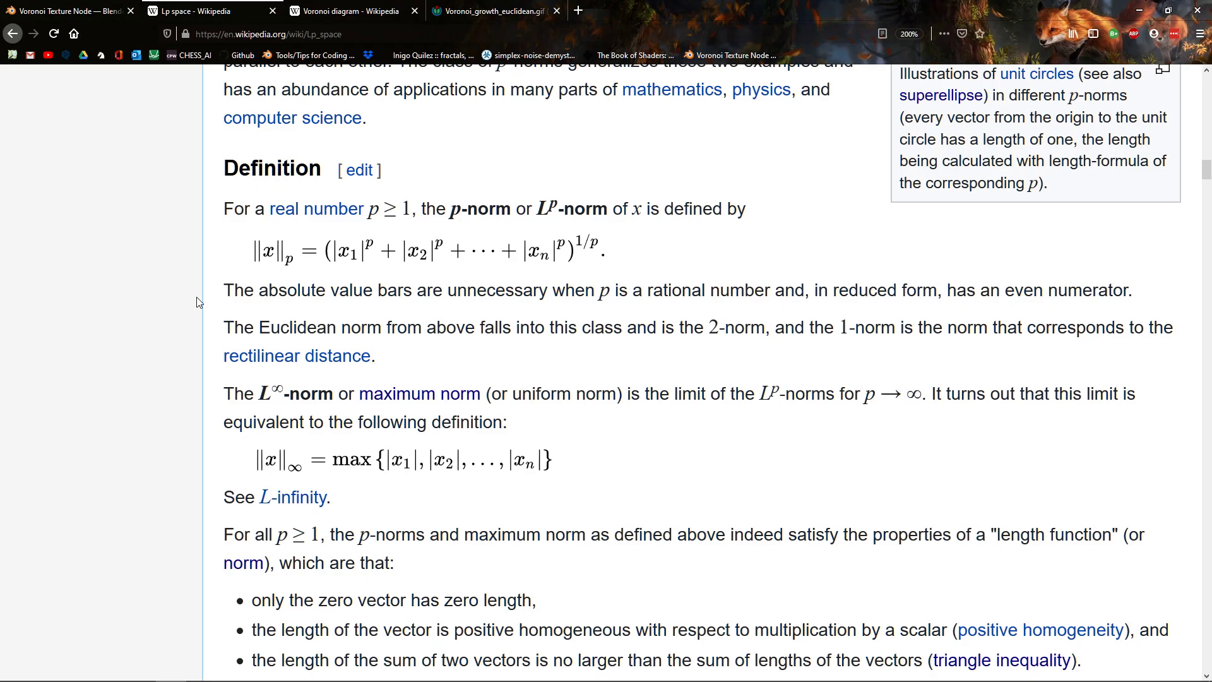
pyautogui.moveTo(252, 290)
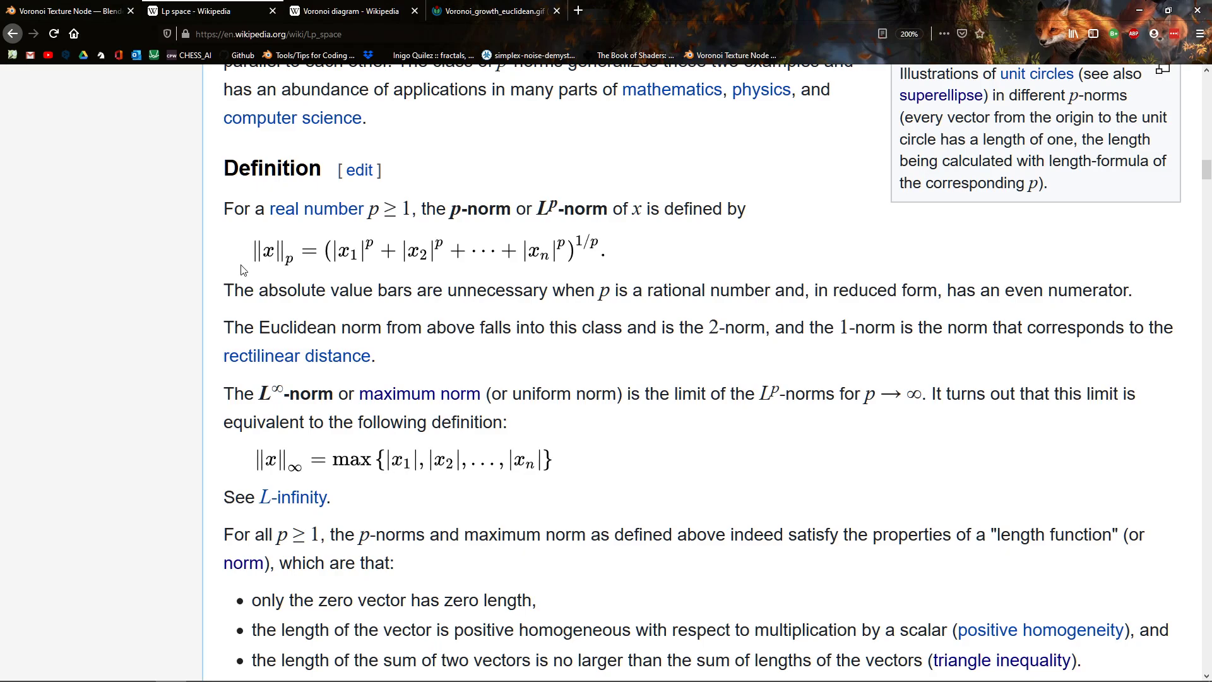
pyautogui.moveTo(565, 266)
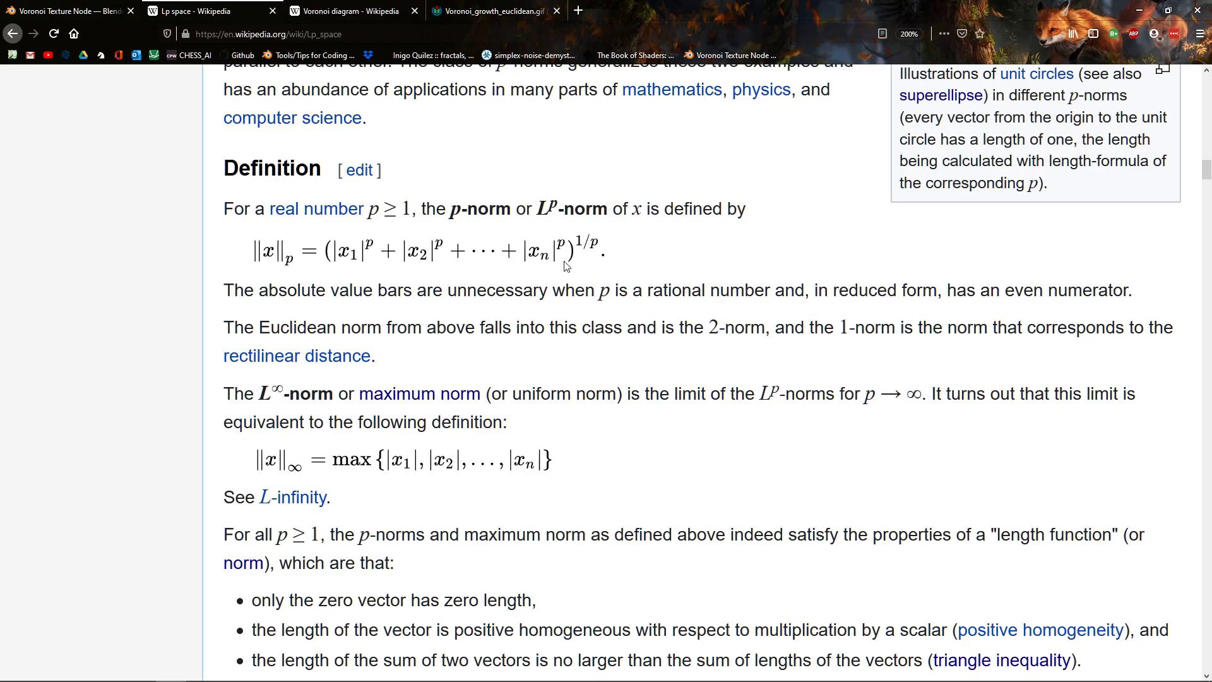
pyautogui.moveTo(375, 266)
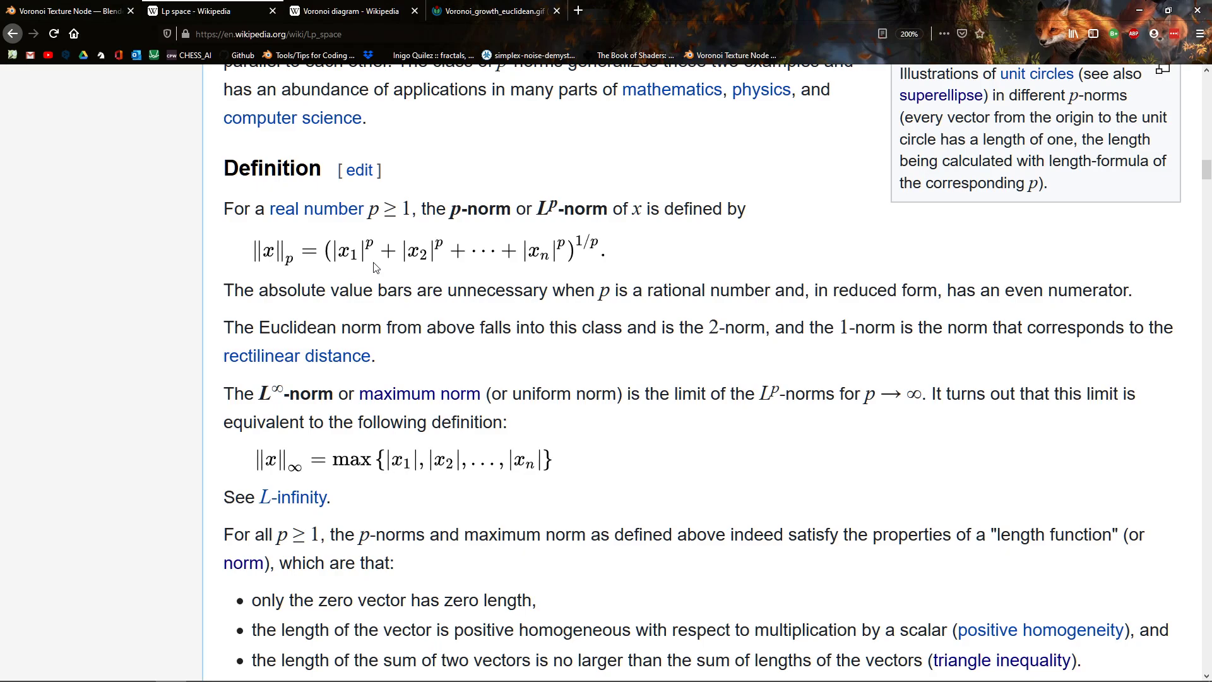
pyautogui.moveTo(387, 234)
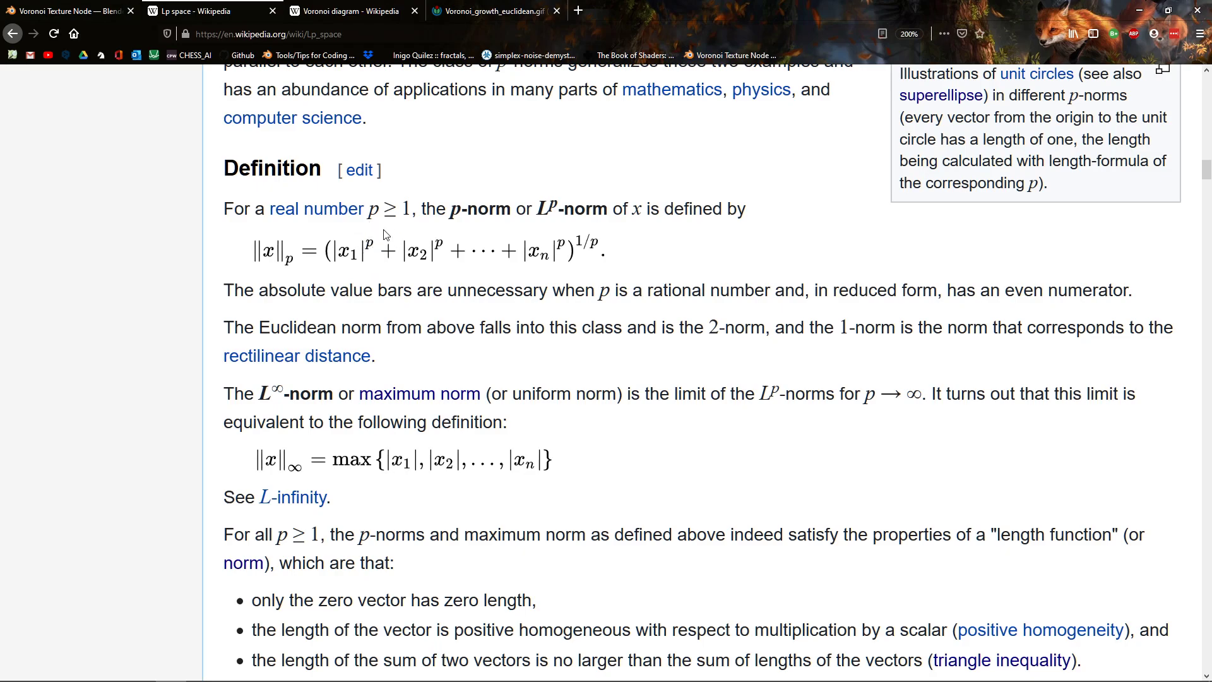
pyautogui.moveTo(400, 239)
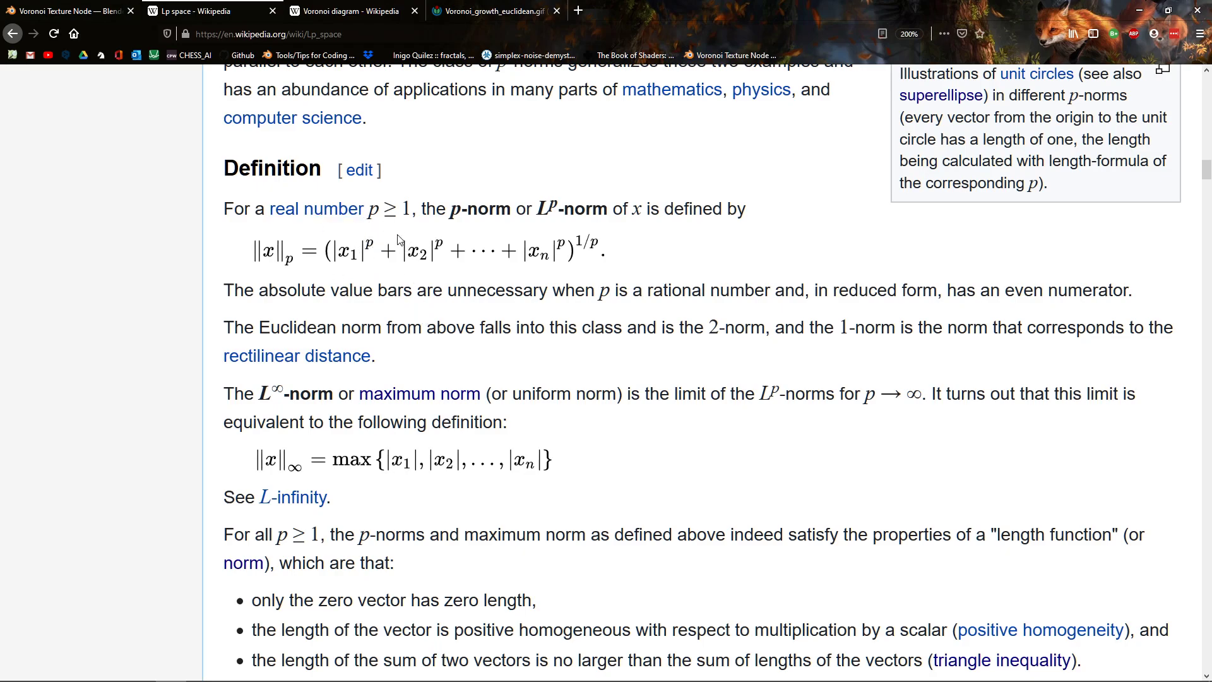
pyautogui.moveTo(597, 227)
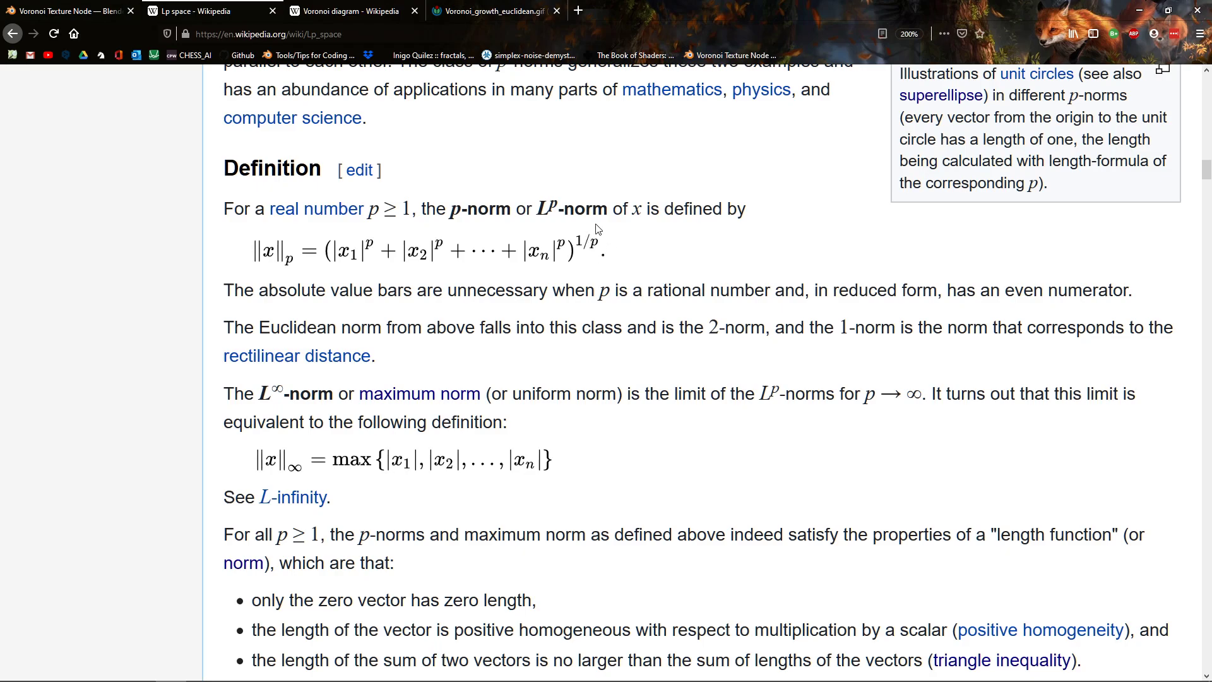
pyautogui.moveTo(589, 258)
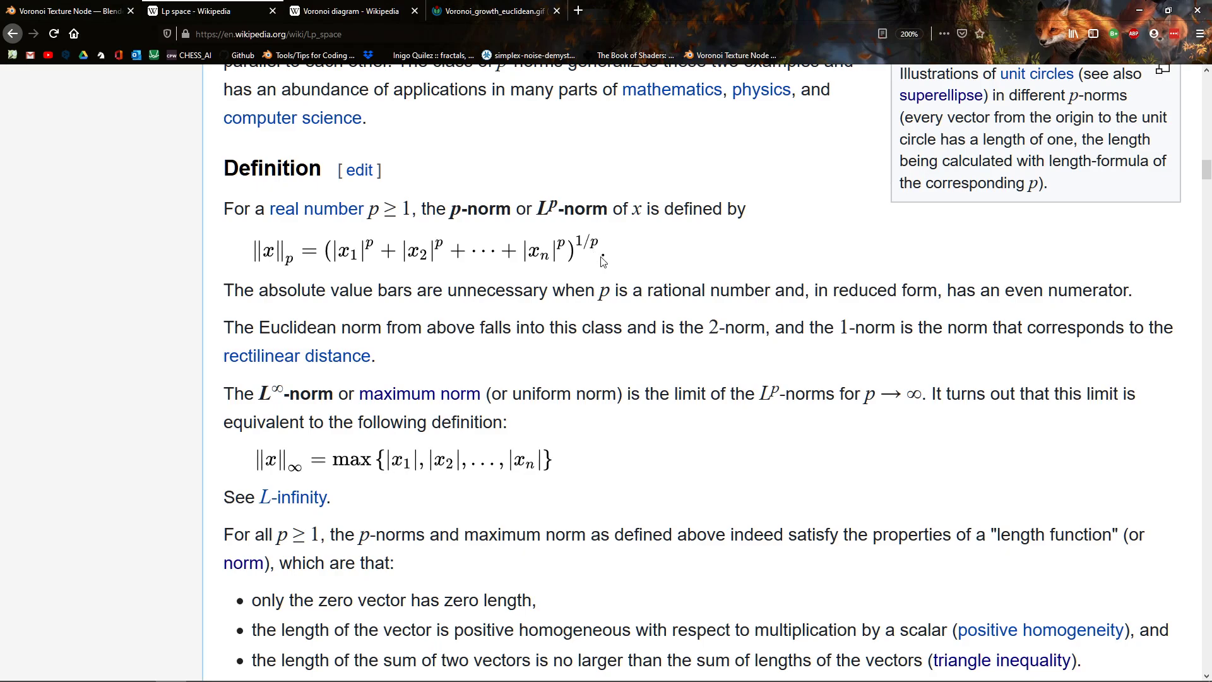
pyautogui.moveTo(158, 294)
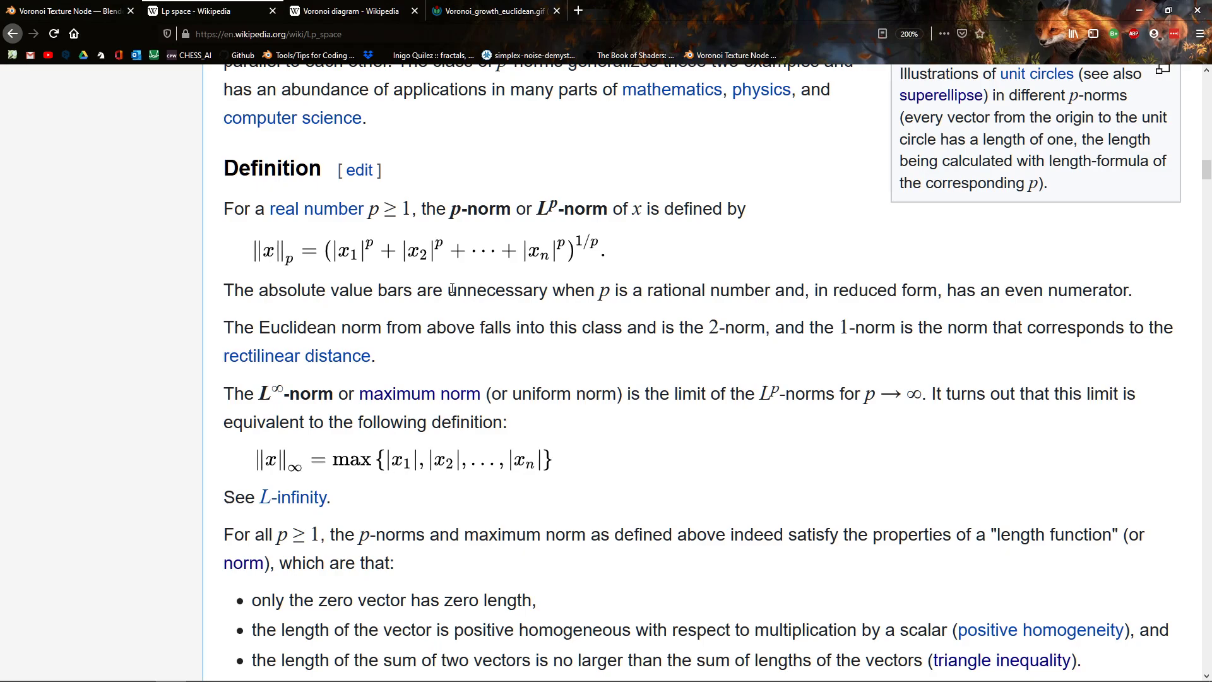
pyautogui.moveTo(157, 296)
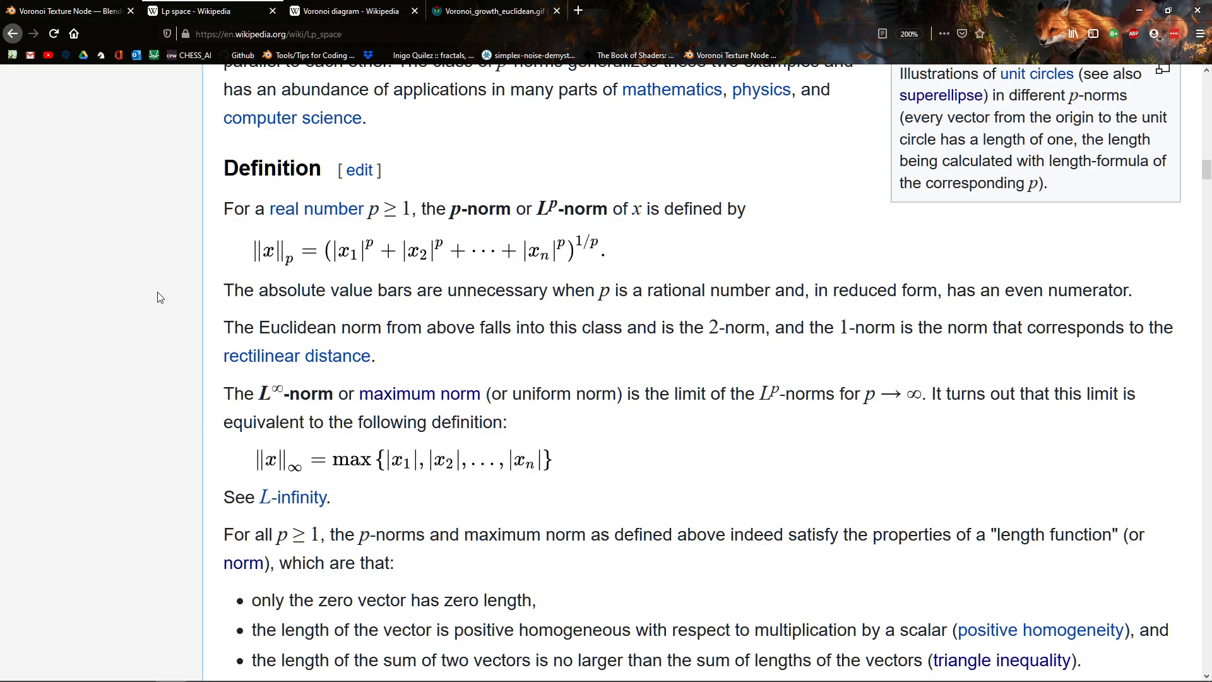
pyautogui.moveTo(158, 297)
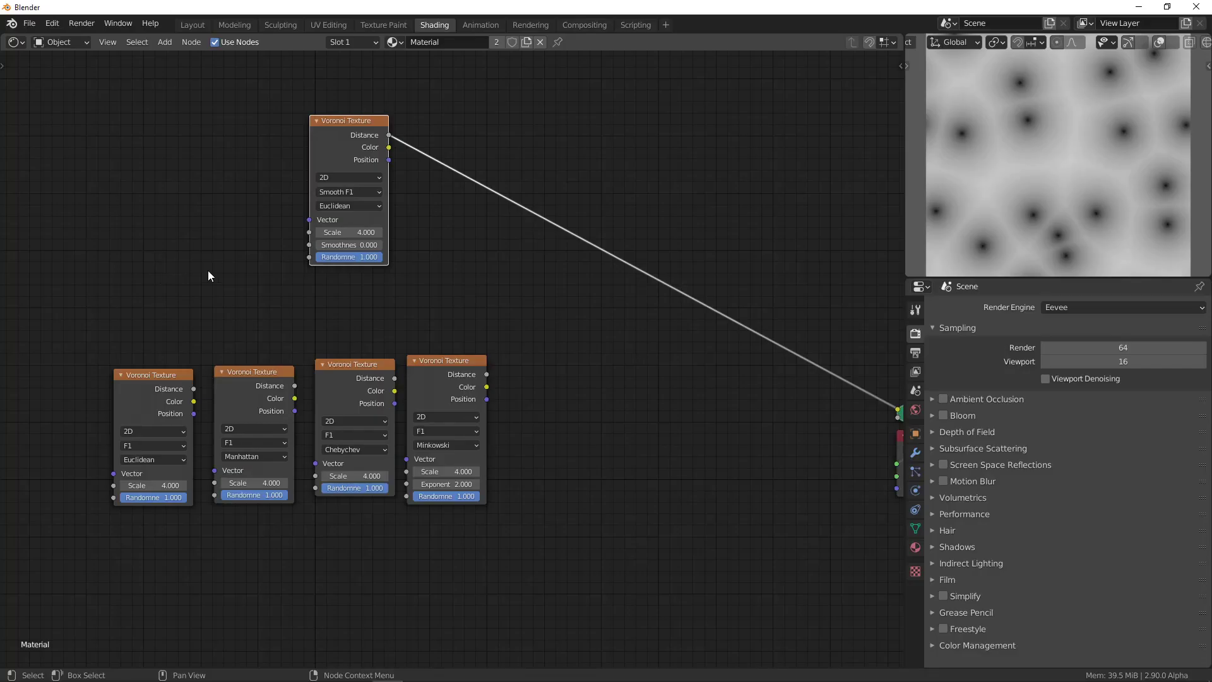
pyautogui.moveTo(168, 399)
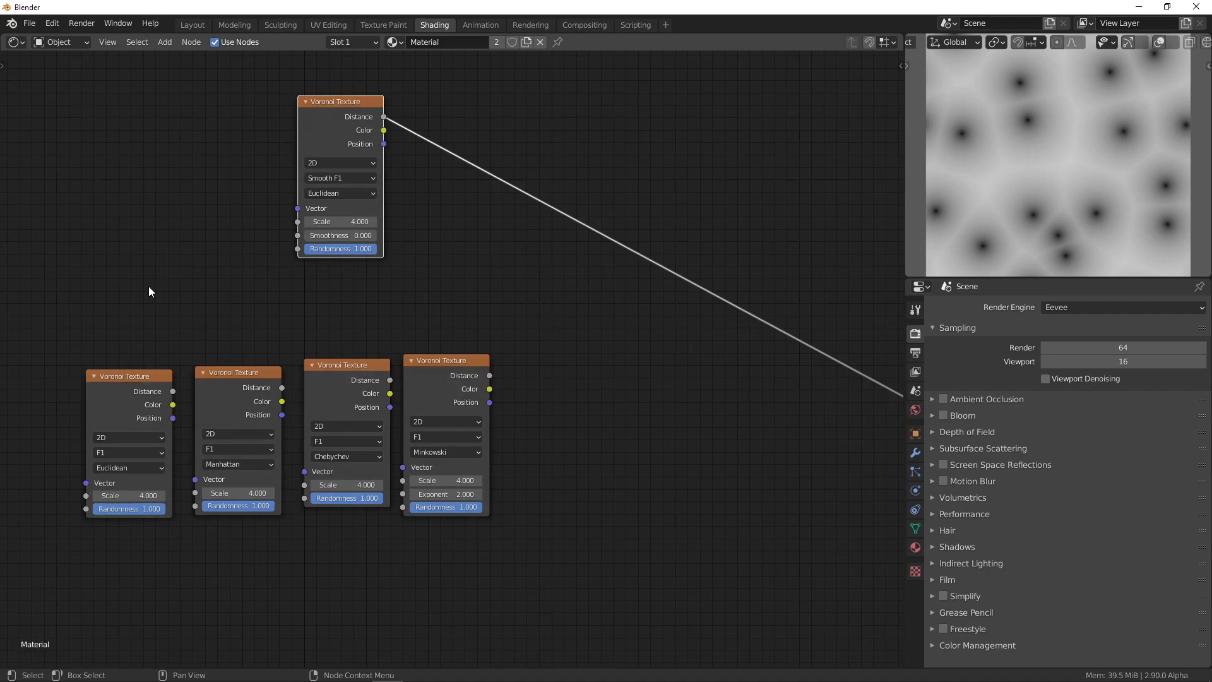
pyautogui.moveTo(155, 322)
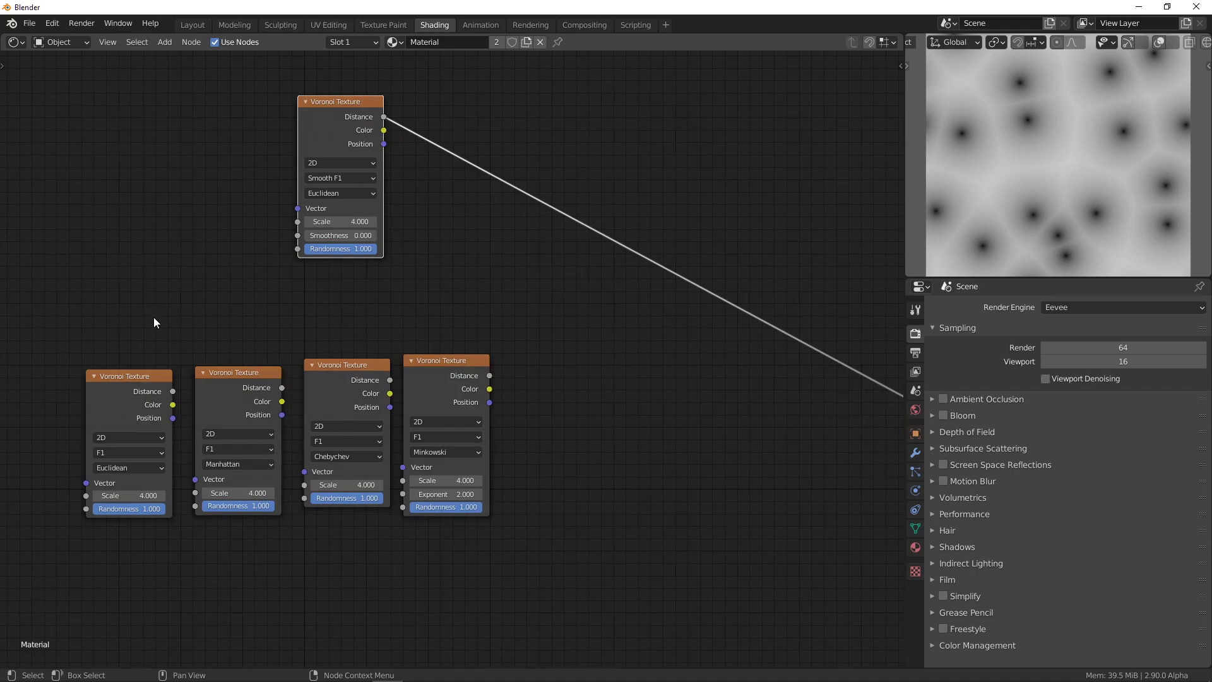
pyautogui.moveTo(135, 361)
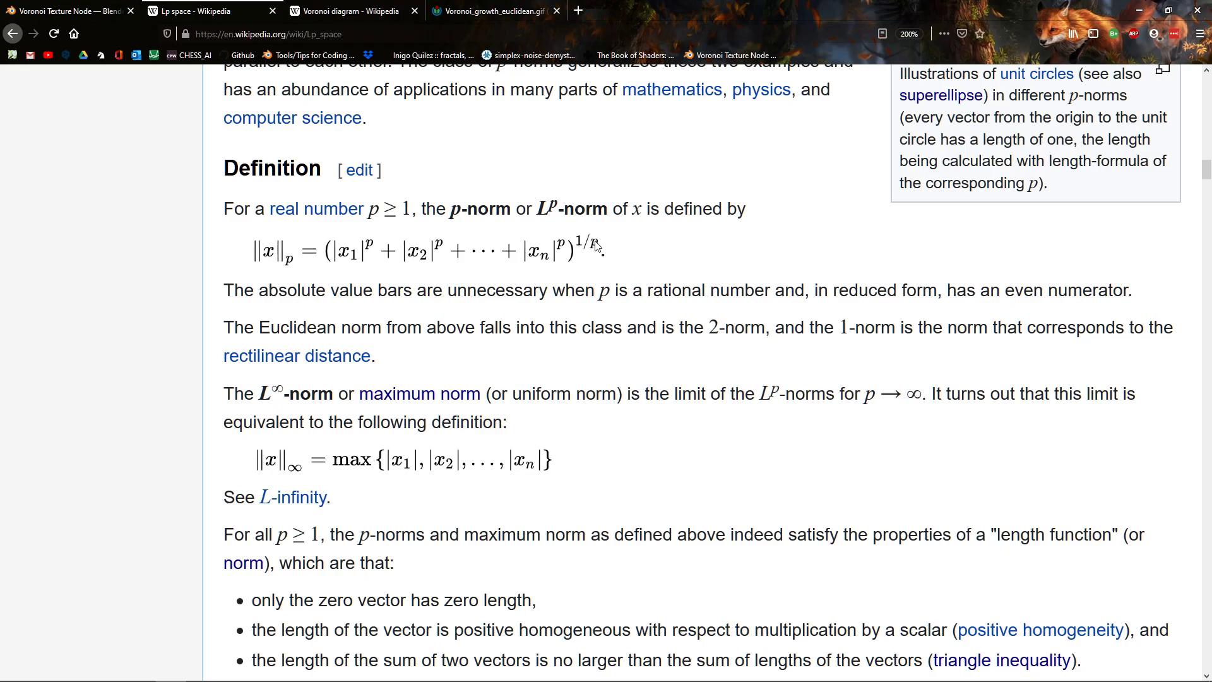
pyautogui.moveTo(572, 238)
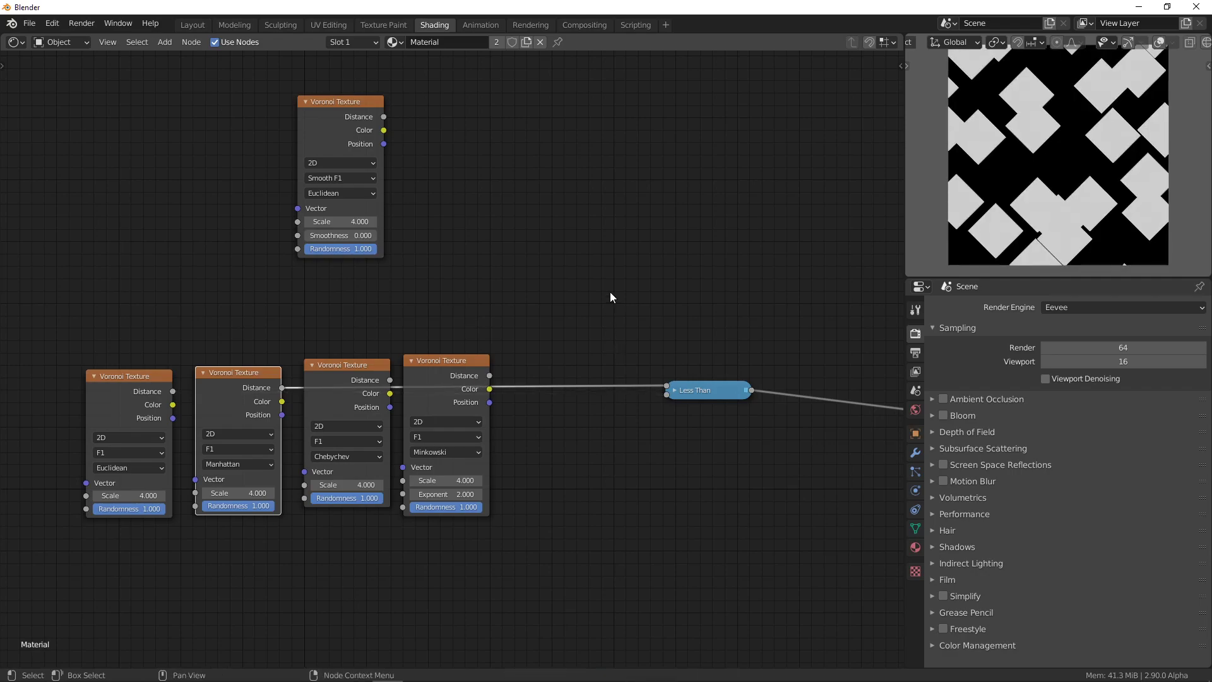
pyautogui.moveTo(568, 241)
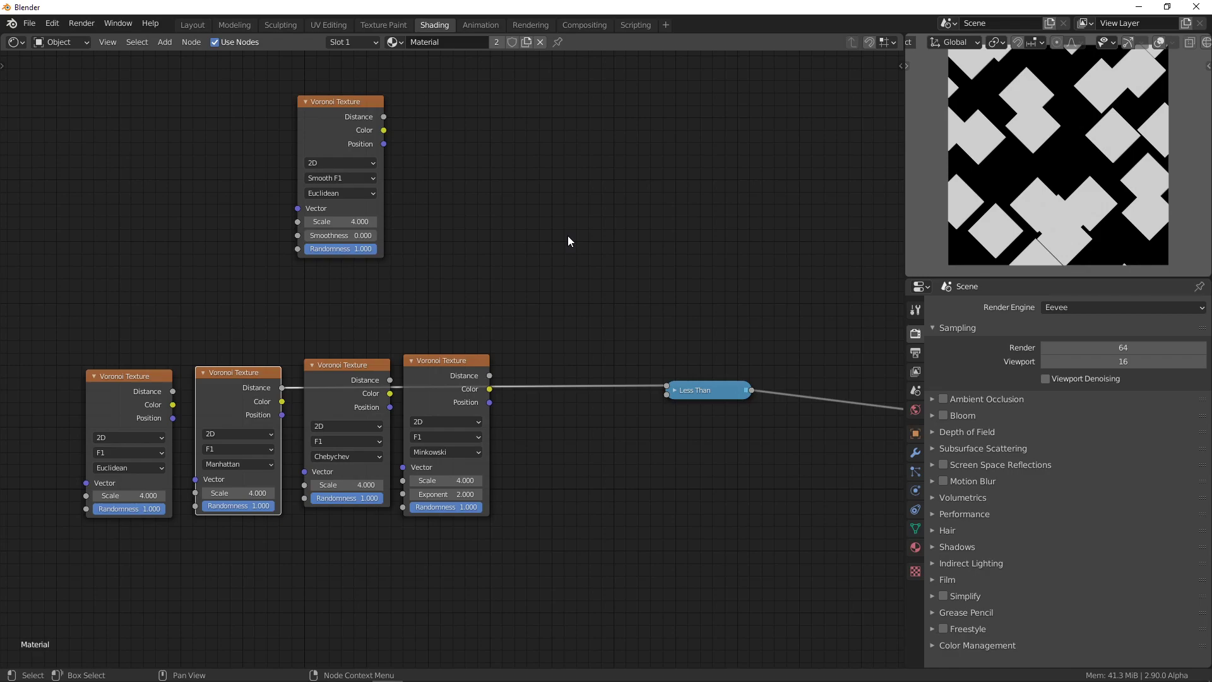
pyautogui.moveTo(313, 344)
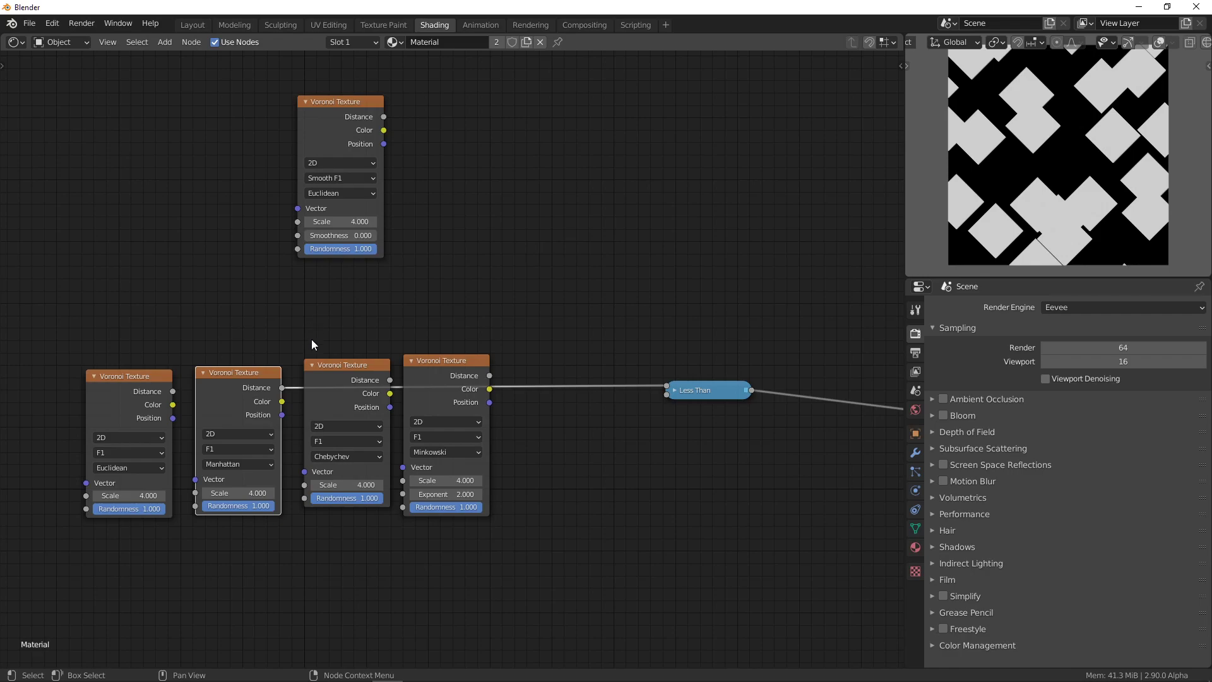
pyautogui.moveTo(250, 282)
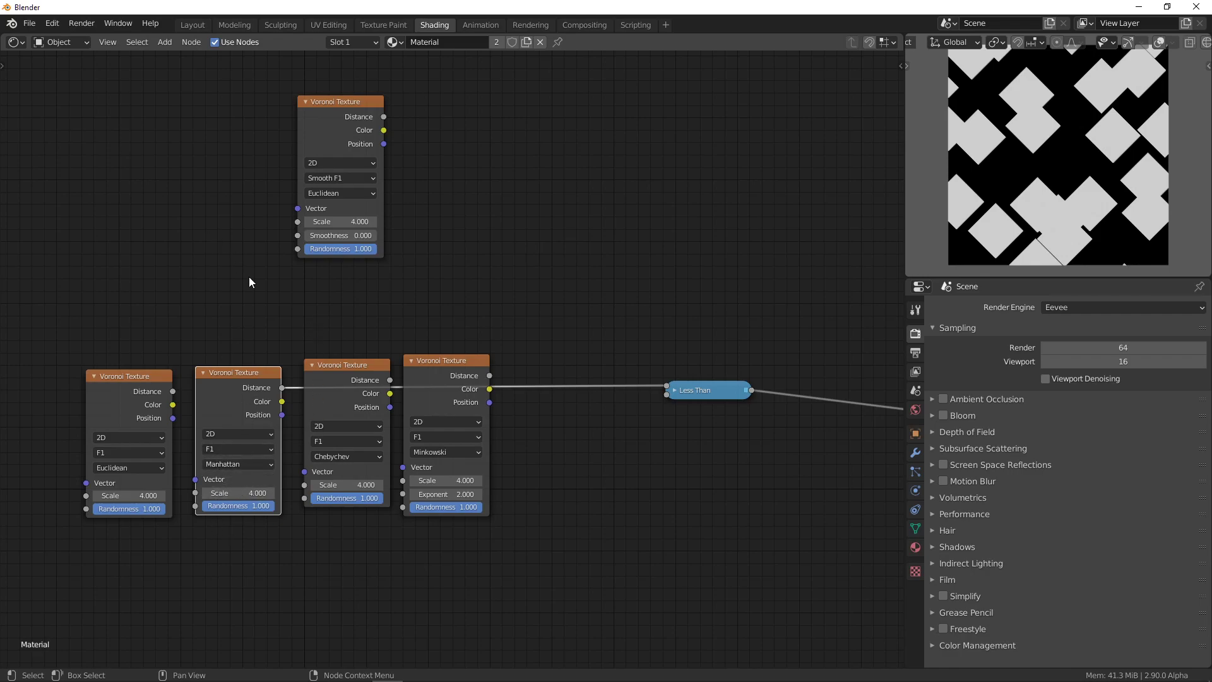
pyautogui.moveTo(241, 380)
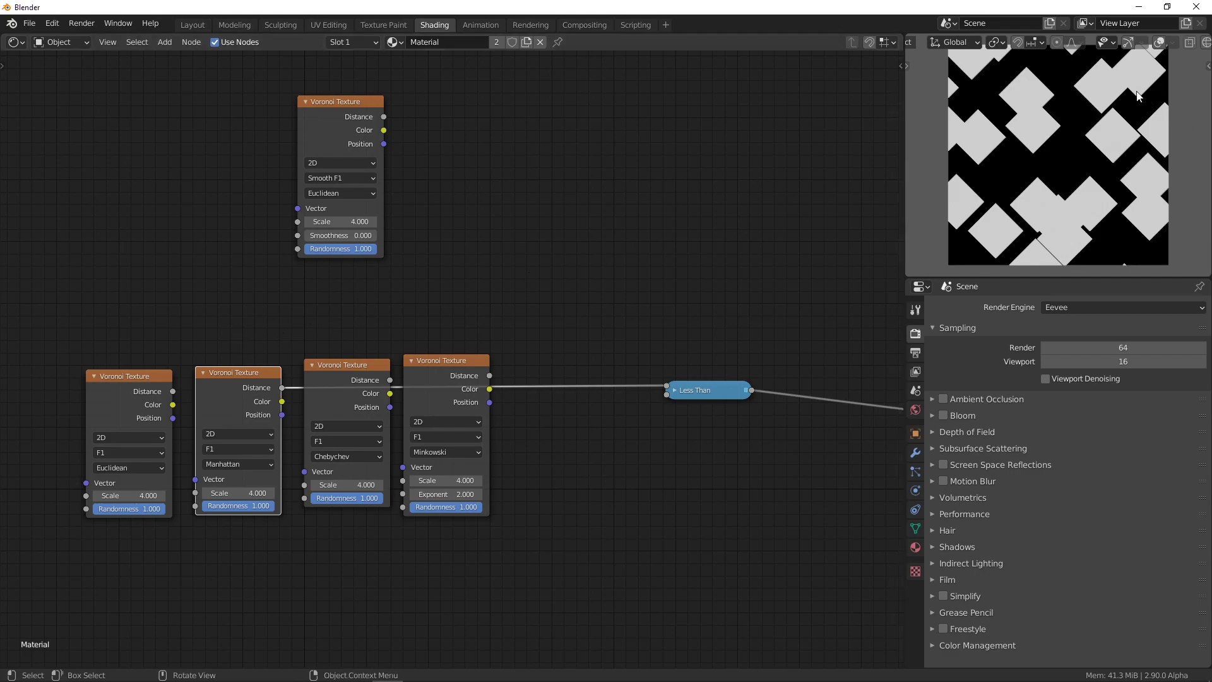
pyautogui.moveTo(545, 431)
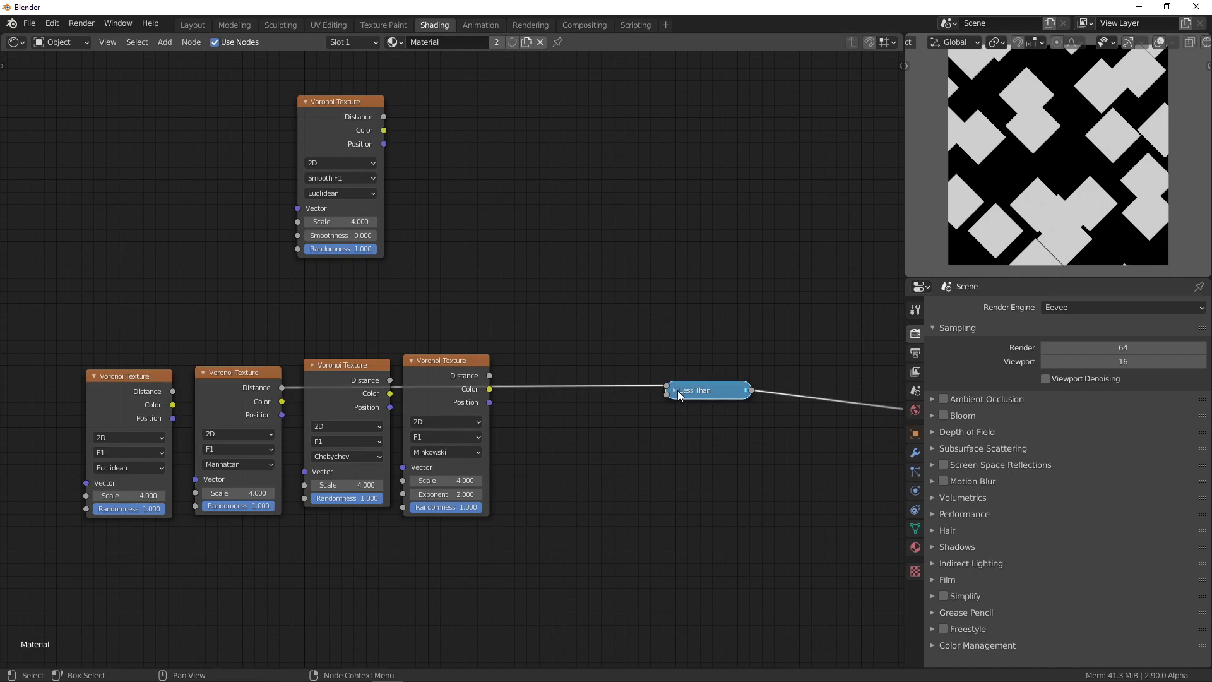
# Step: Expand the Less Than node, lower its threshold to 0.210, and link Minkowski Distance into it
pyautogui.click(674, 389)
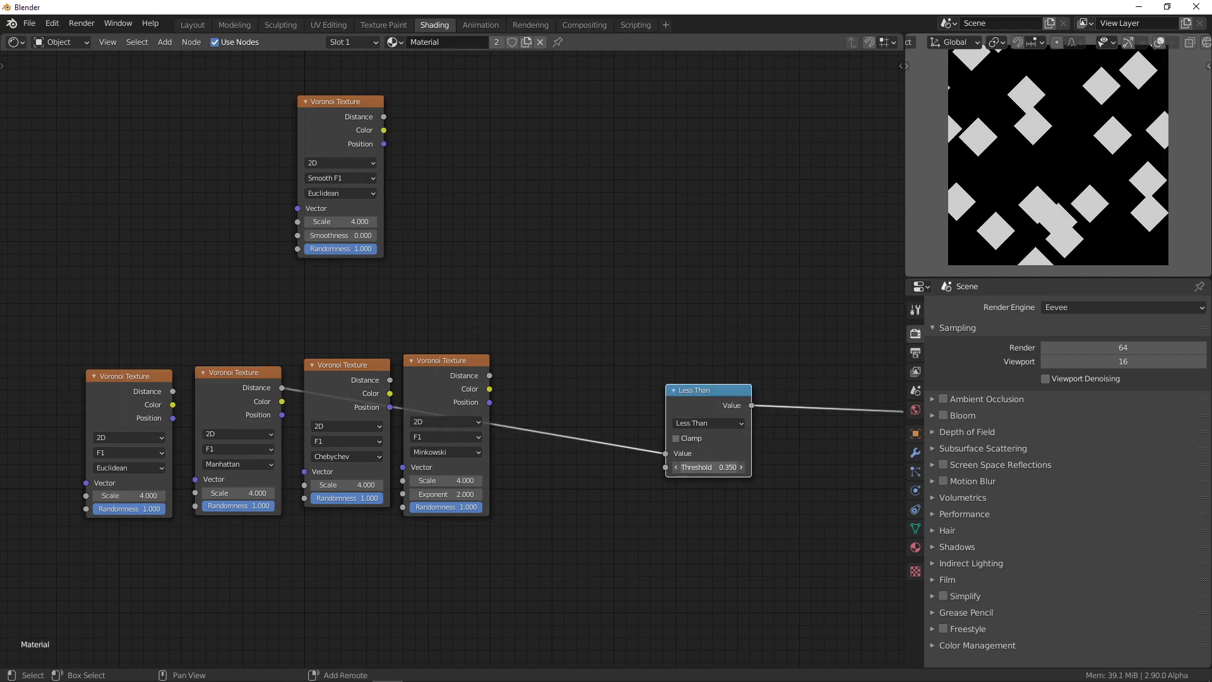
pyautogui.moveTo(722, 467); pyautogui.dragTo(707, 467)
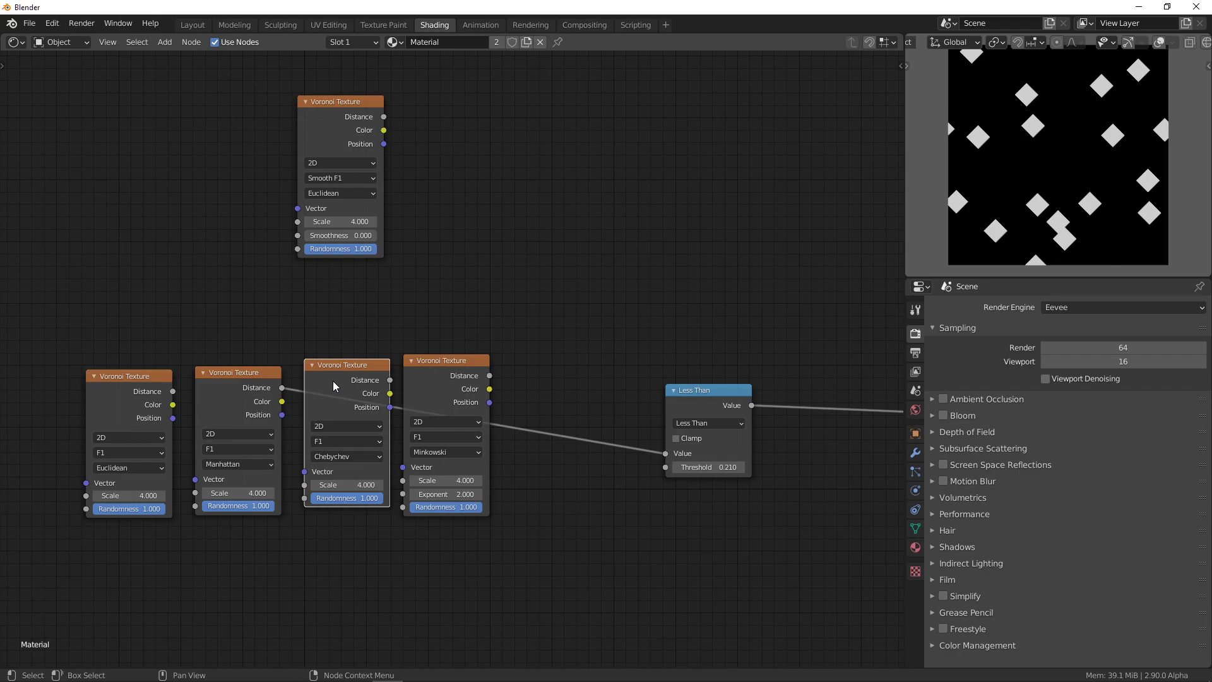
pyautogui.moveTo(392, 381); pyautogui.dragTo(761, 441)
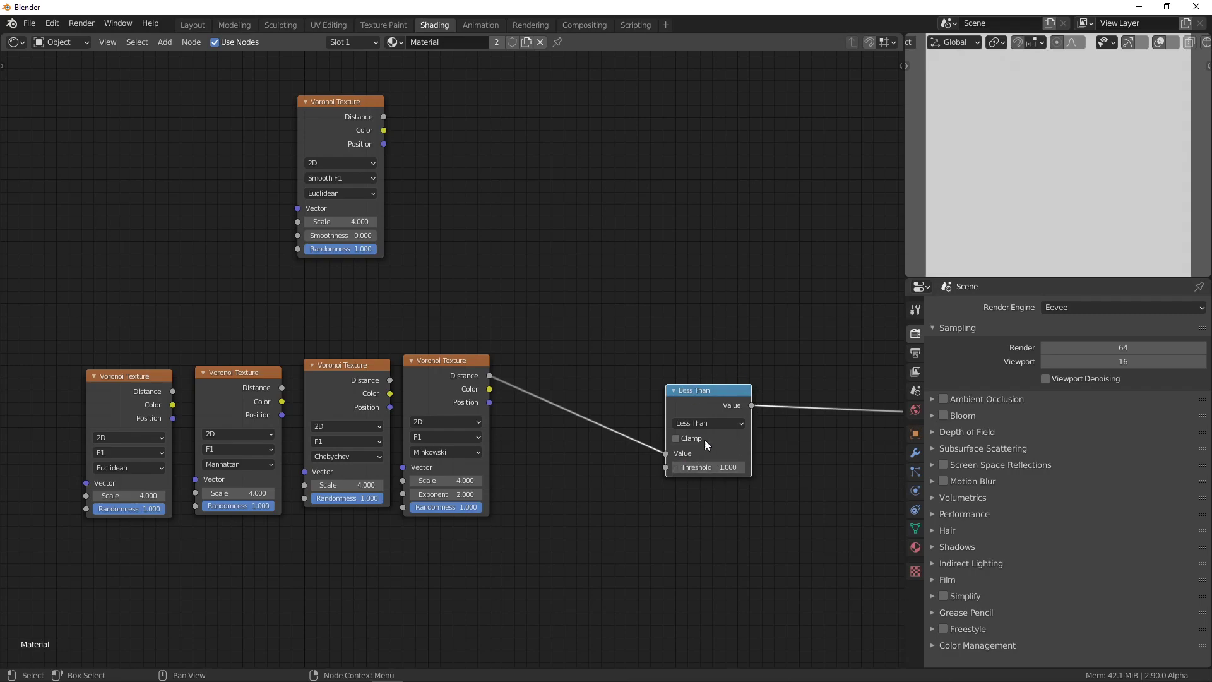
# Step: Try Minkowski Exponent values 32, 2, 0.6 and 7, settling on 0.960 for diamond cells
pyautogui.click(445, 494)
pyautogui.write('1.000')
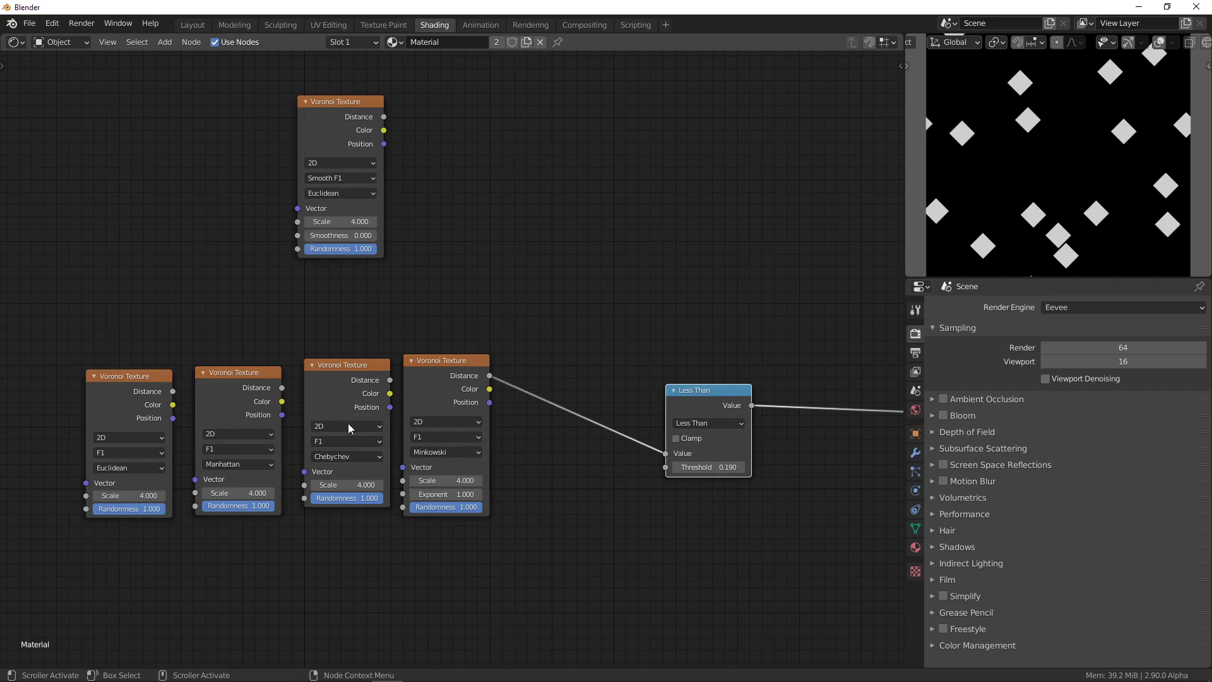
pyautogui.moveTo(707, 467)
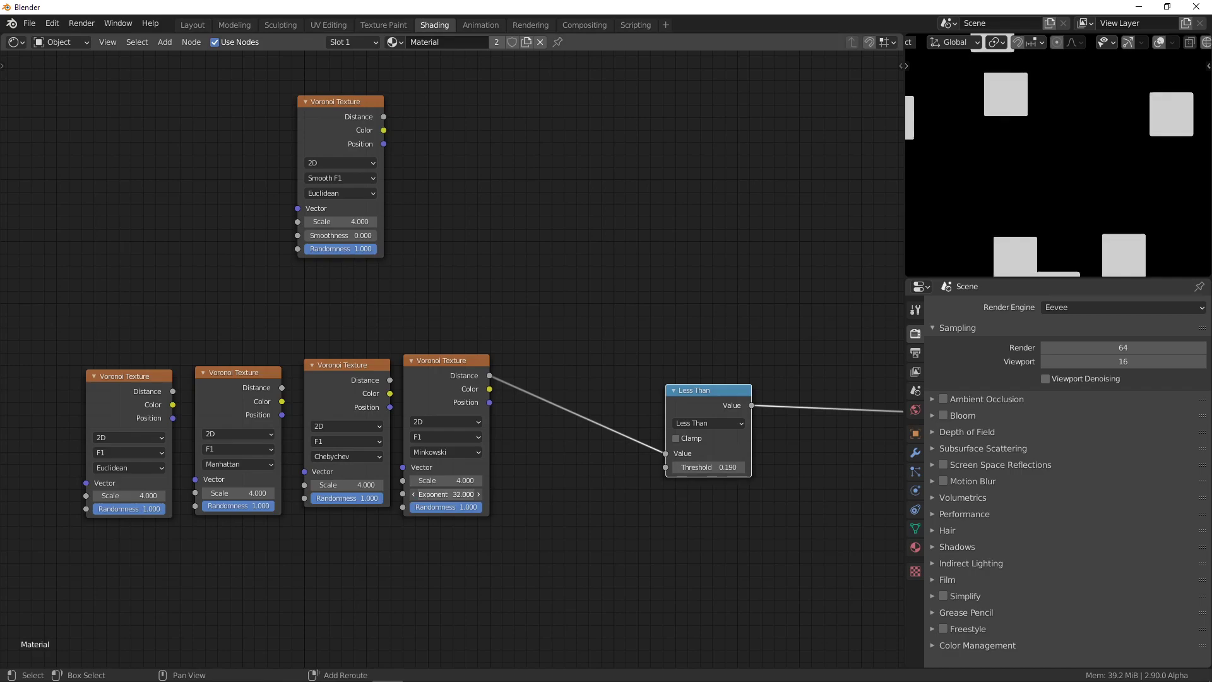
pyautogui.moveTo(447, 493); pyautogui.dragTo(402, 493)
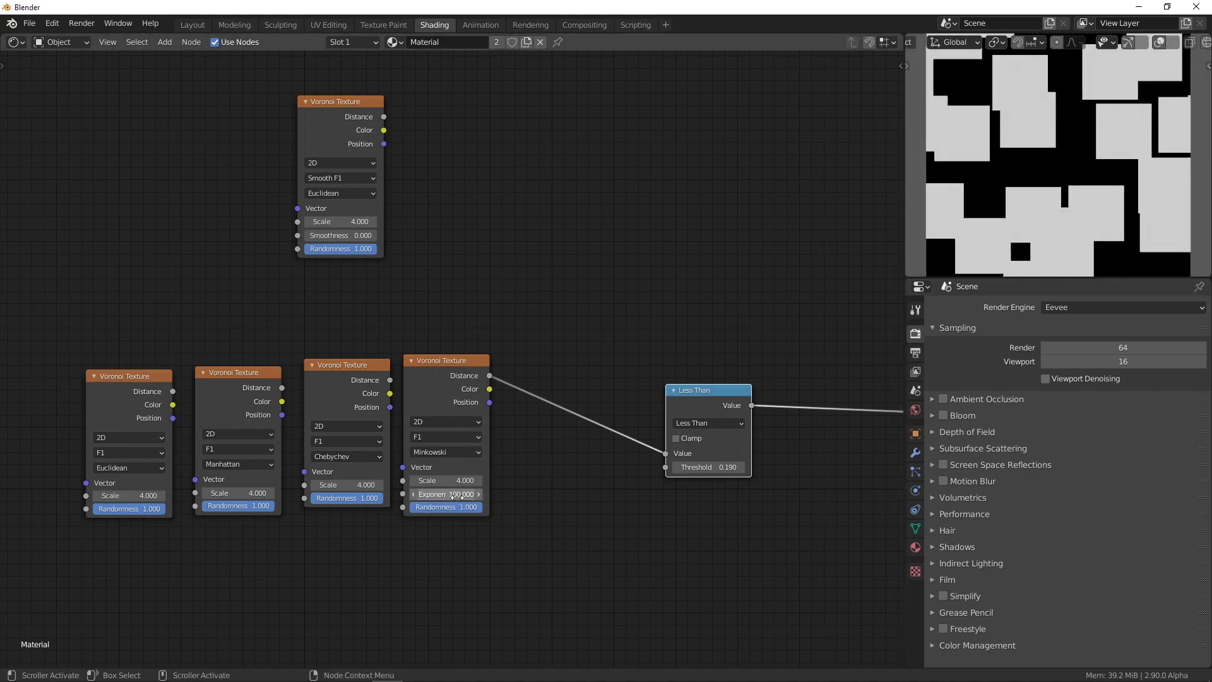
pyautogui.click(445, 493)
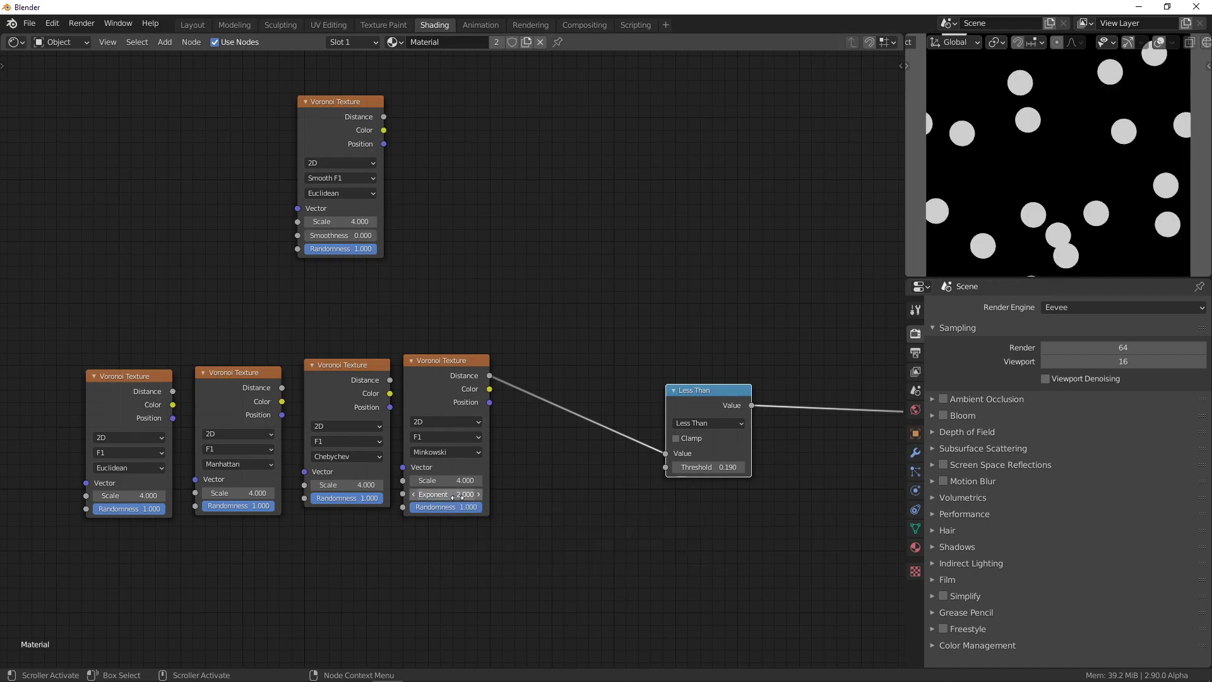
pyautogui.moveTo(445, 493)
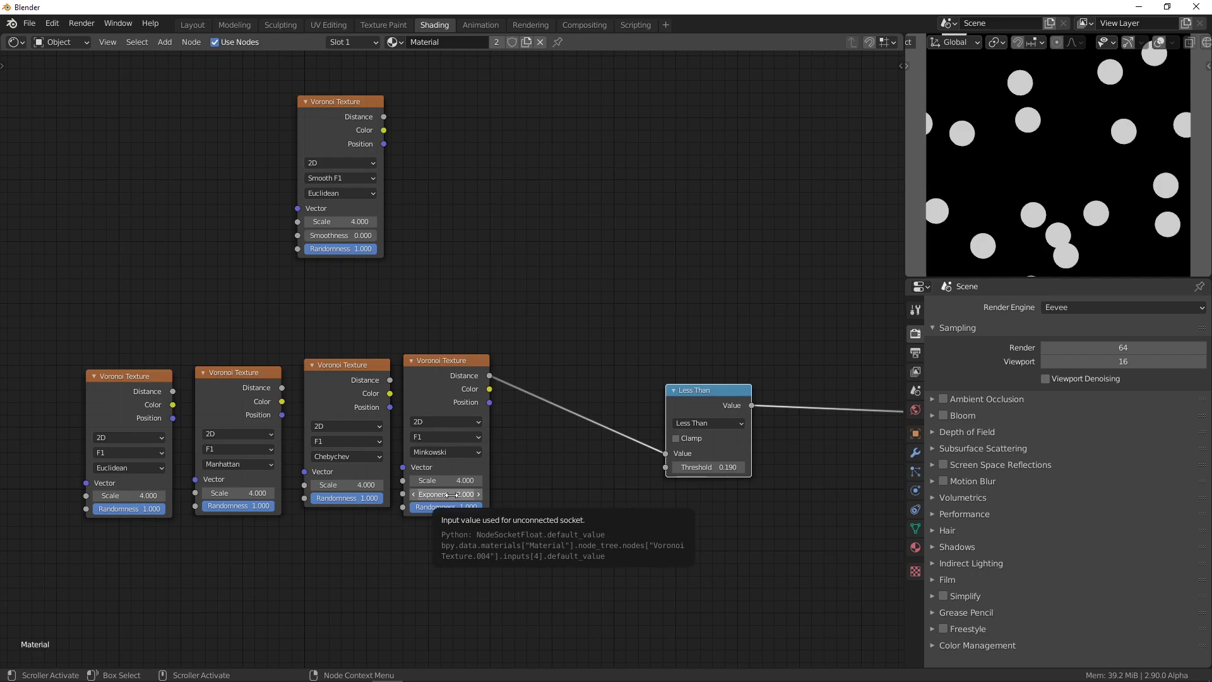
pyautogui.click(444, 493)
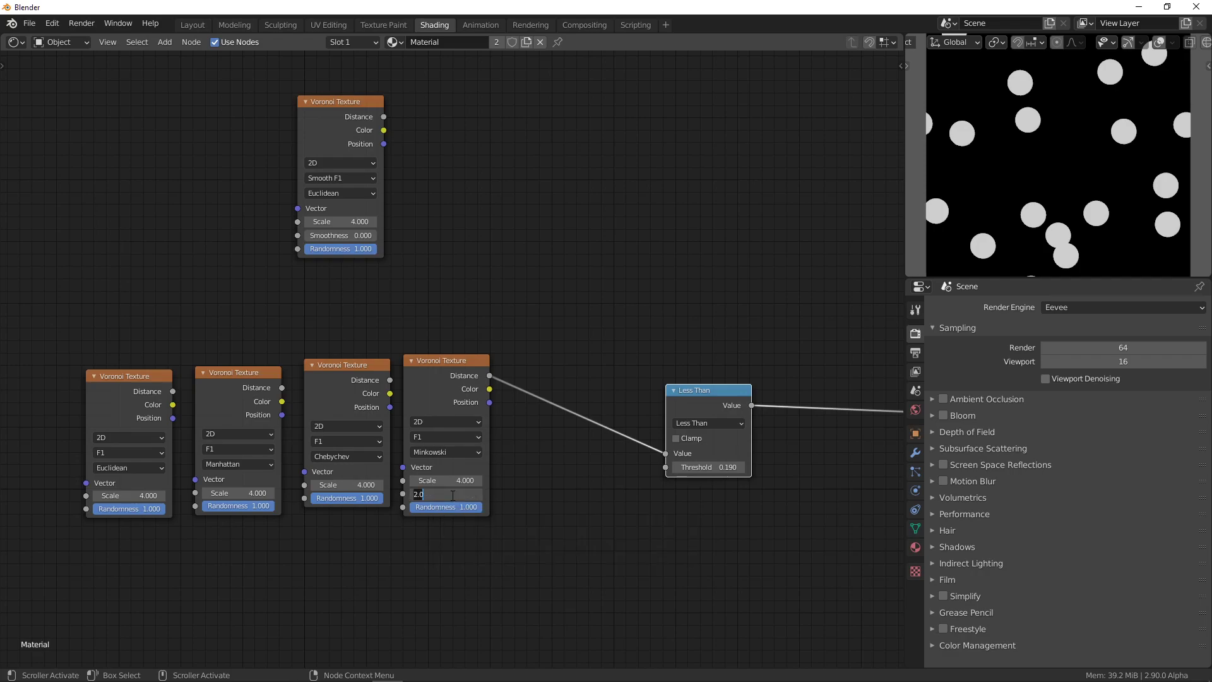
pyautogui.write('0.600')
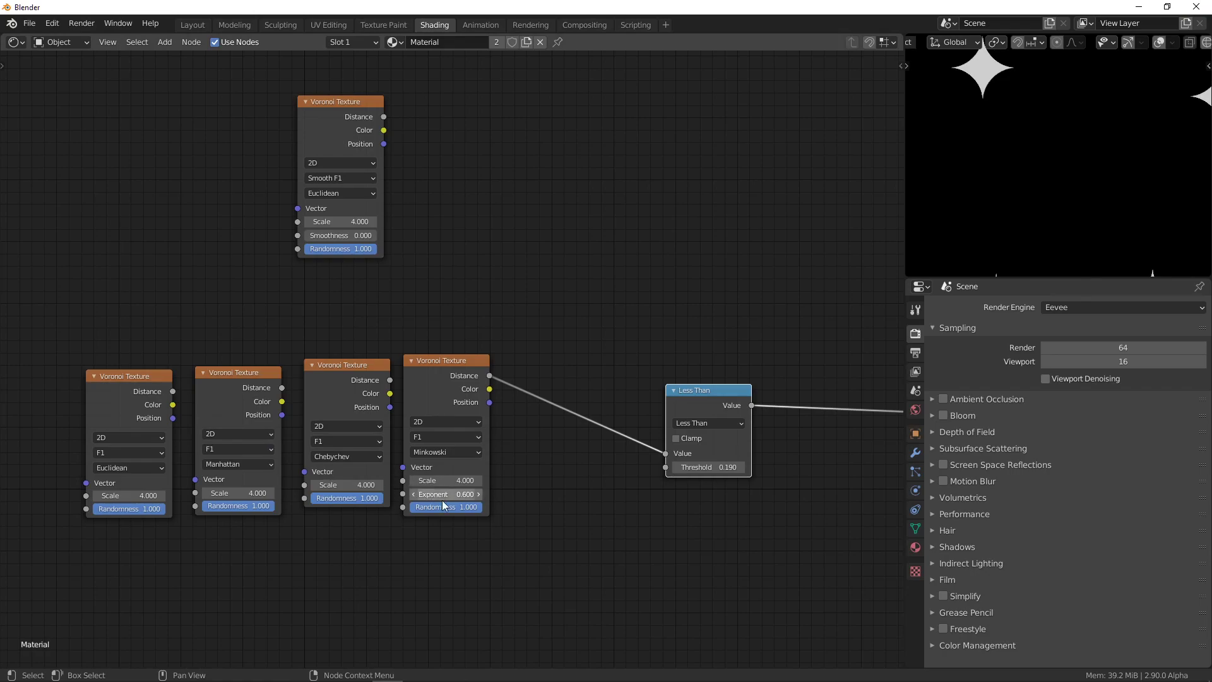
pyautogui.moveTo(433, 493); pyautogui.dragTo(479, 494)
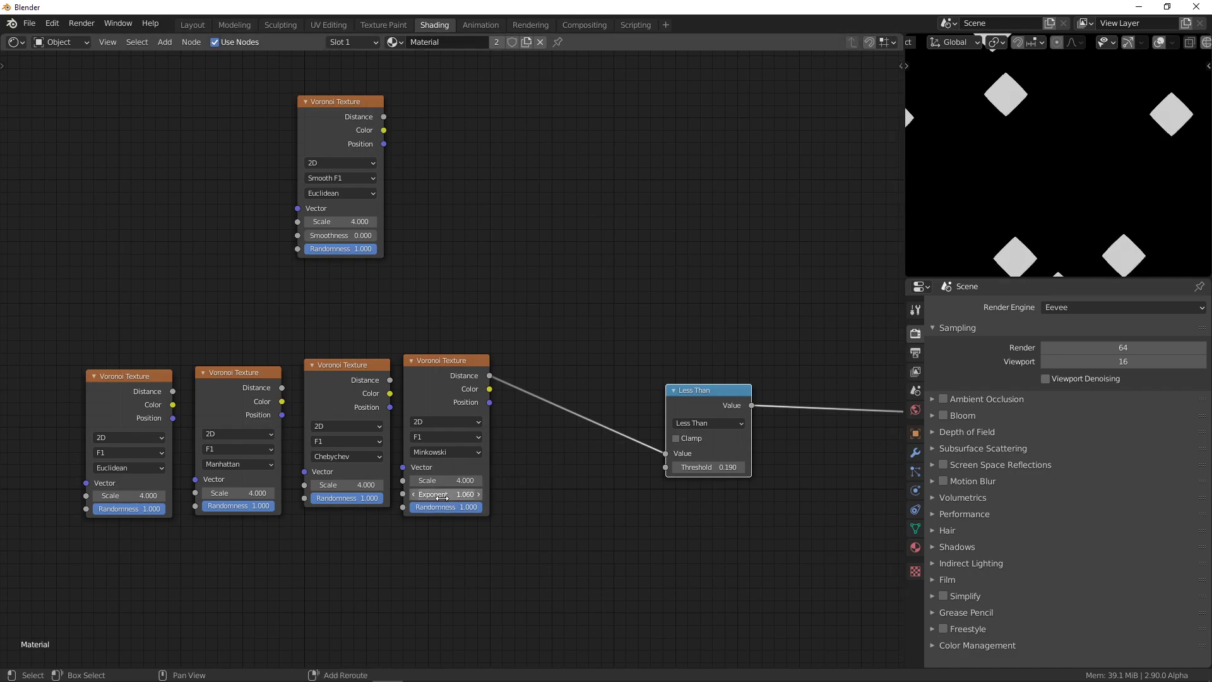
pyautogui.moveTo(417, 493); pyautogui.dragTo(479, 493)
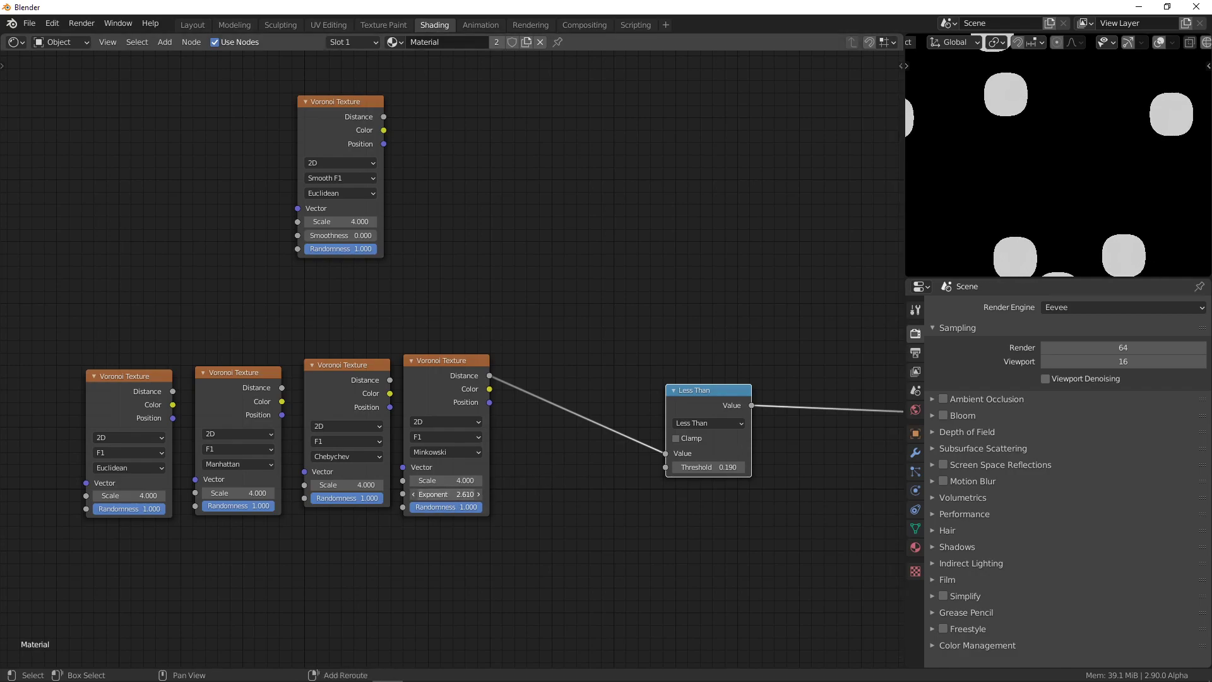
pyautogui.write('7.000')
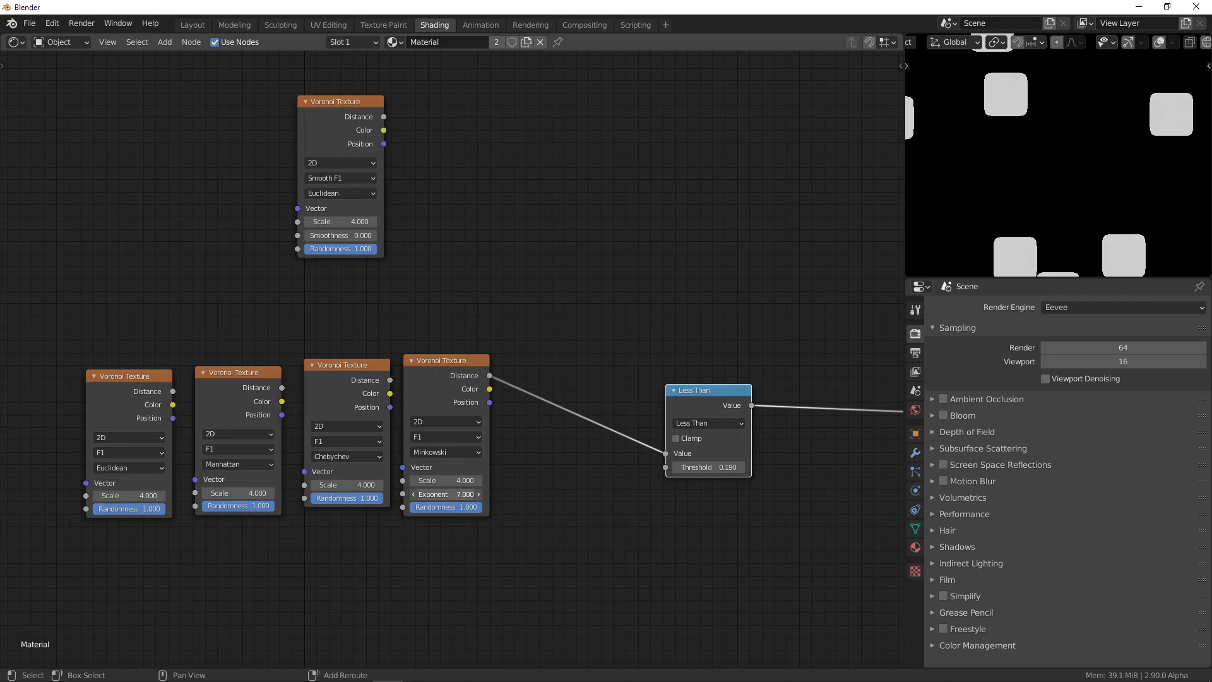
pyautogui.moveTo(448, 493); pyautogui.dragTo(433, 494)
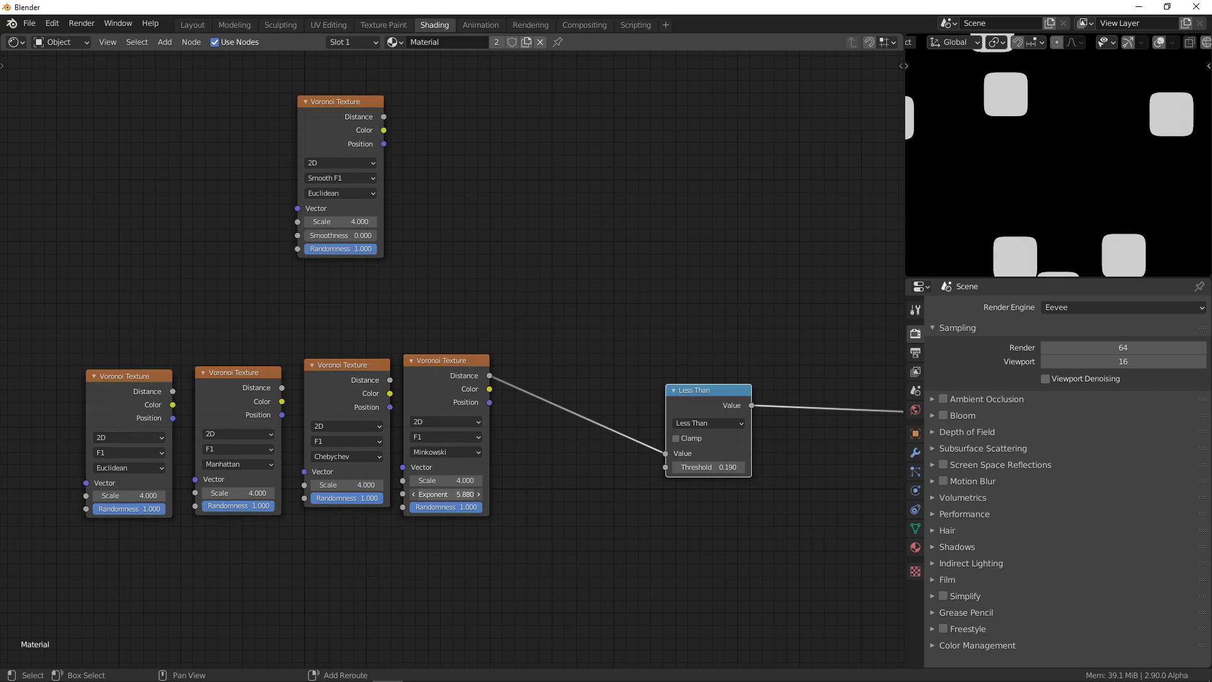
pyautogui.moveTo(433, 494); pyautogui.dragTo(479, 494)
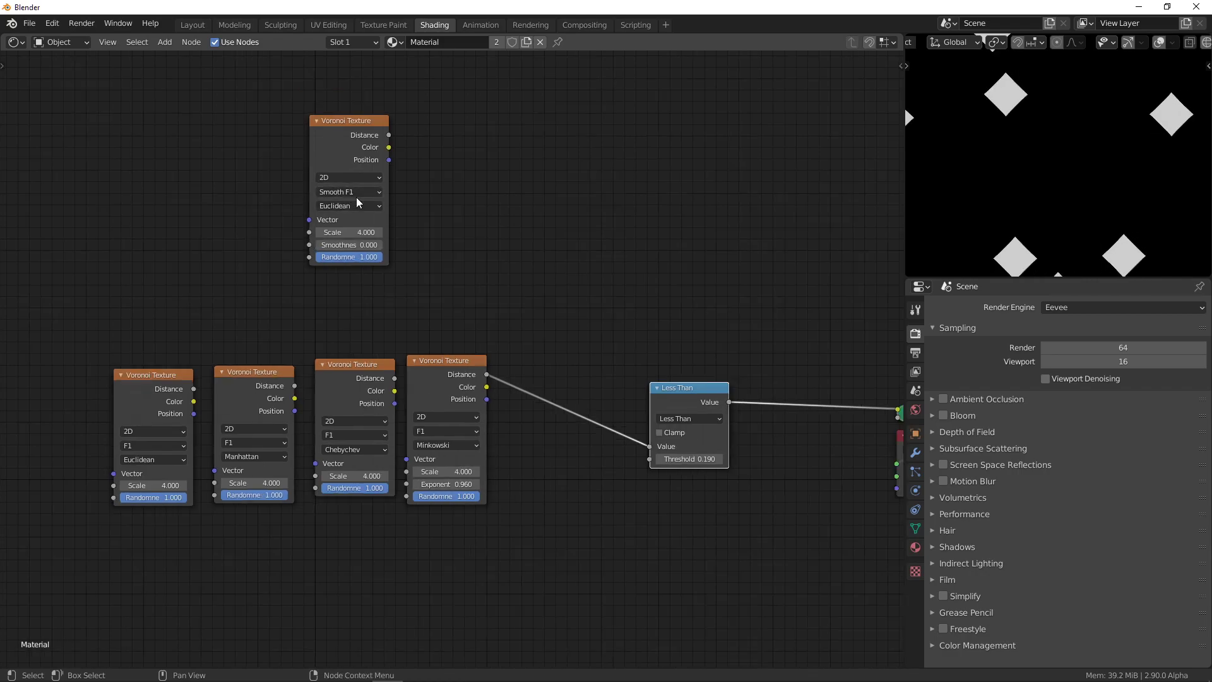
# Step: Preview the top Voronoi as Distance To Edge, then switch its feature back to F1
pyautogui.click(348, 190)
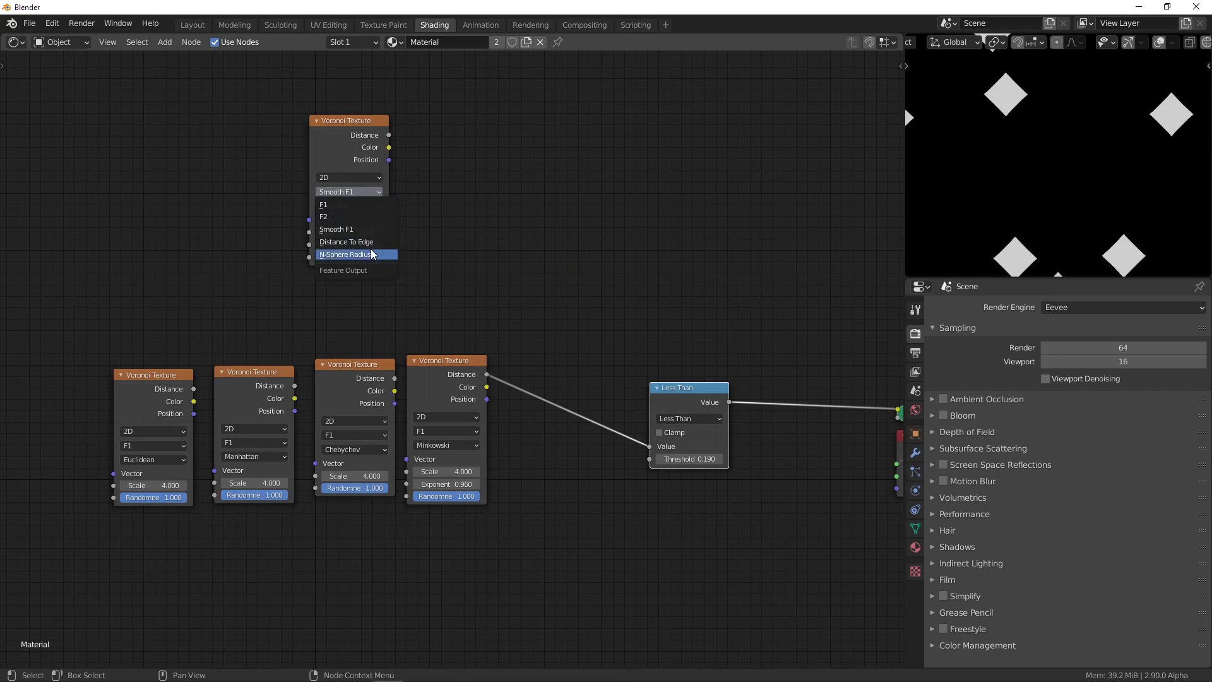
pyautogui.click(345, 241)
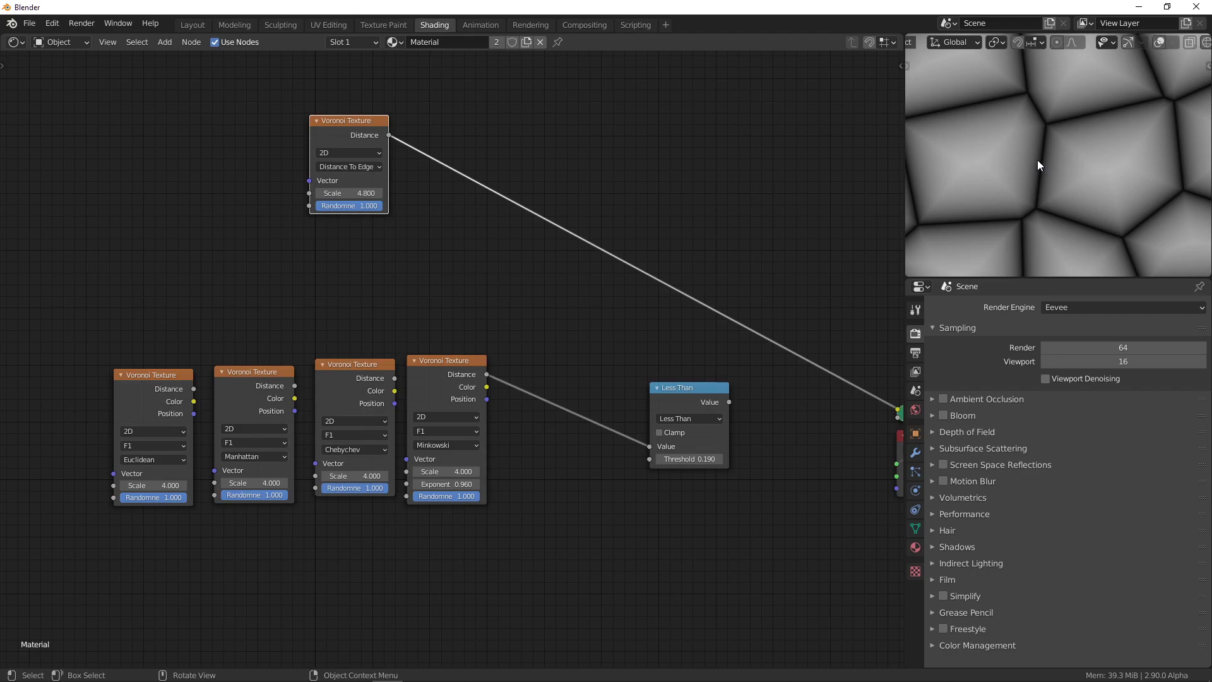
pyautogui.moveTo(1045, 202)
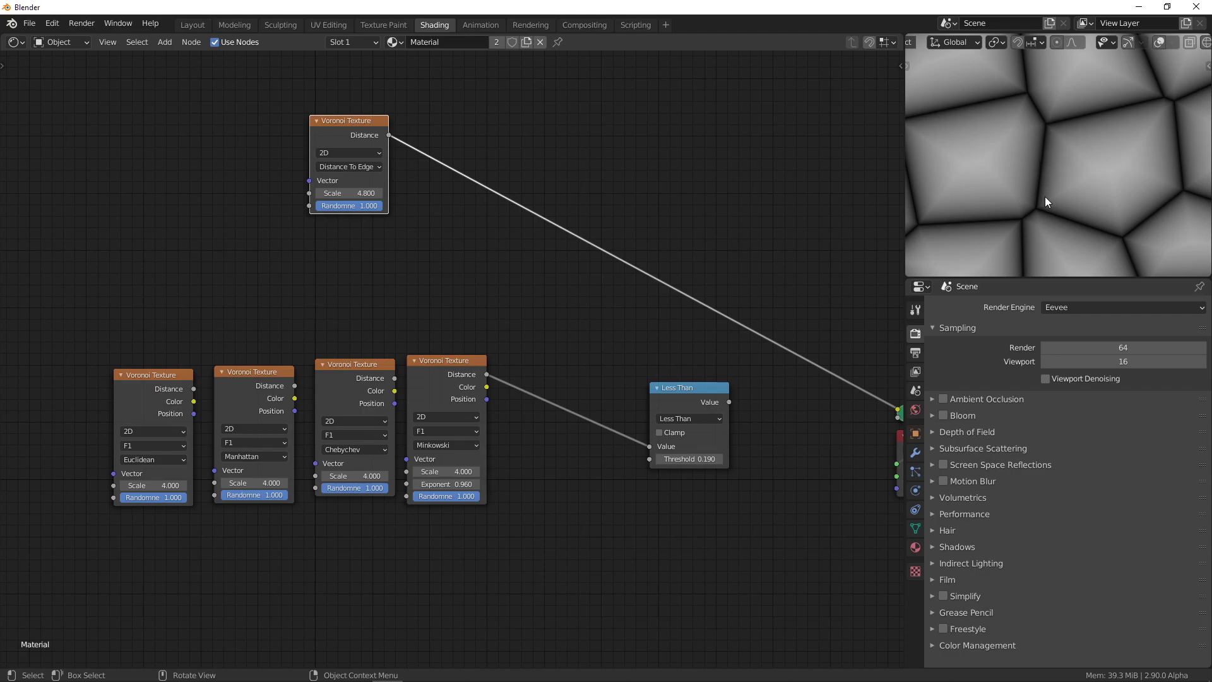
pyautogui.moveTo(1039, 169)
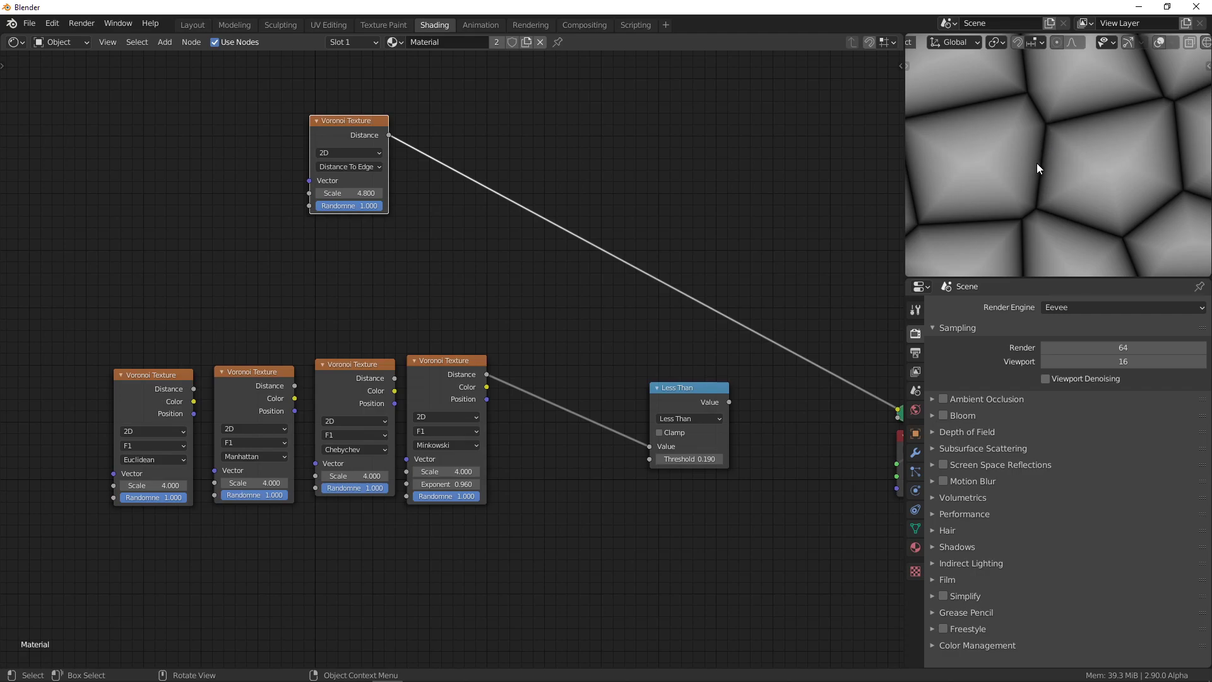
pyautogui.moveTo(1026, 162)
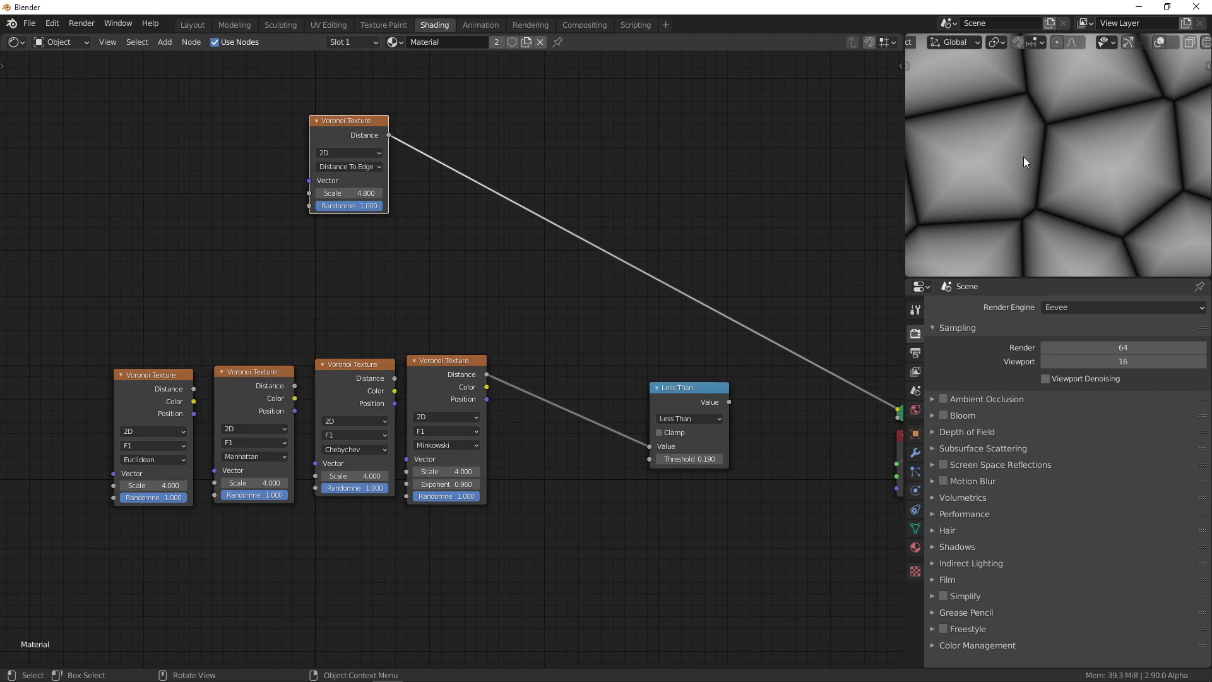
pyautogui.moveTo(1016, 171)
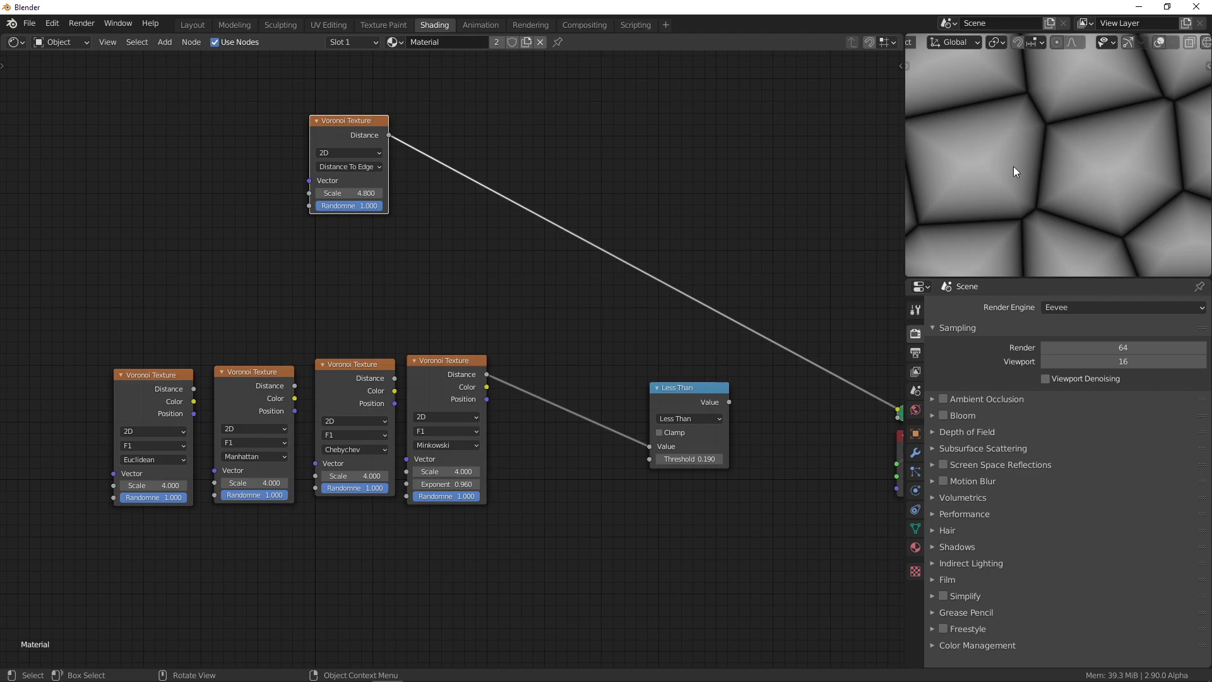
pyautogui.moveTo(1002, 168)
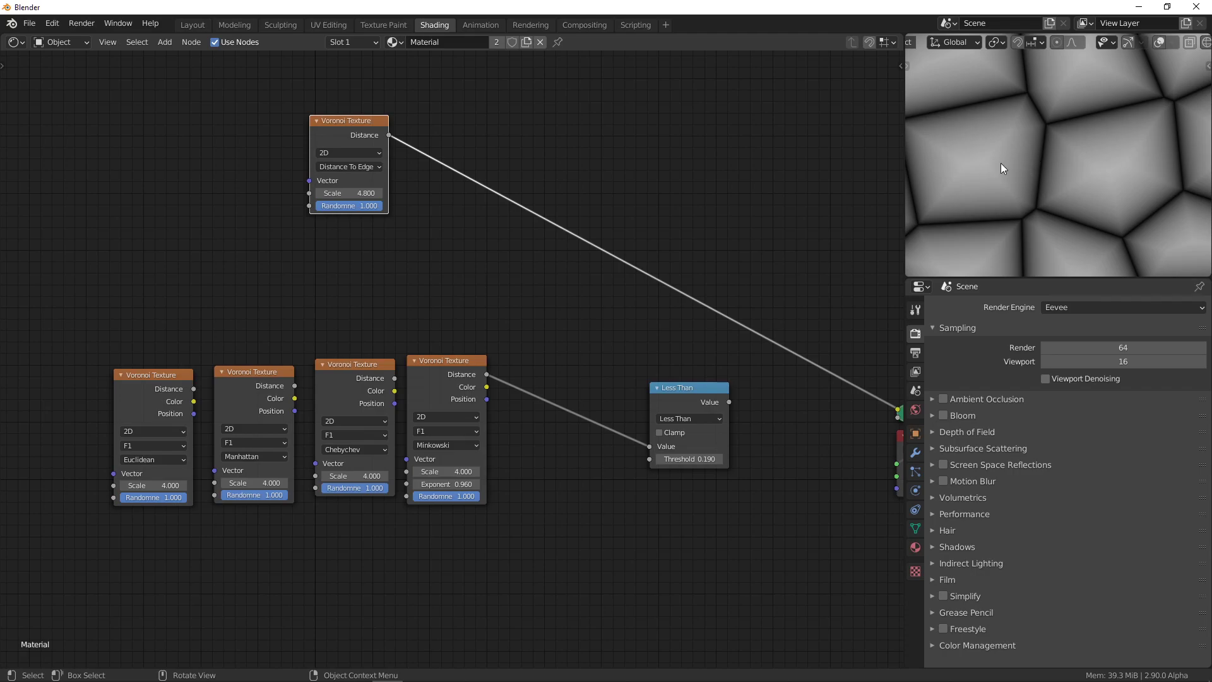
pyautogui.moveTo(995, 162)
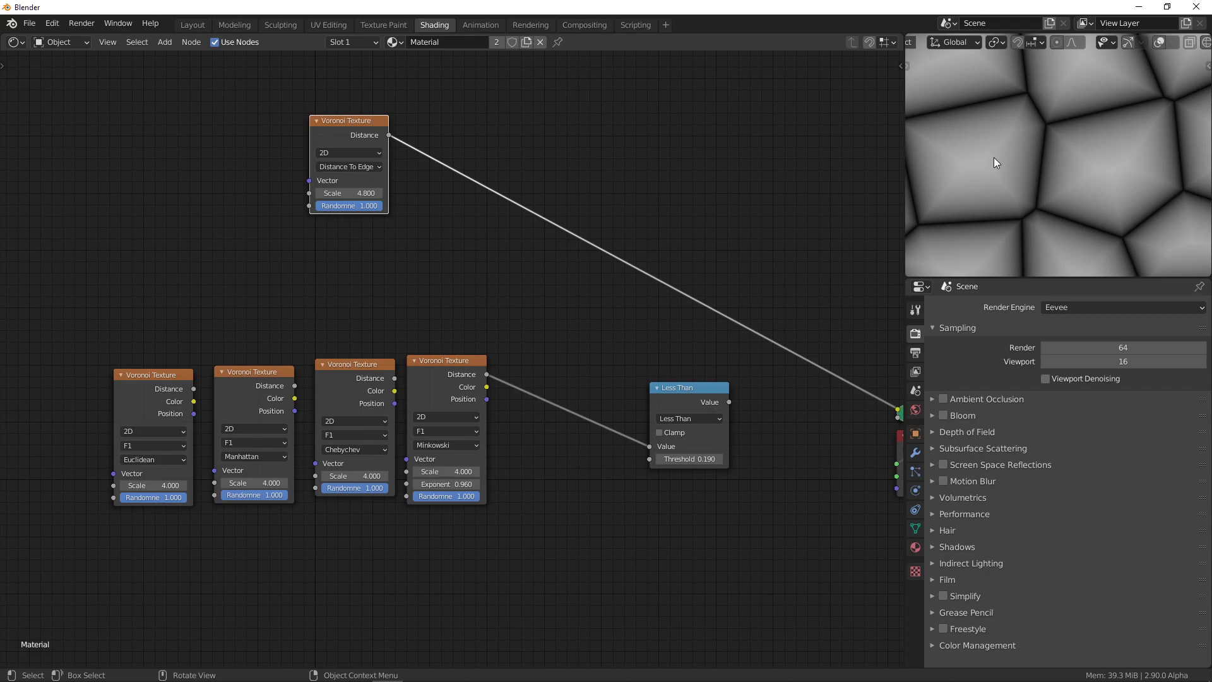
pyautogui.moveTo(962, 111)
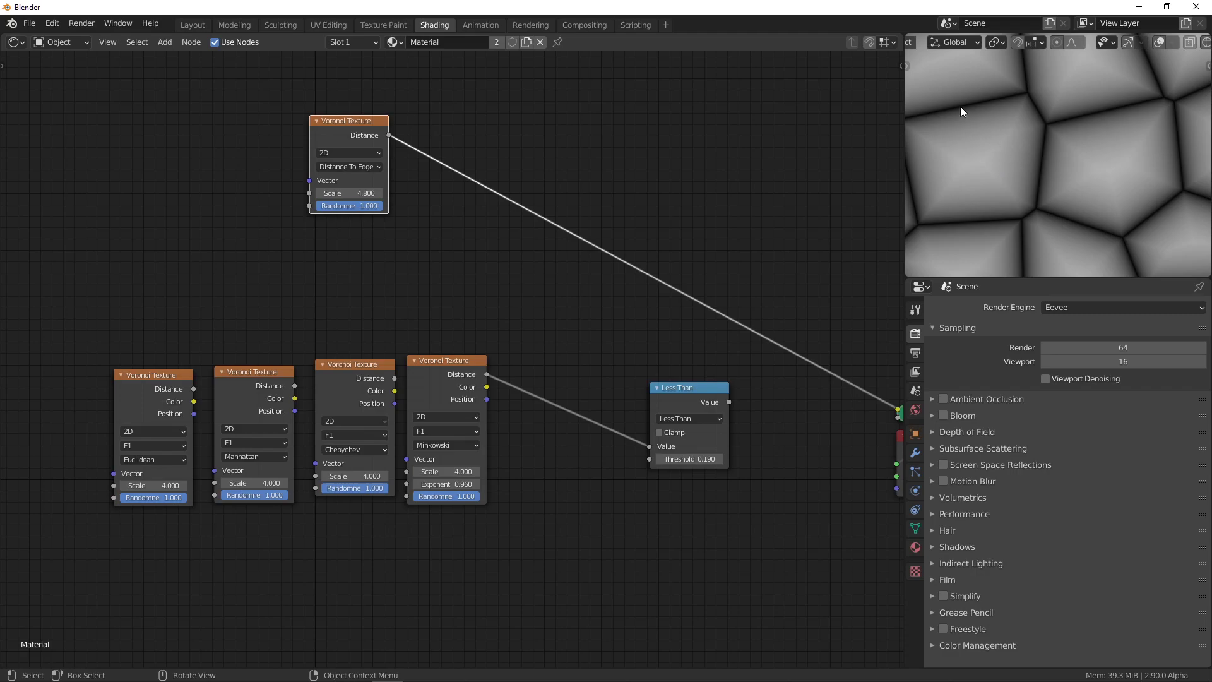
pyautogui.moveTo(995, 159)
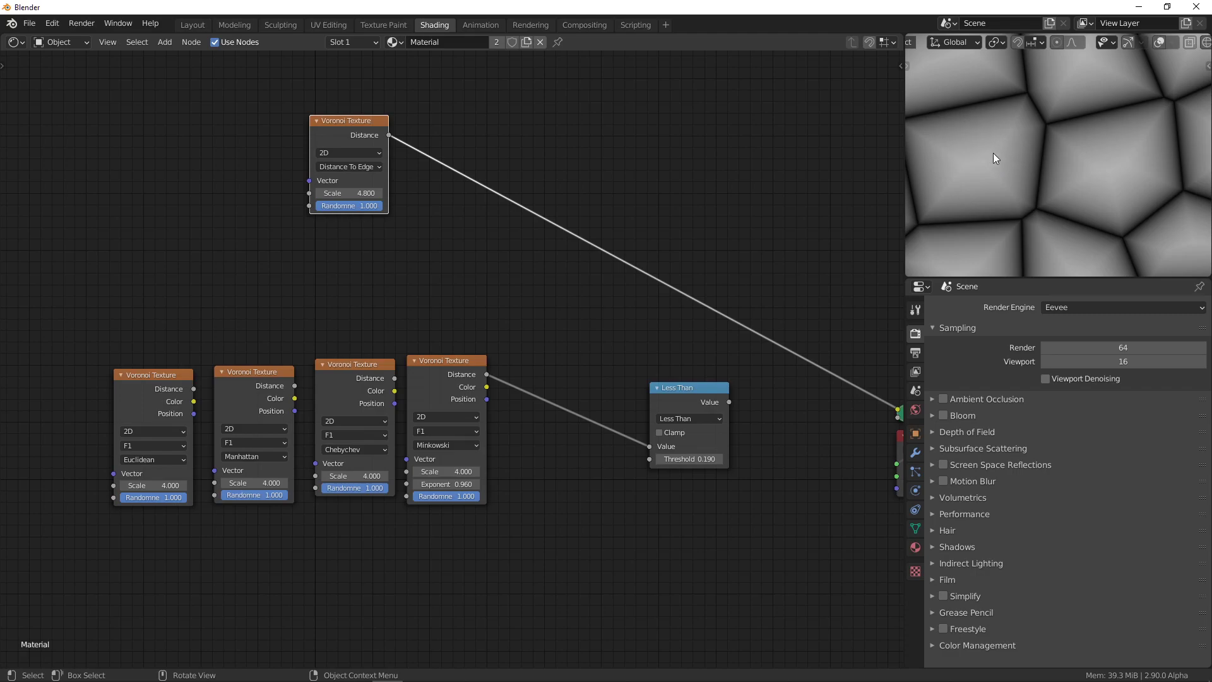
pyautogui.moveTo(962, 156)
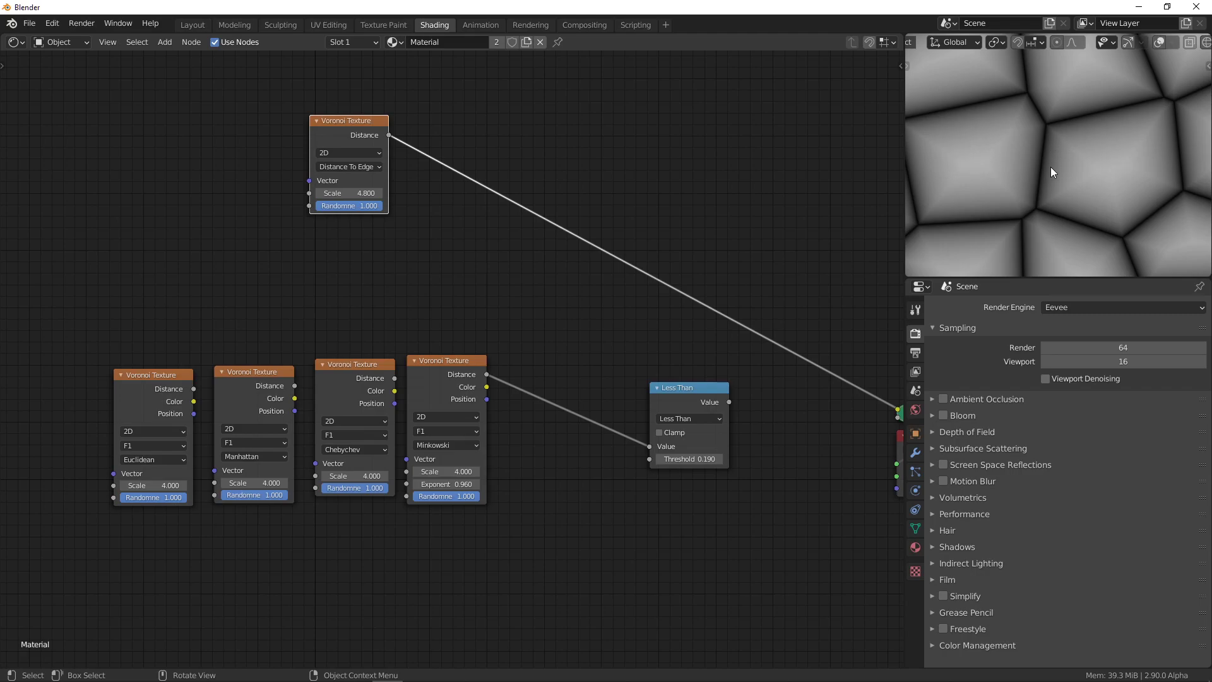
pyautogui.moveTo(915, 201)
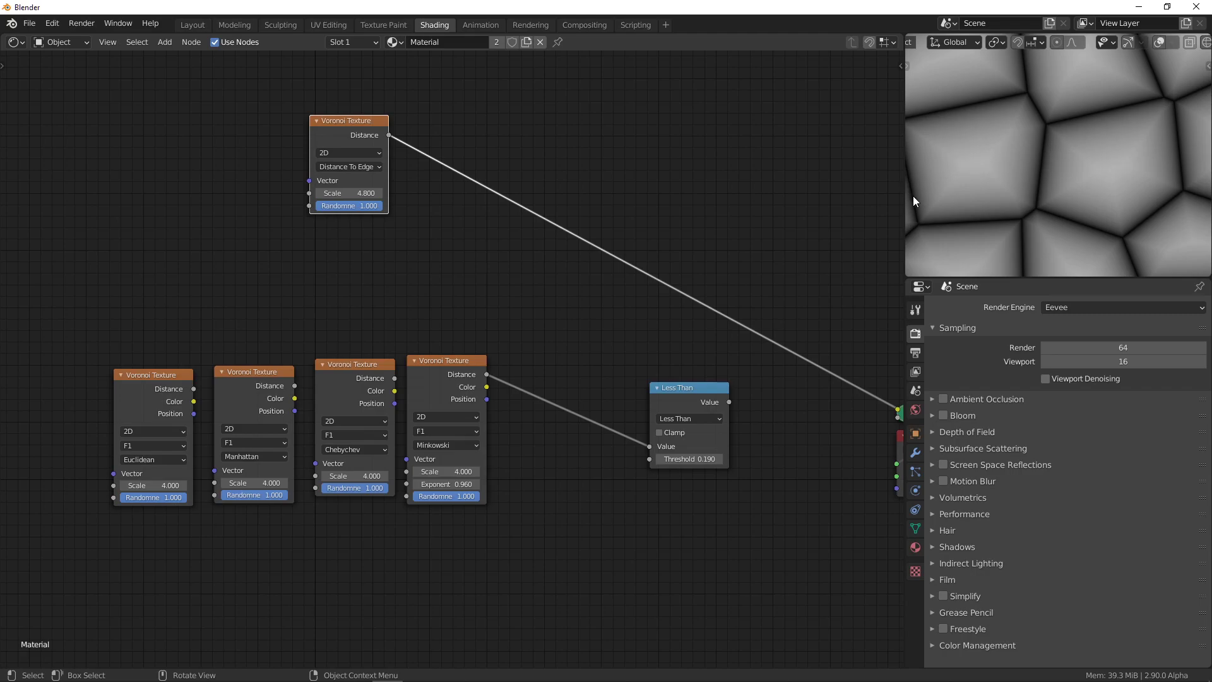
pyautogui.moveTo(1003, 178)
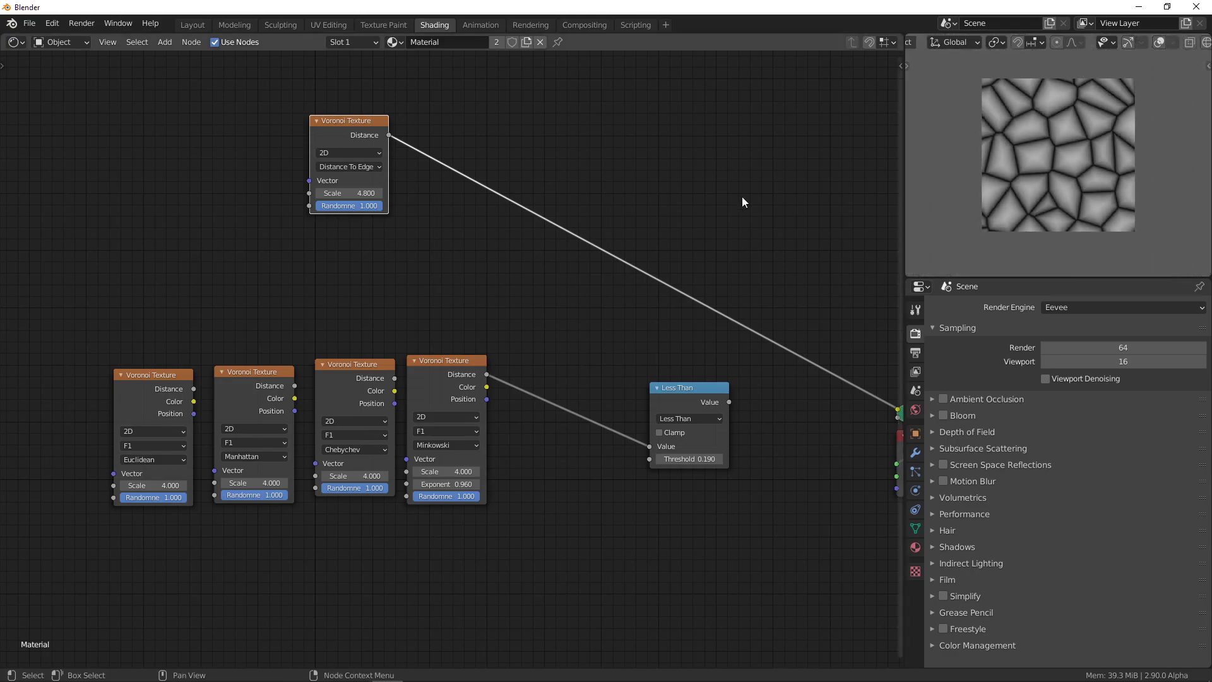
pyautogui.click(348, 166)
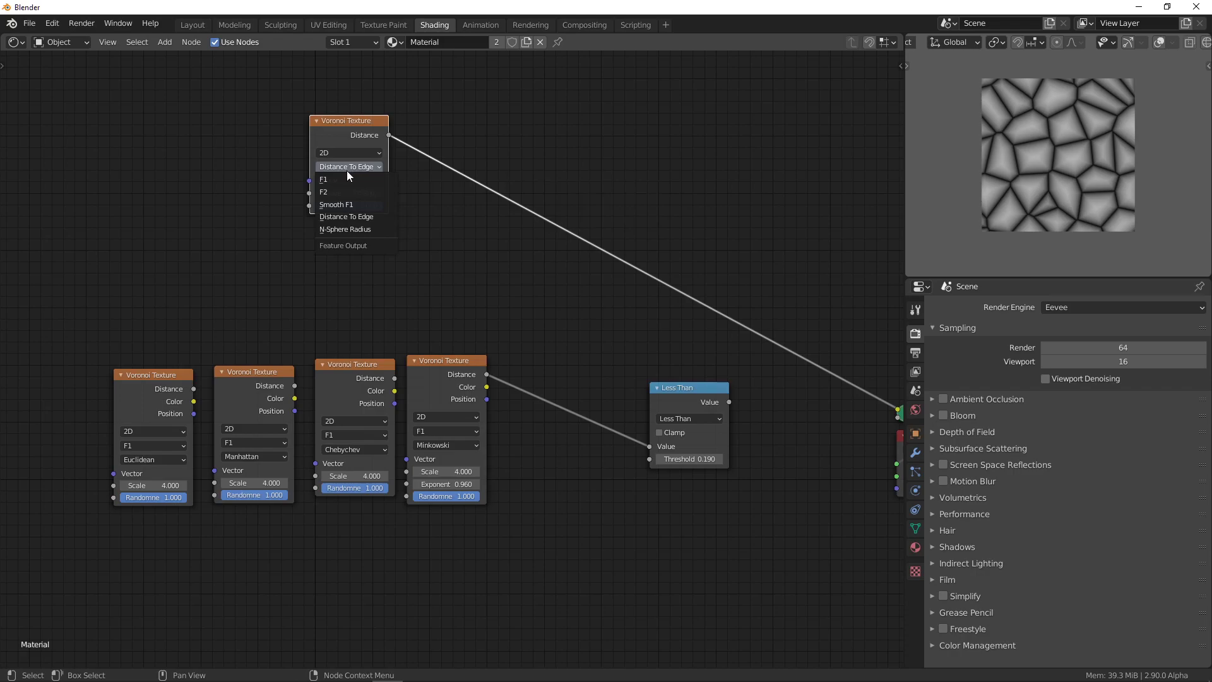
pyautogui.click(323, 179)
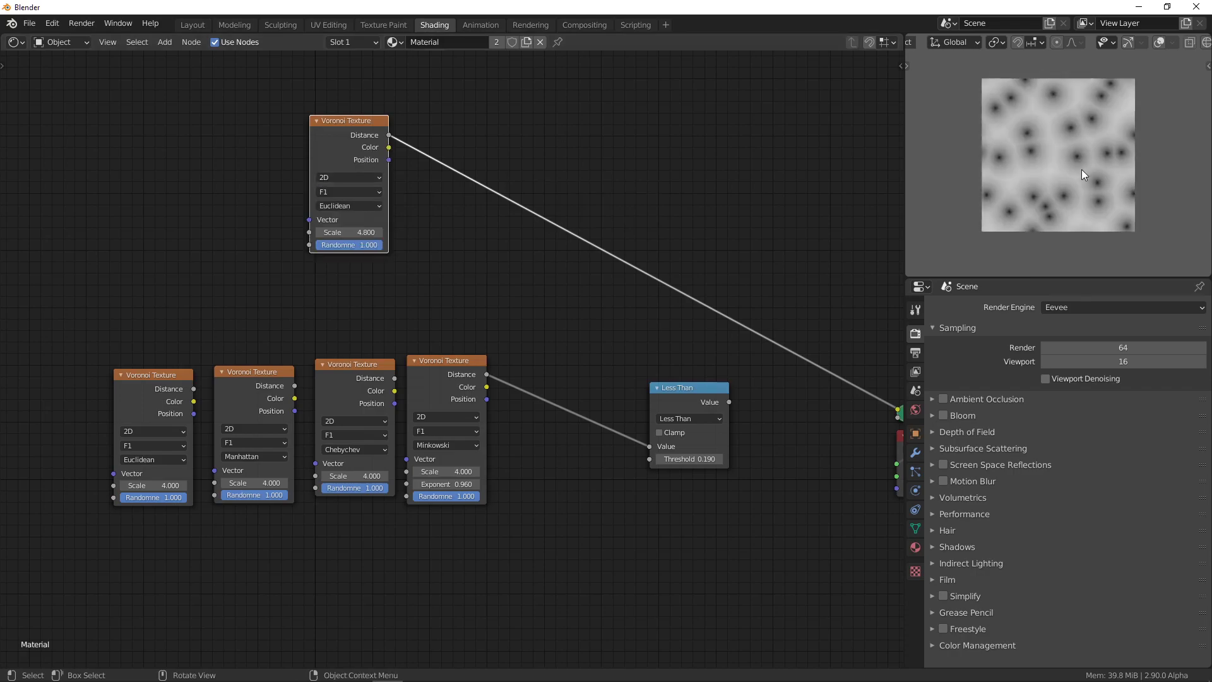